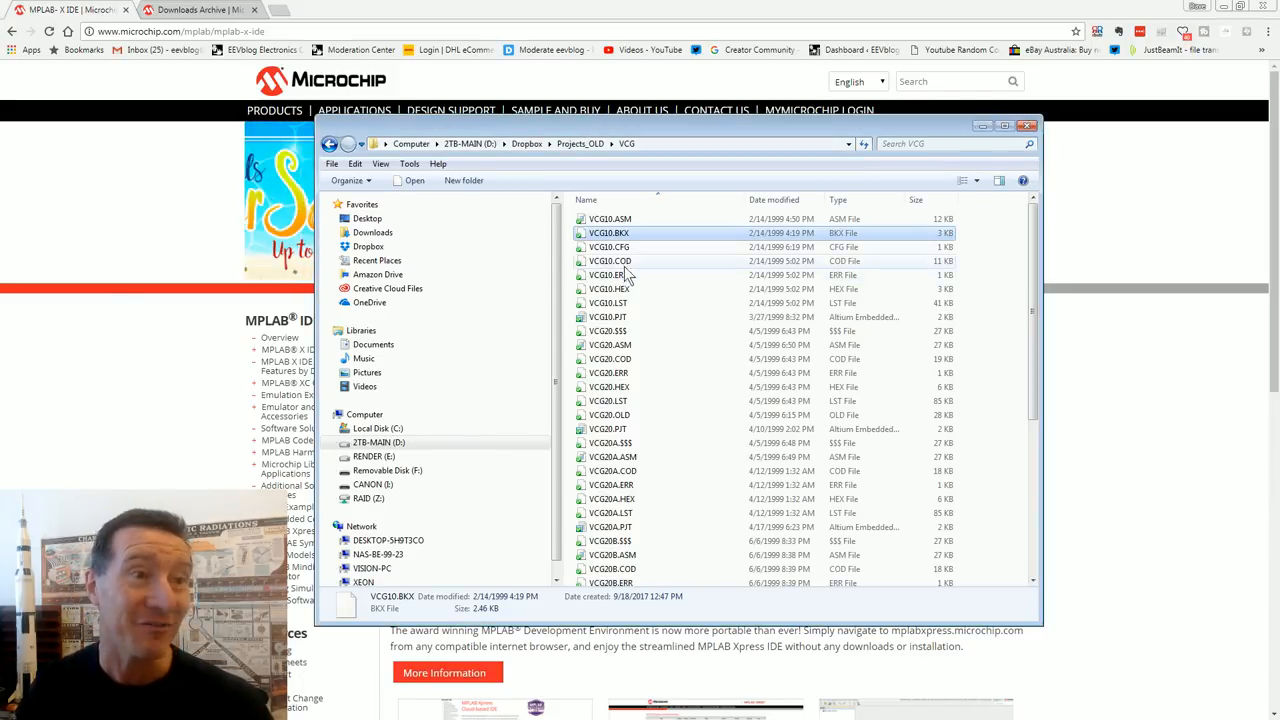
Inspect the VCG20 backup, source and VCG21A compiled output files in the project folder.
left_click(608, 248)
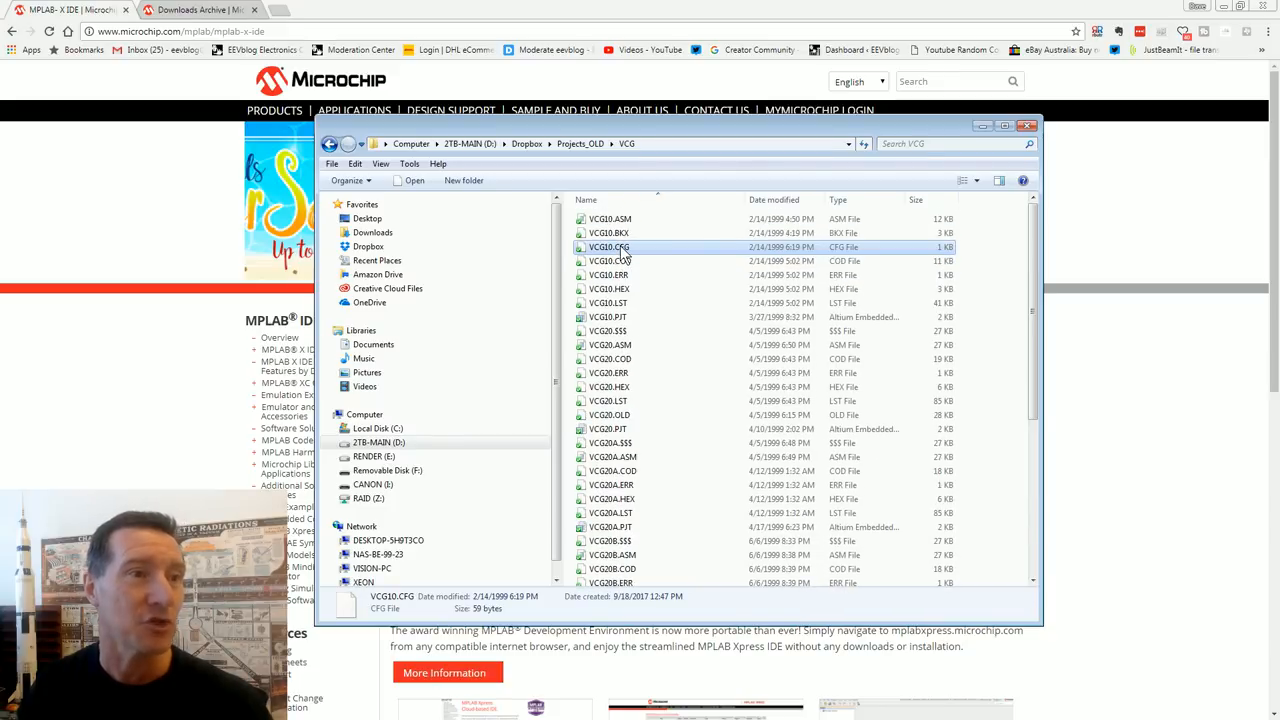
left_click(608, 232)
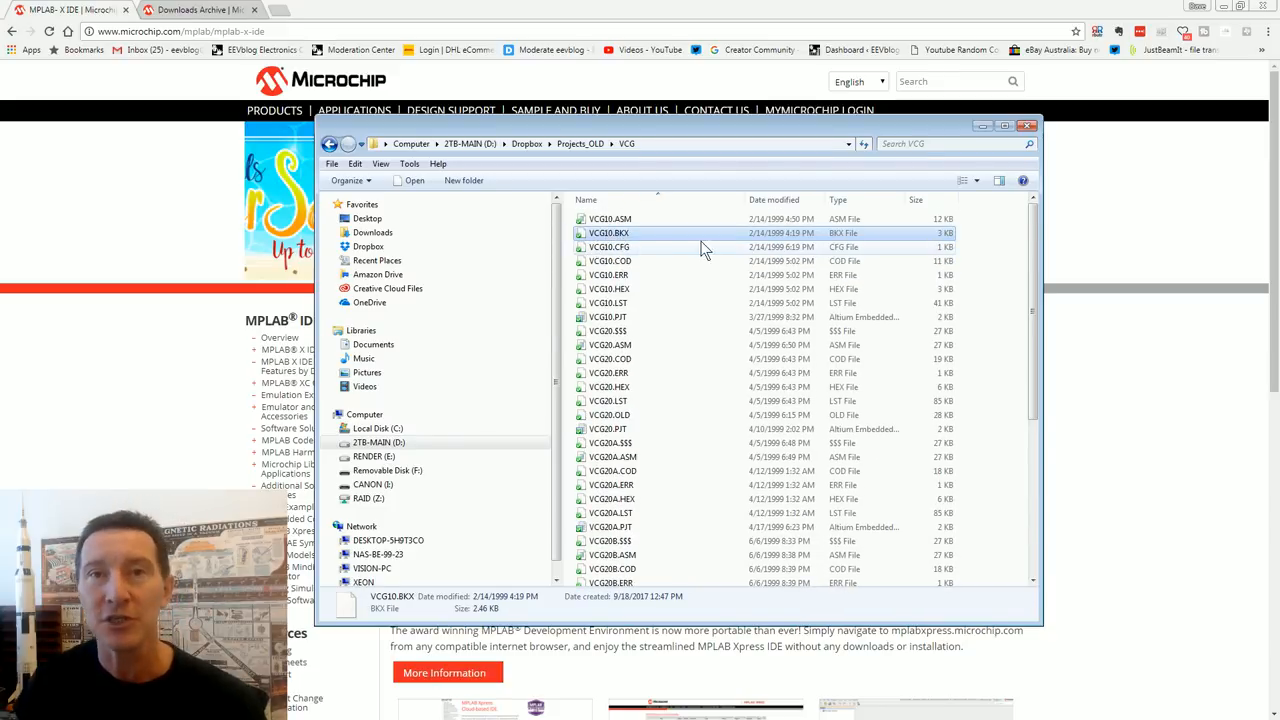
scroll("down", 3)
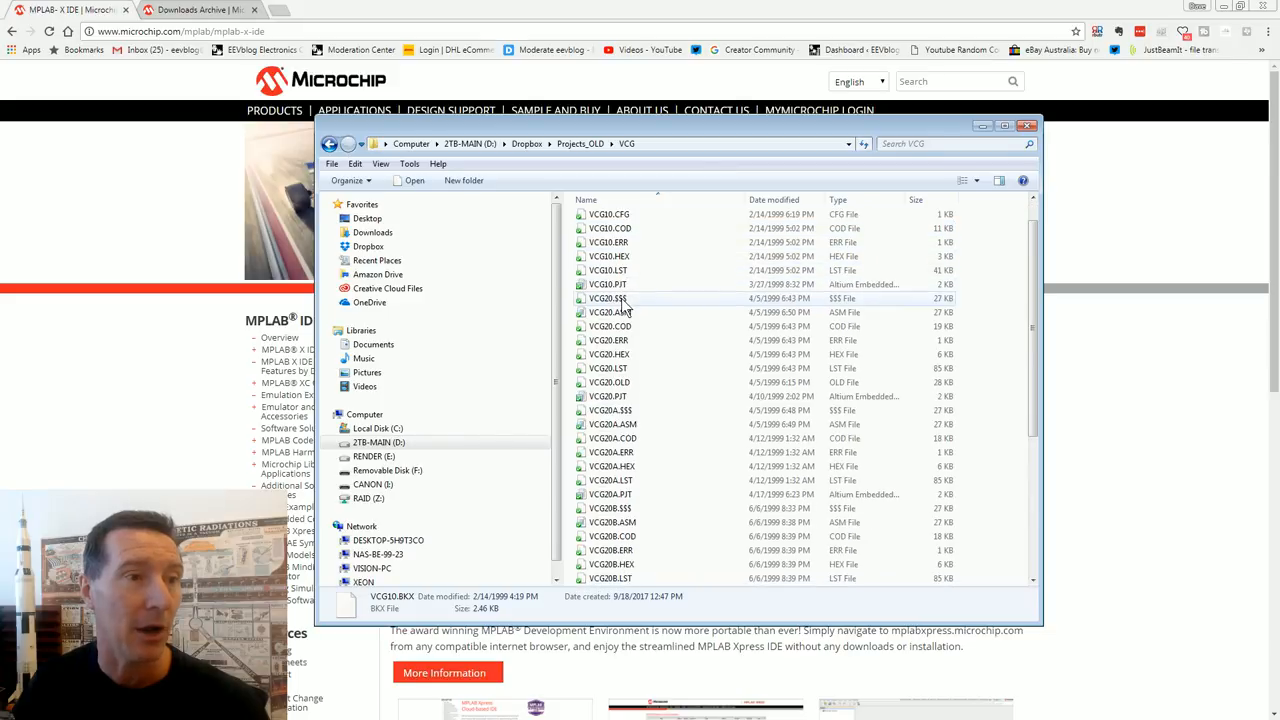
left_click(610, 312)
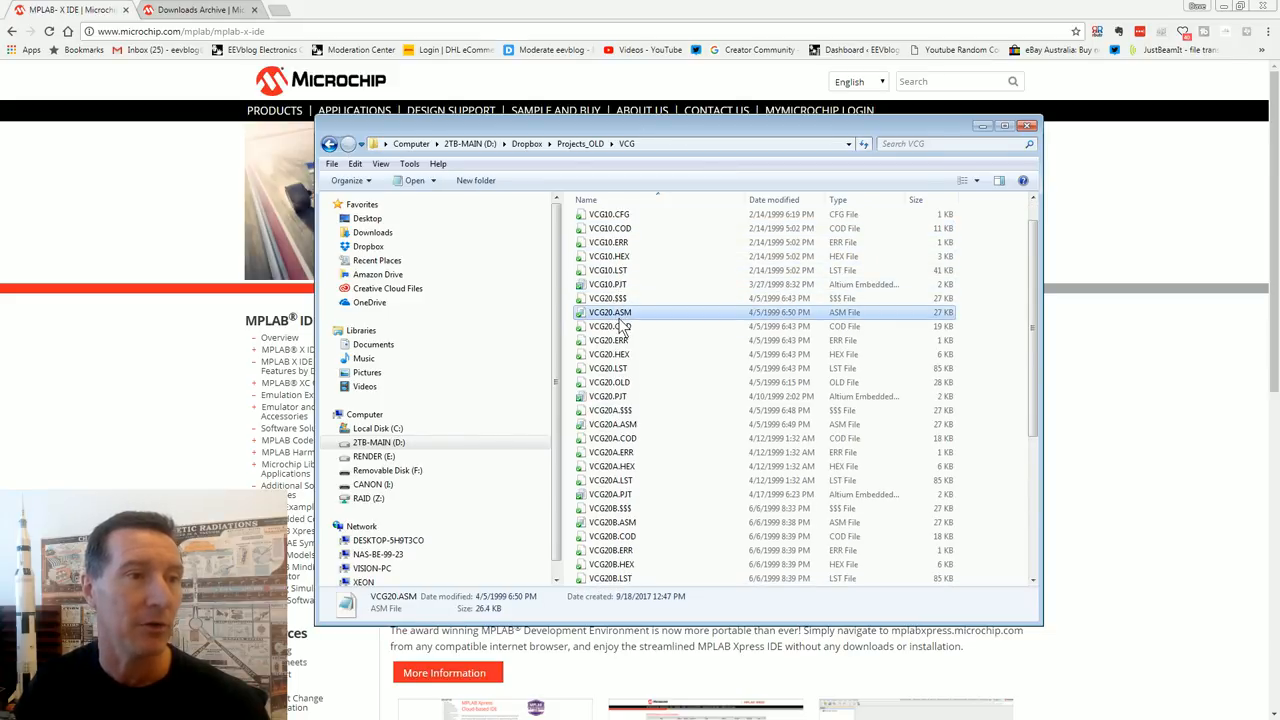
scroll("down", 3)
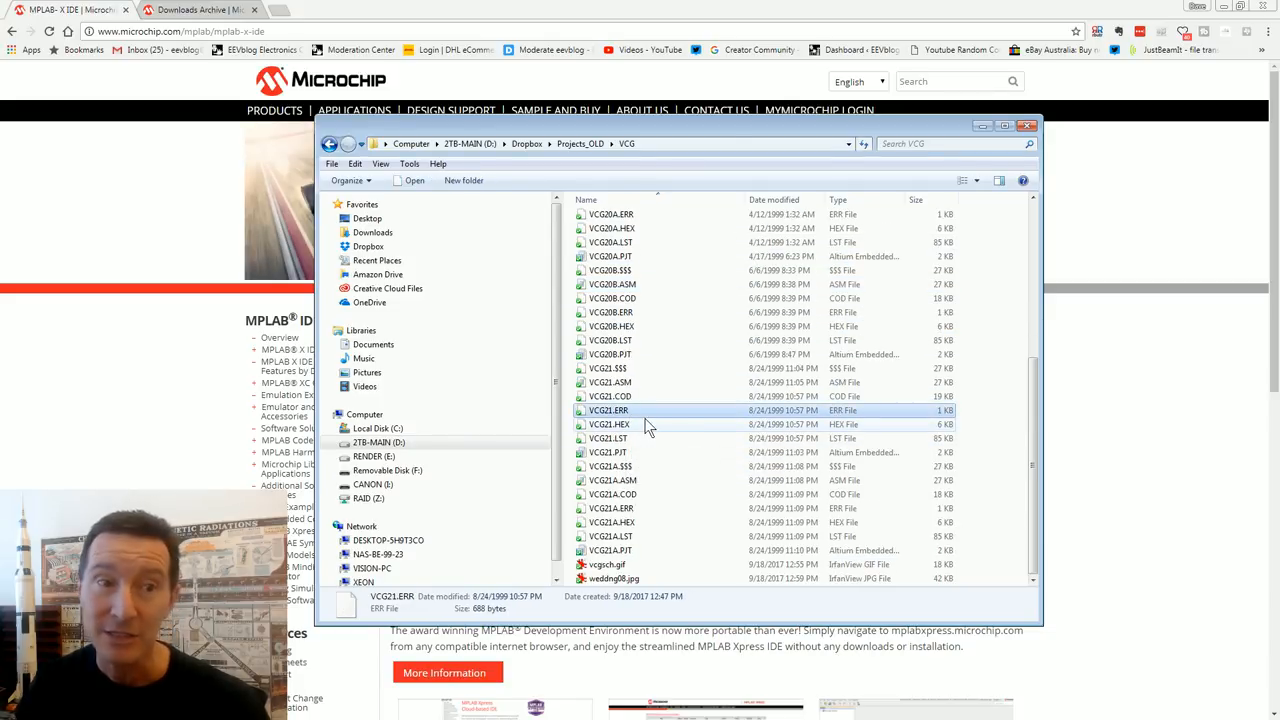
mouse_move(630, 498)
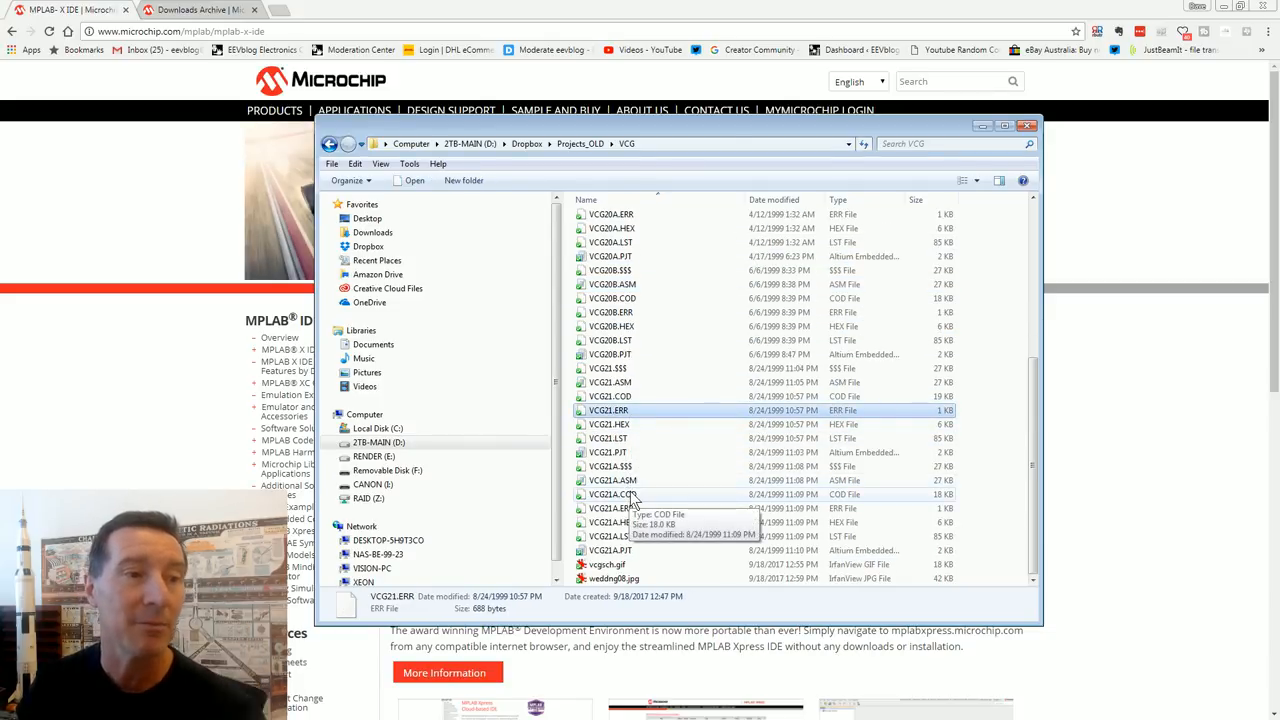
left_click(612, 494)
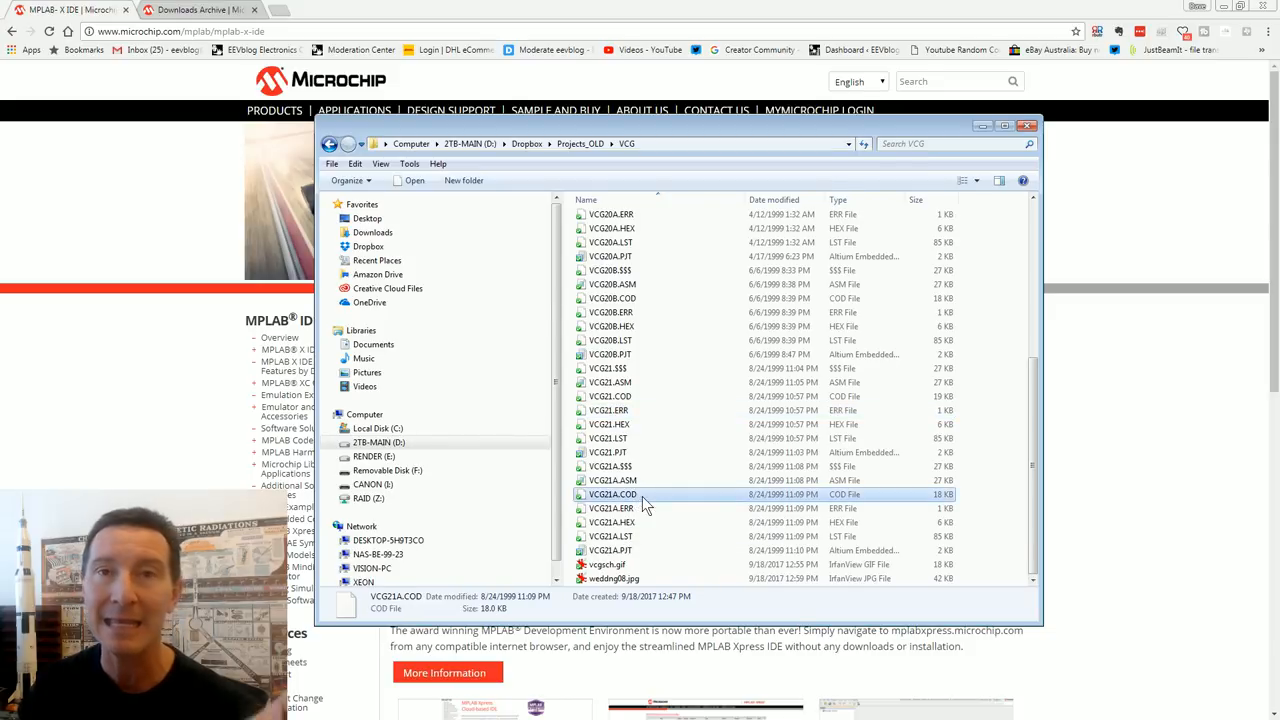
mouse_move(632, 496)
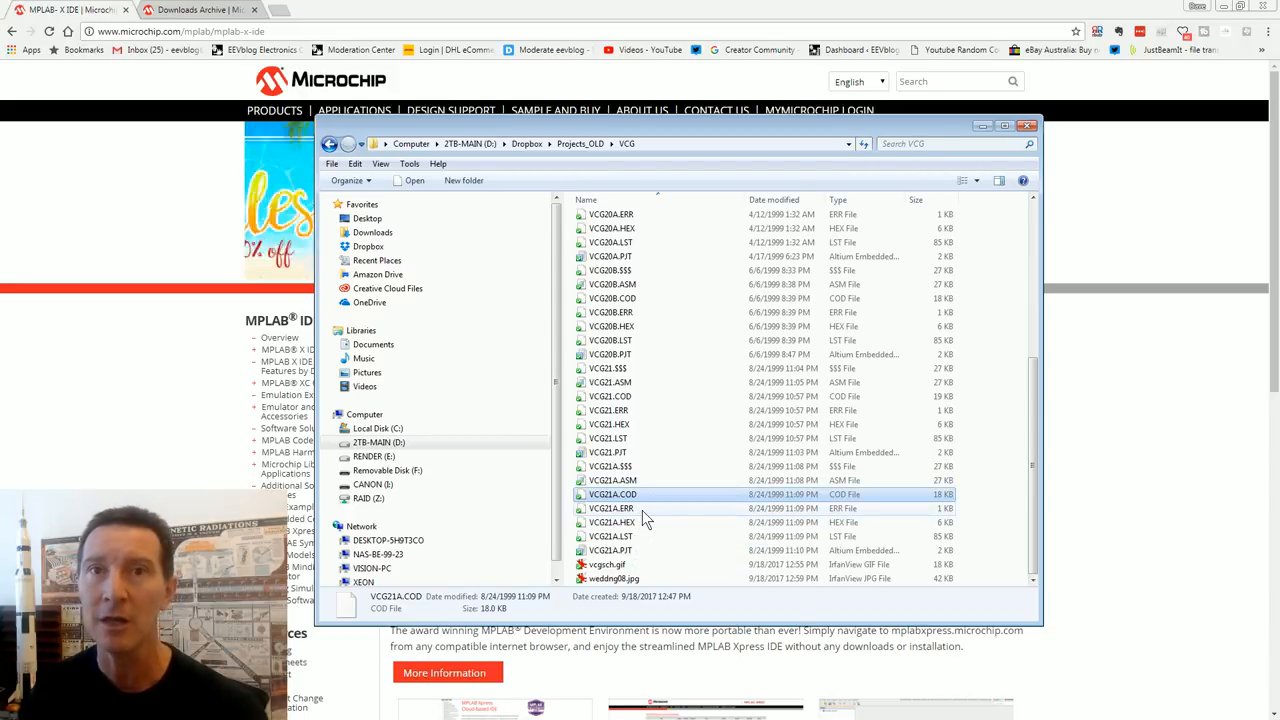
mouse_move(642, 516)
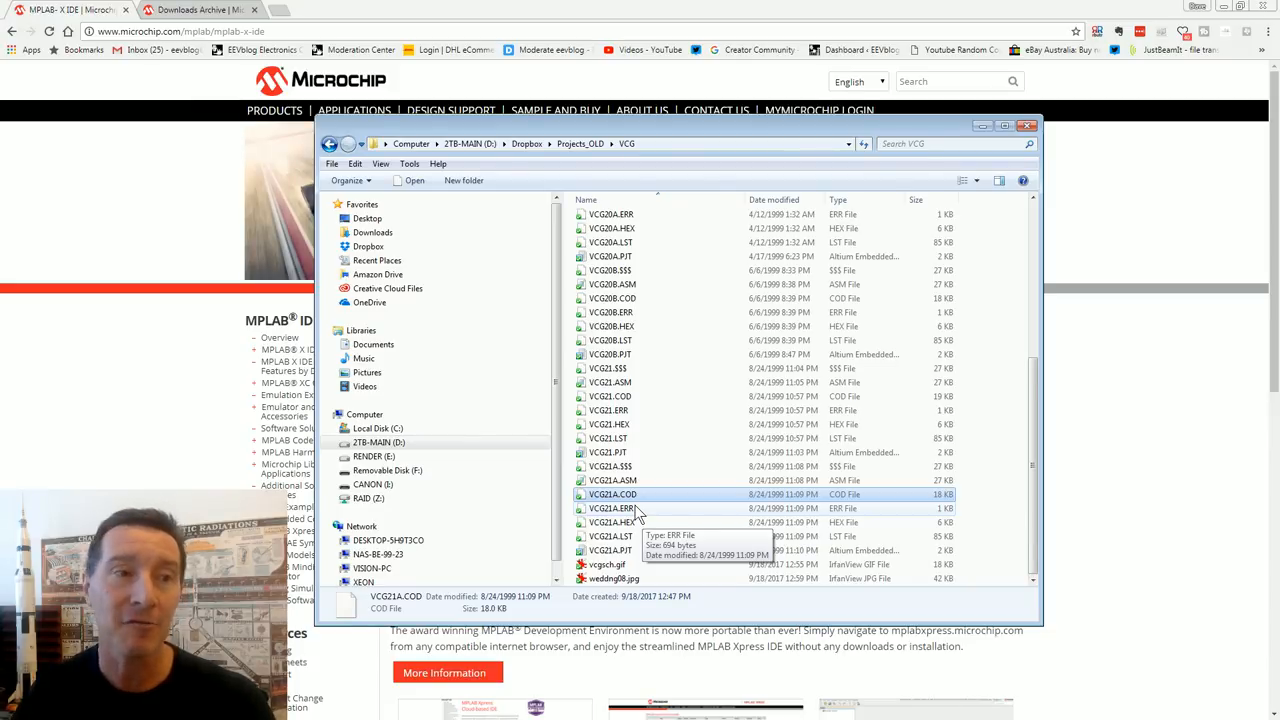
mouse_move(678, 500)
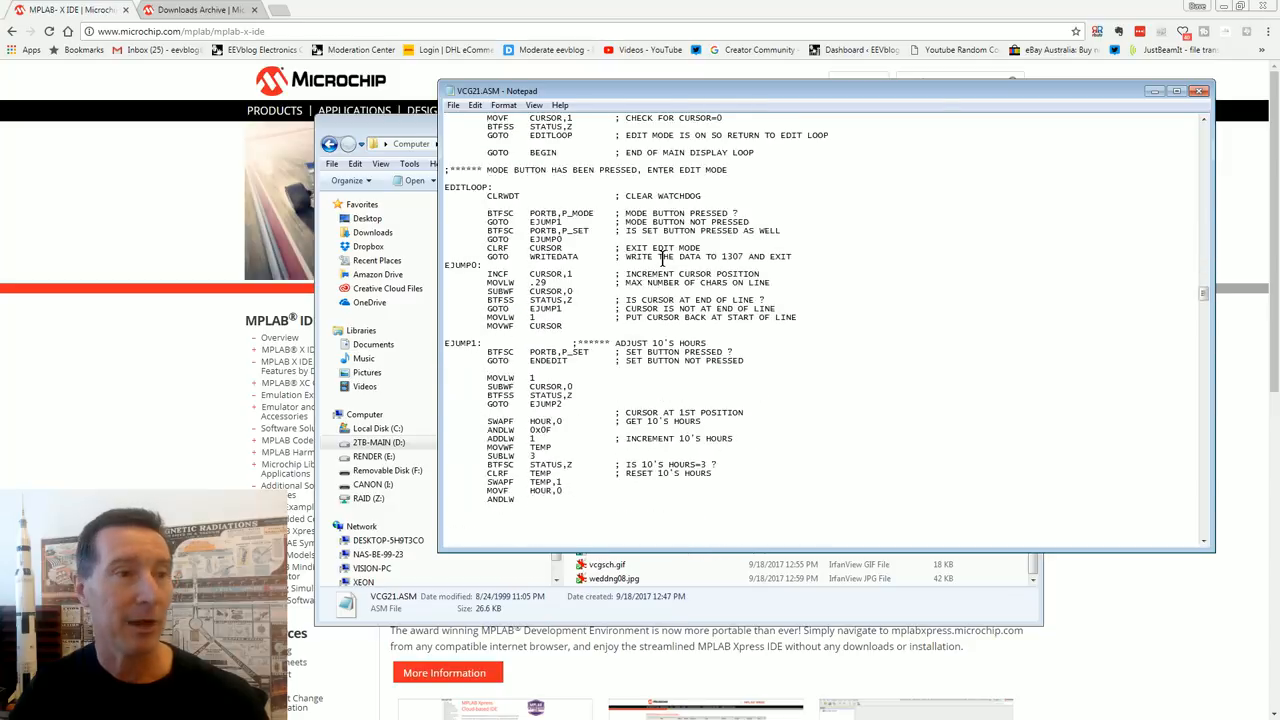
Read through the VCG21.ASM video clock generator source in Notepad and close it.
scroll("down", 3)
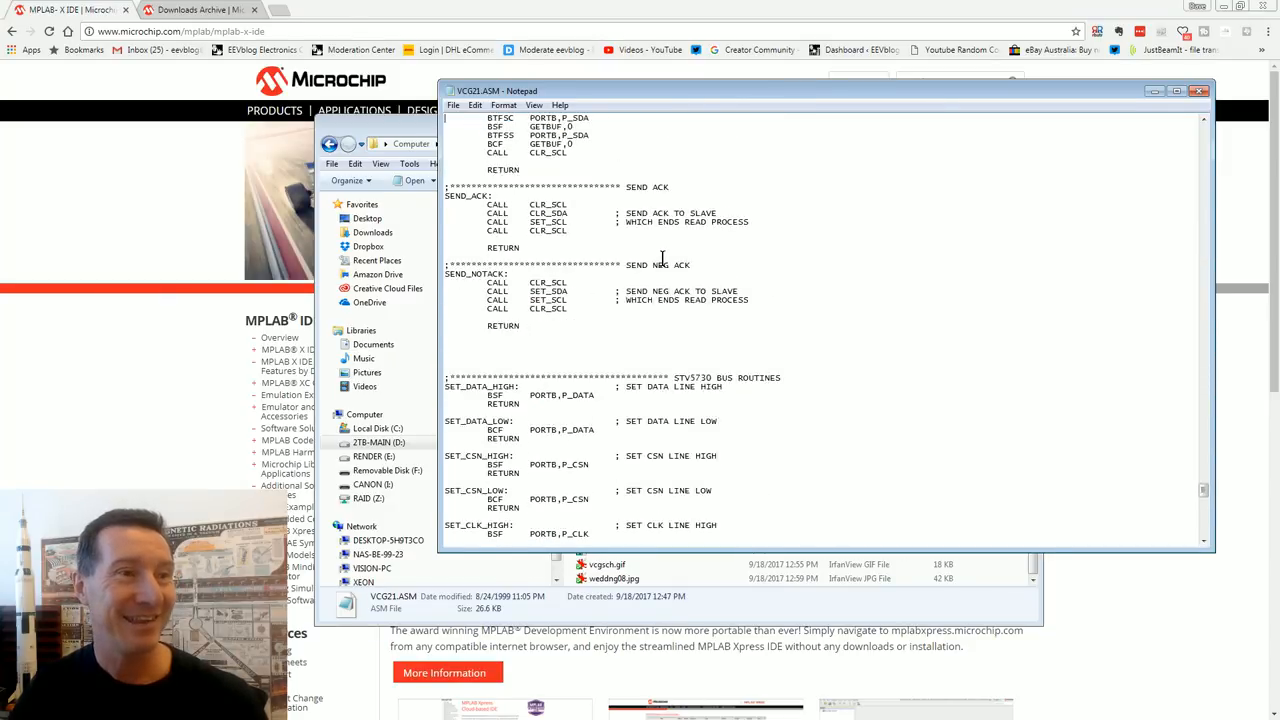
scroll("down", 3)
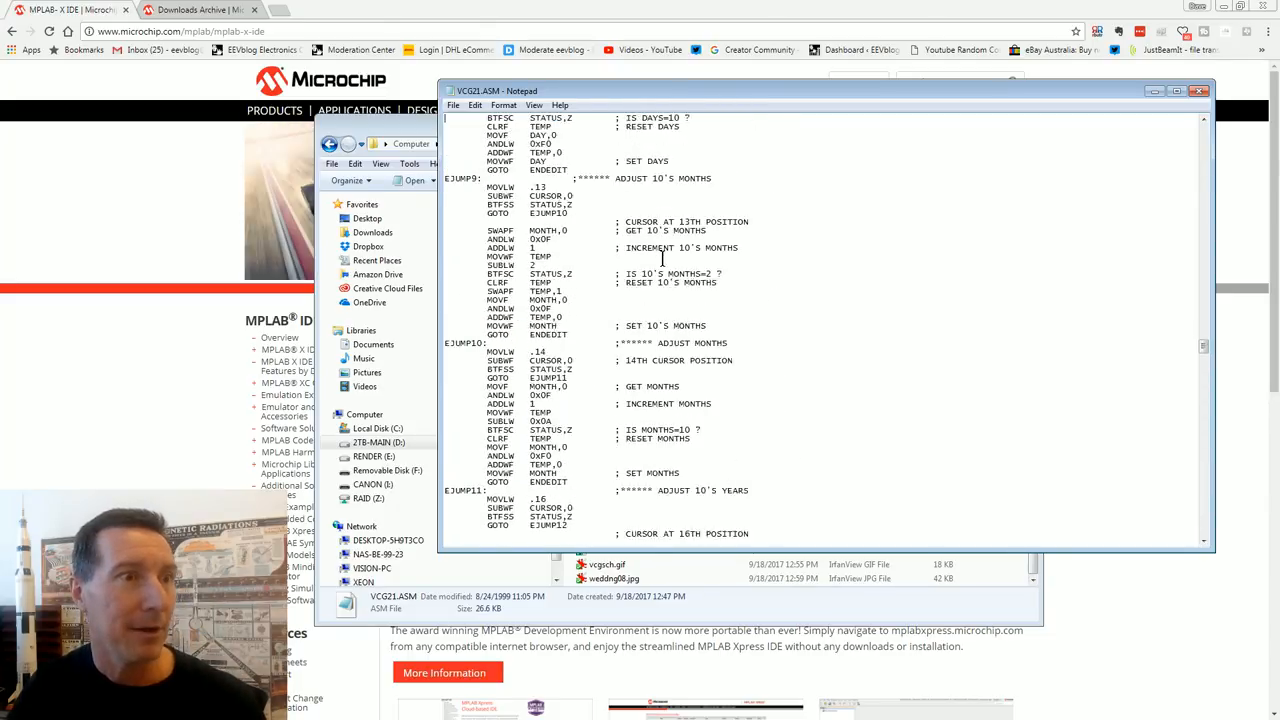
scroll("down", 3)
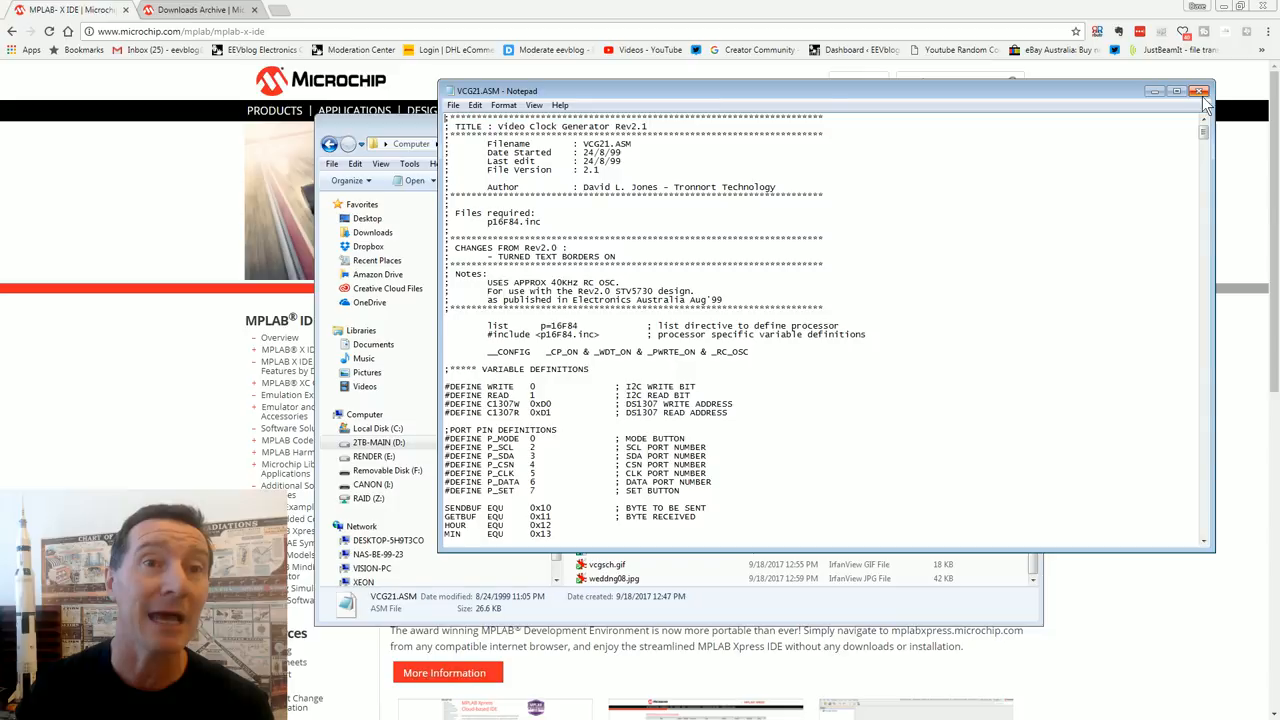
left_click(1200, 92)
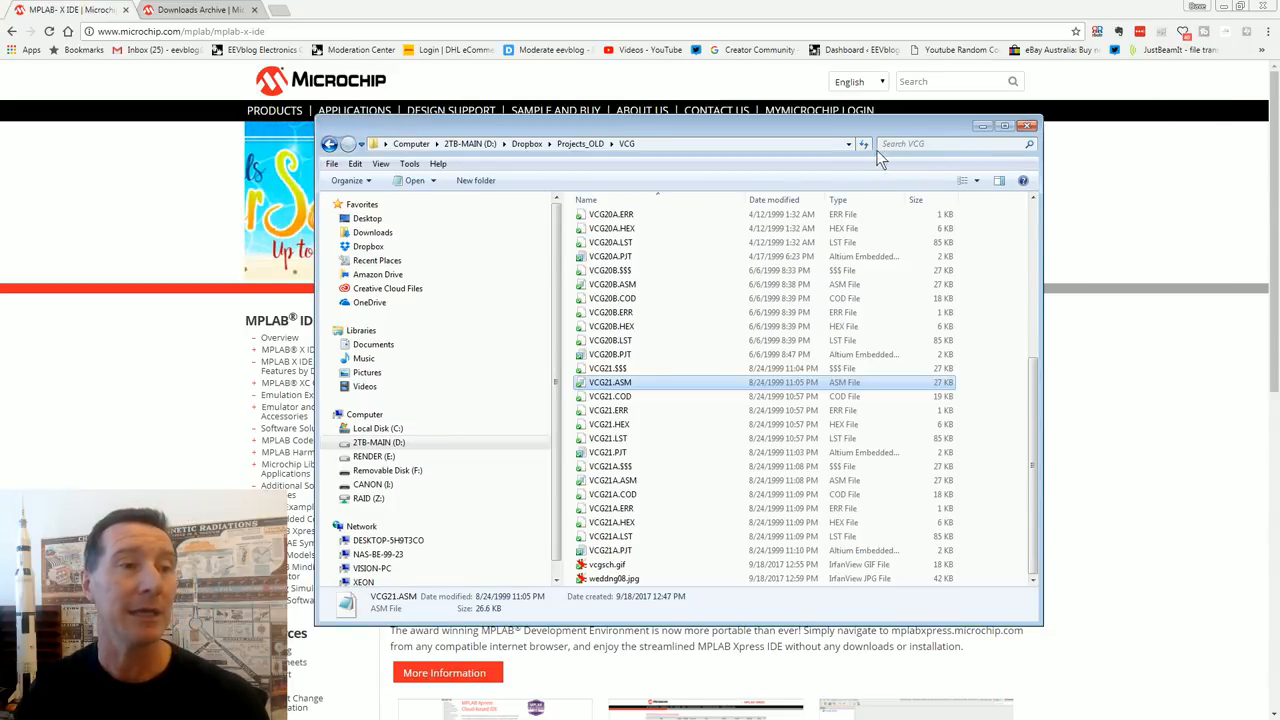
mouse_move(720, 162)
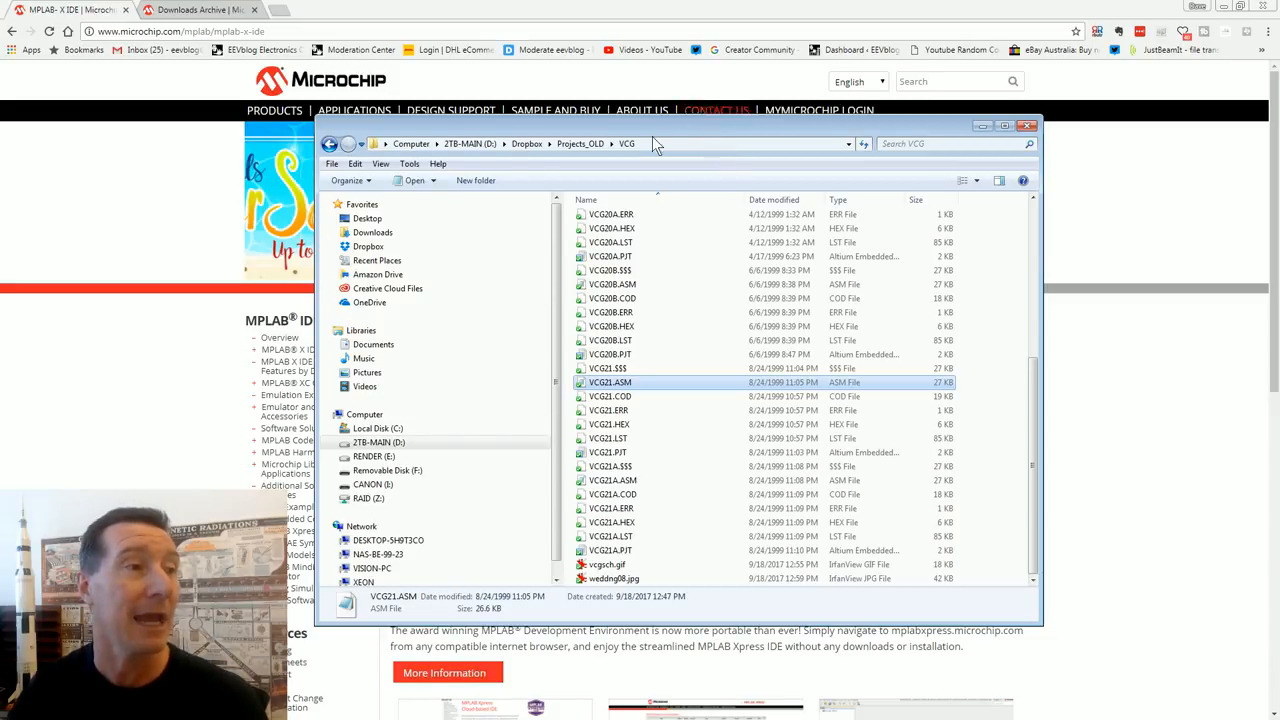
Close the VCG project folder window, leaving the MPLAB X IDE web page showing.
left_click(1024, 124)
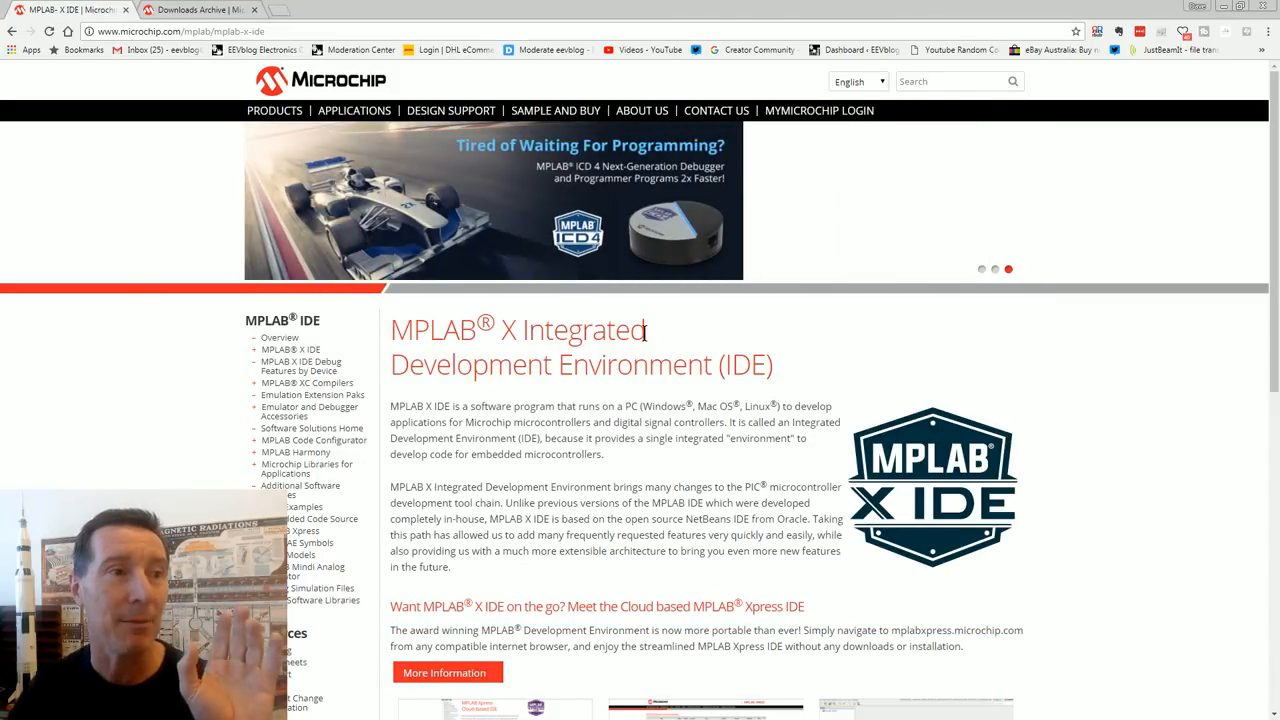
Browse the Microchip downloads archive for ASM30 assemblers and return to the MPLAB X IDE downloads list.
scroll("down", 3)
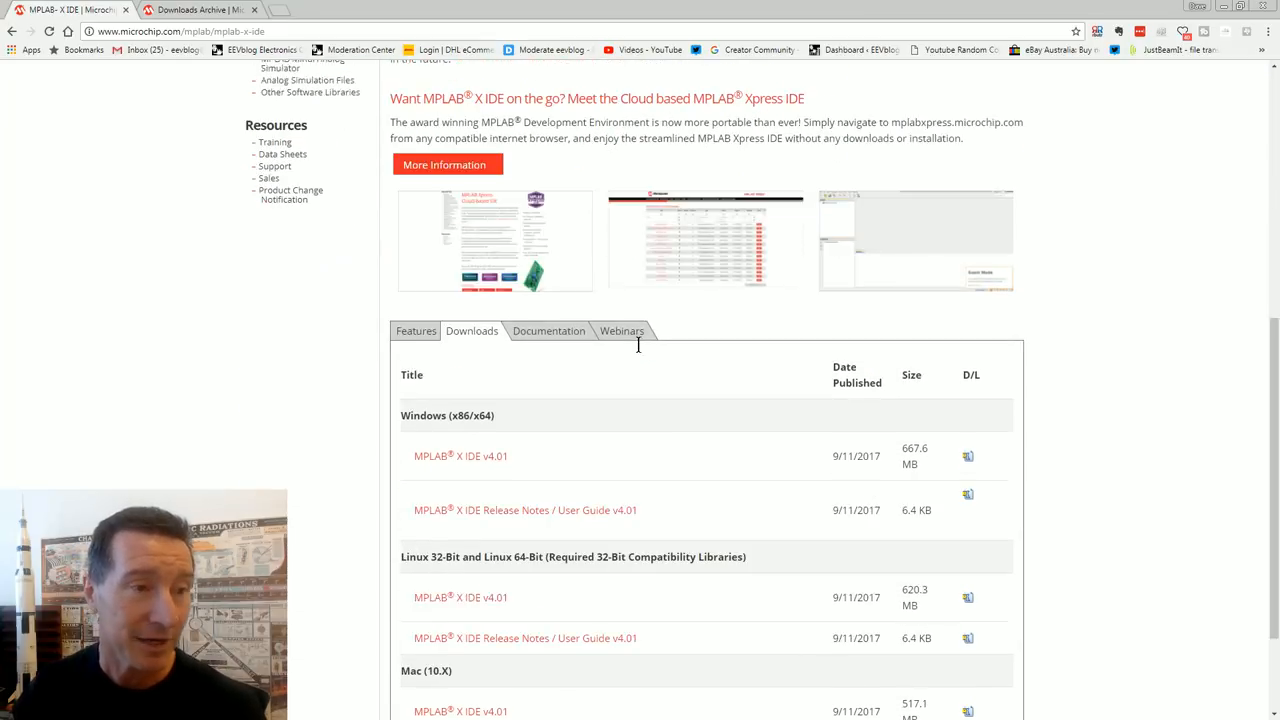
scroll("down", 3)
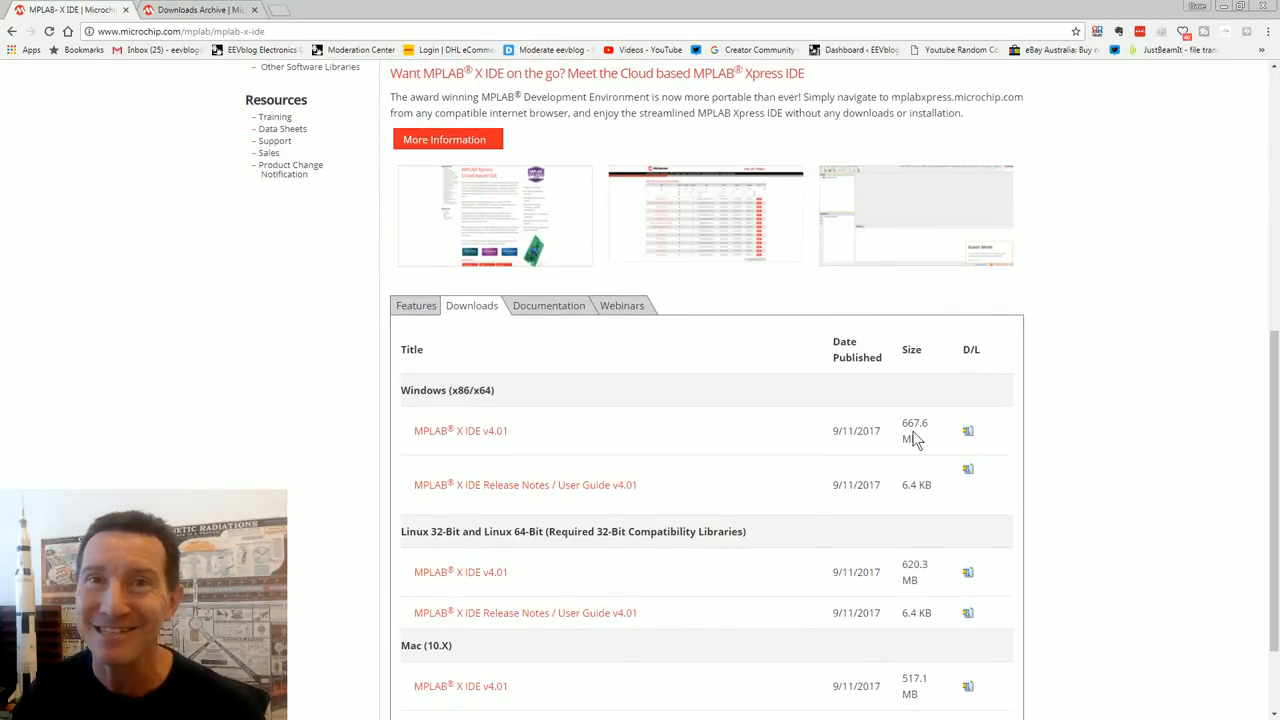
mouse_move(694, 472)
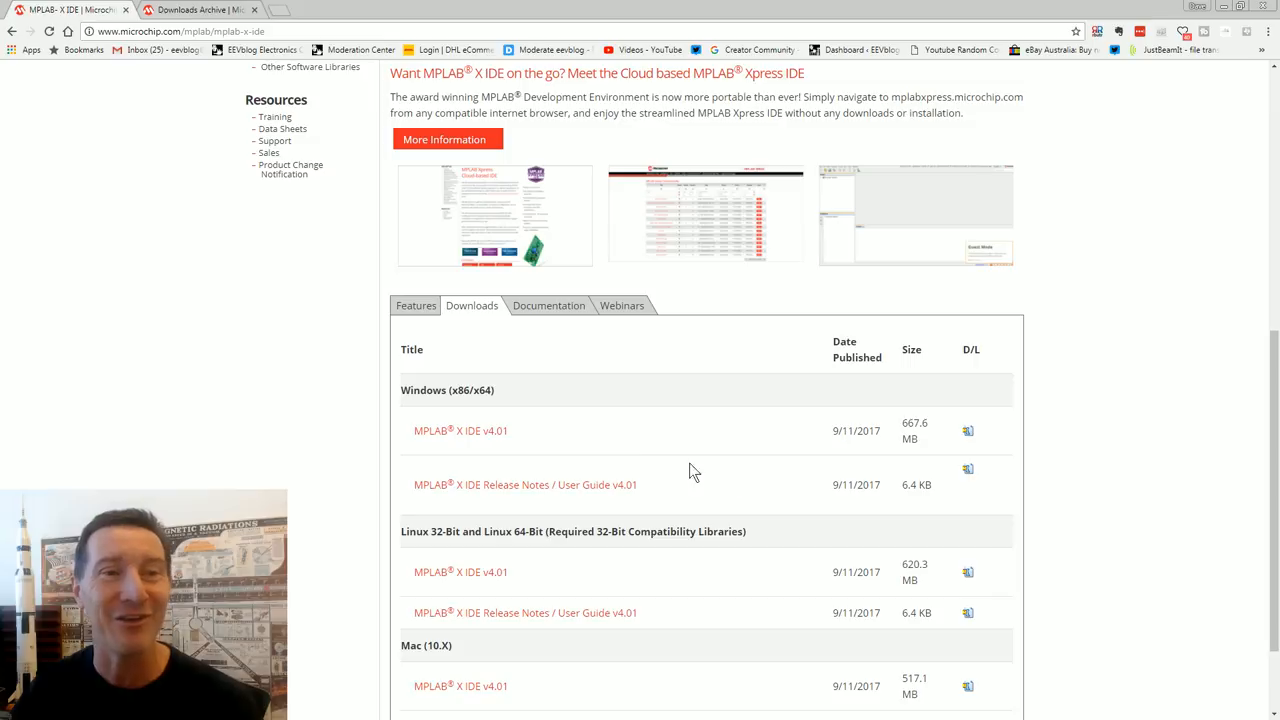
mouse_move(664, 432)
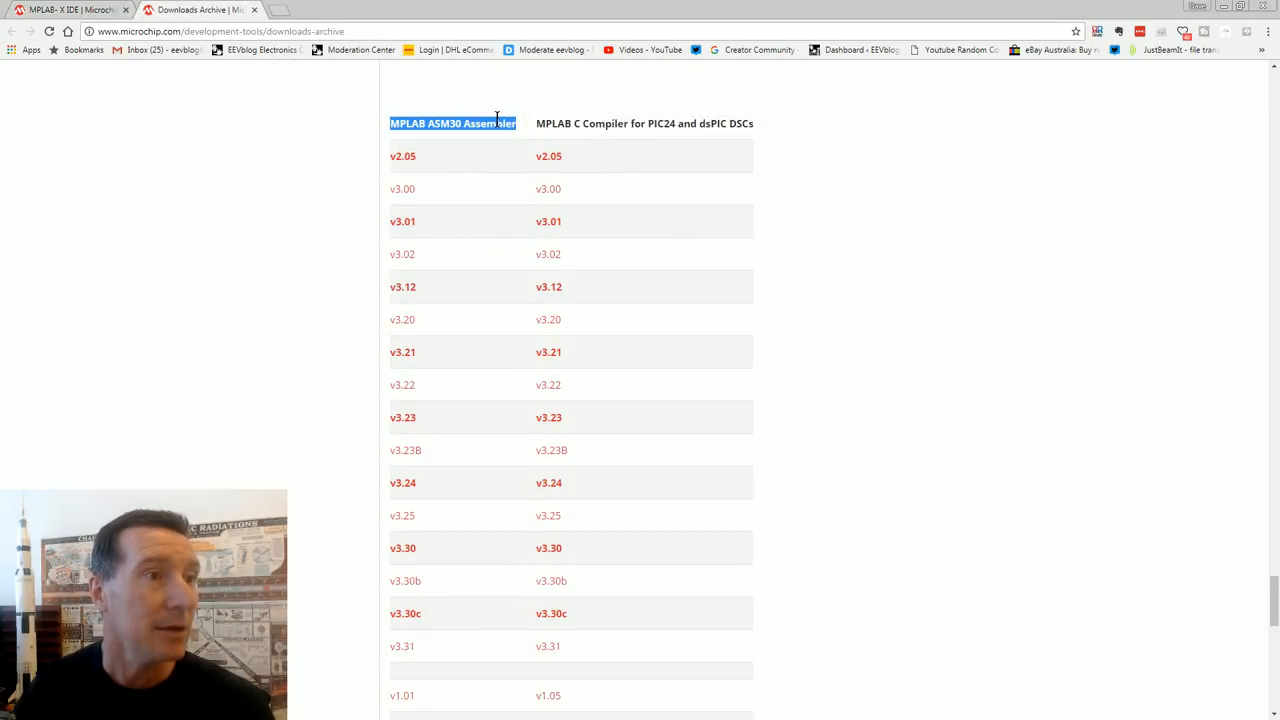
scroll("down", 3)
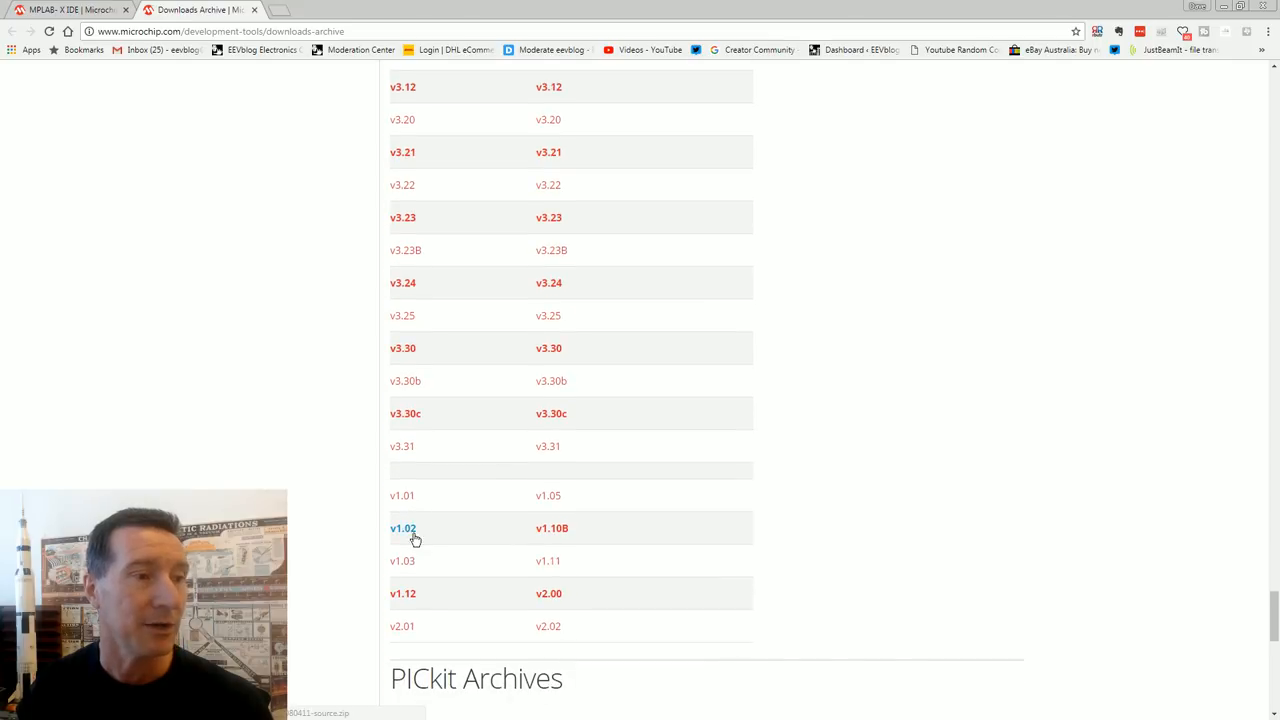
mouse_move(402, 446)
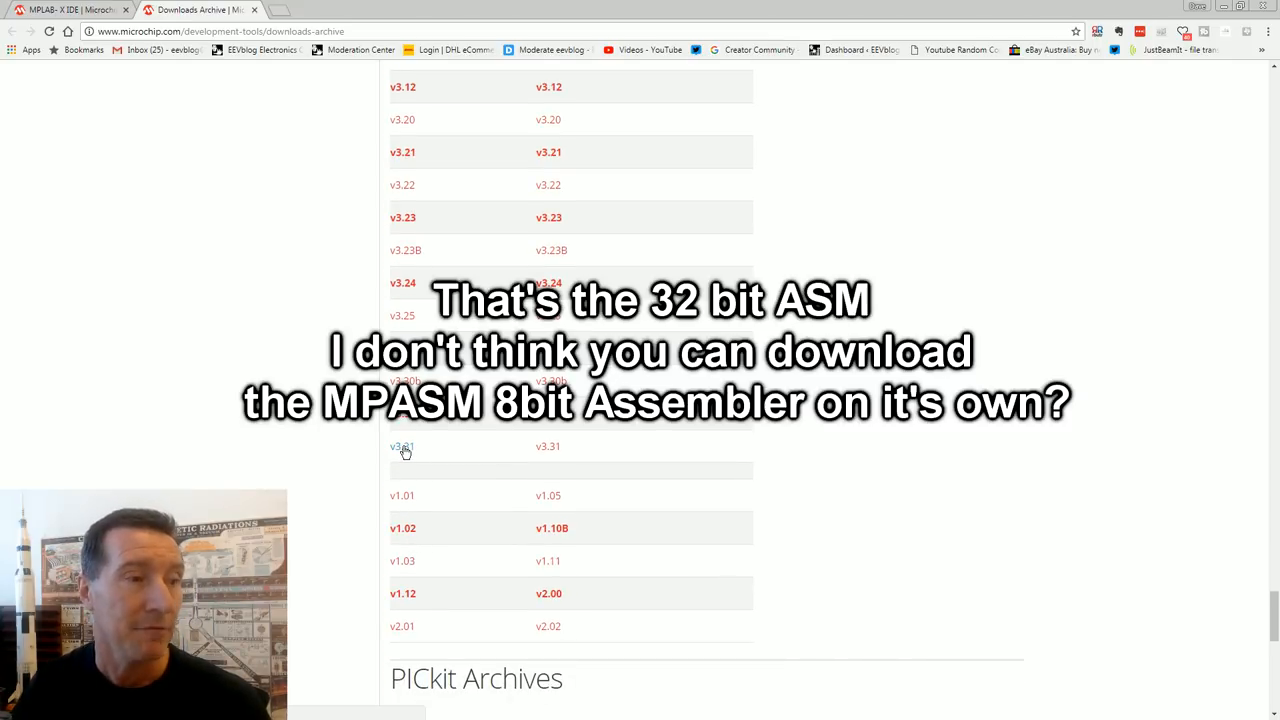
left_click(60, 8)
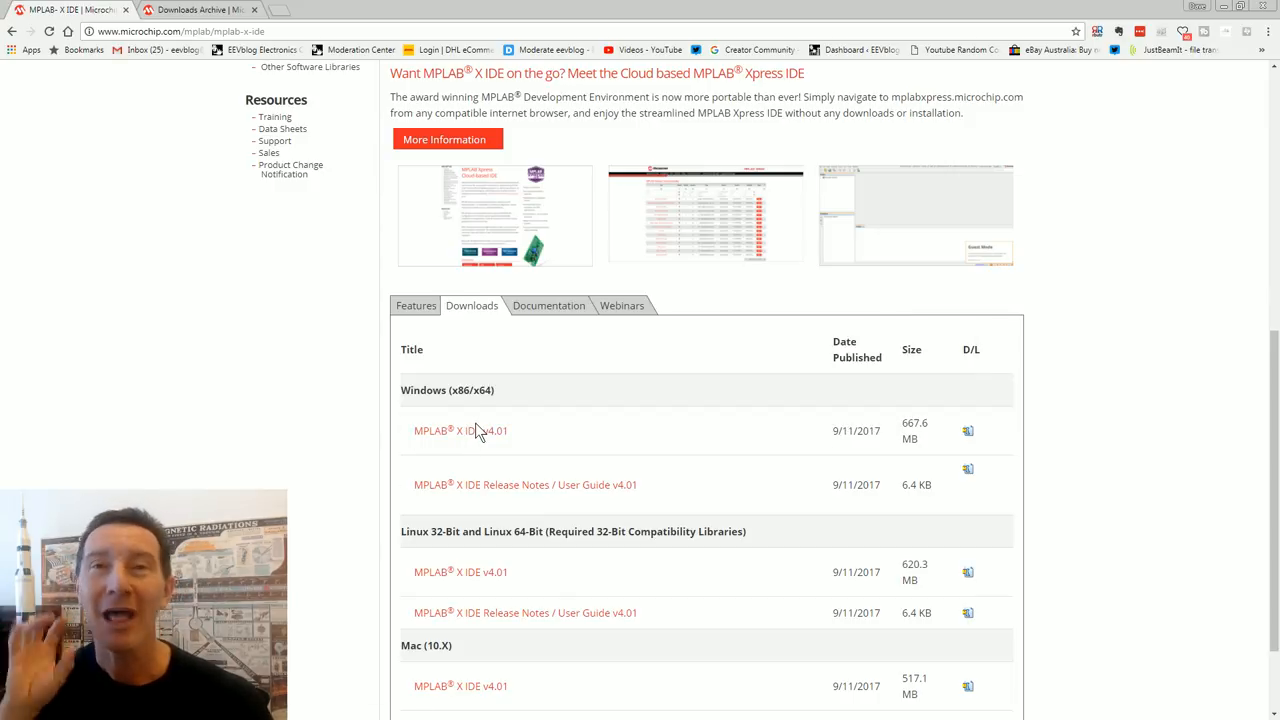
mouse_move(816, 356)
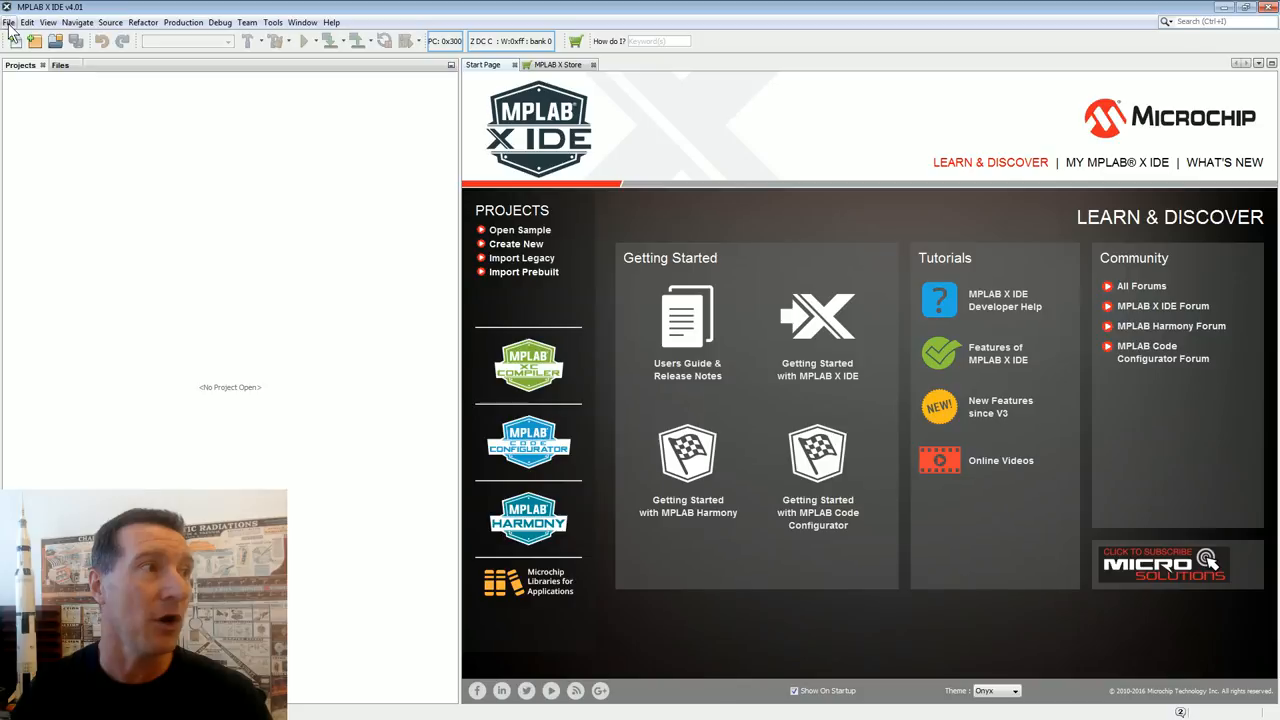
Start a new Standalone Project from the File menu and proceed to device selection.
left_click(8, 22)
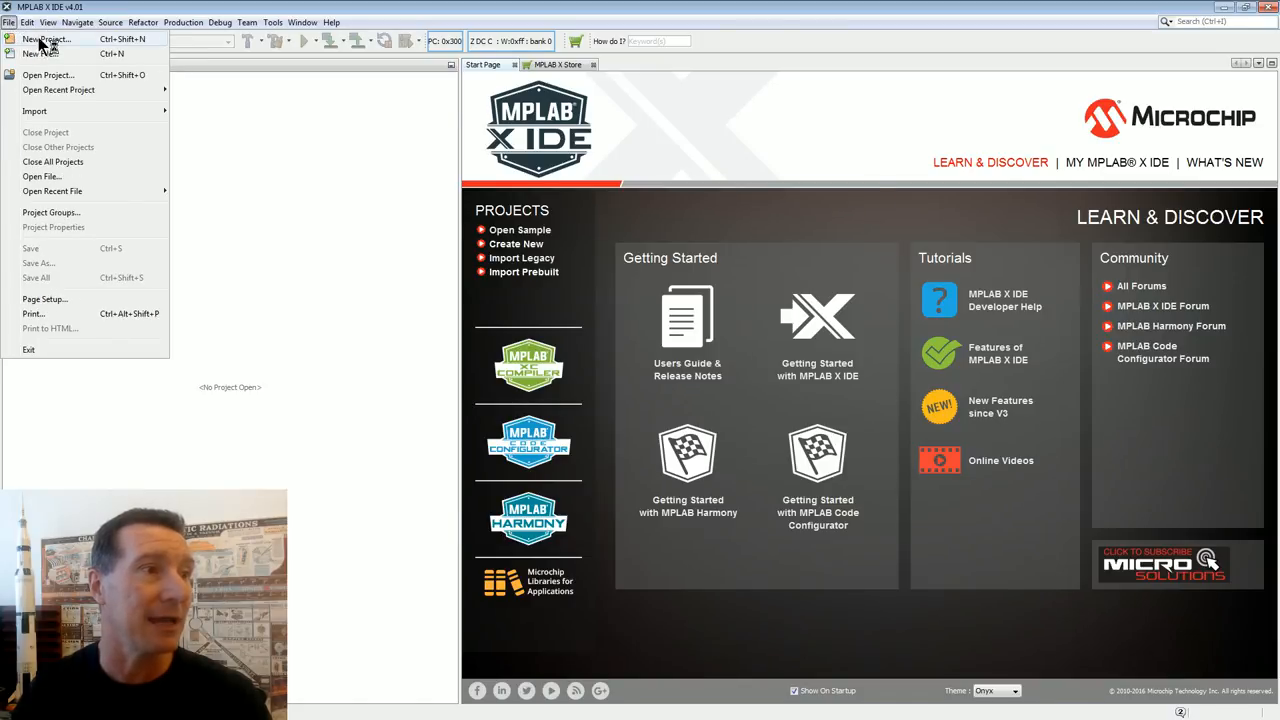
left_click(44, 40)
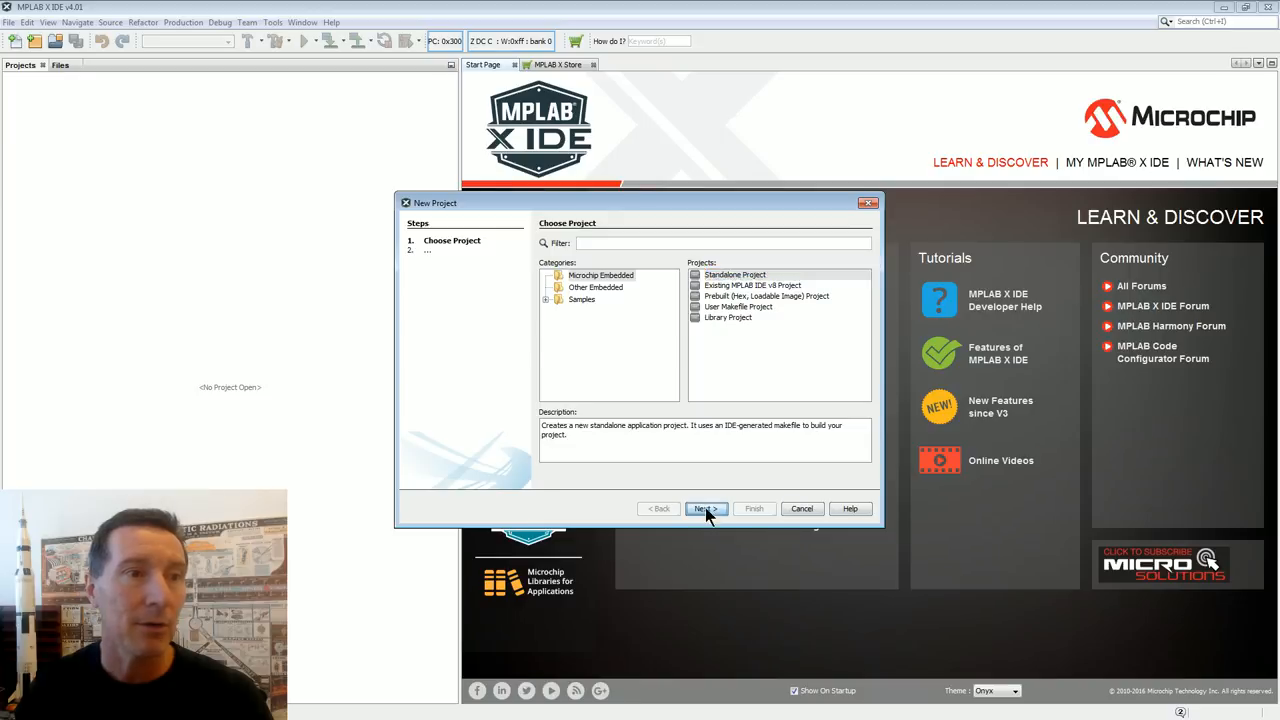
left_click(706, 508)
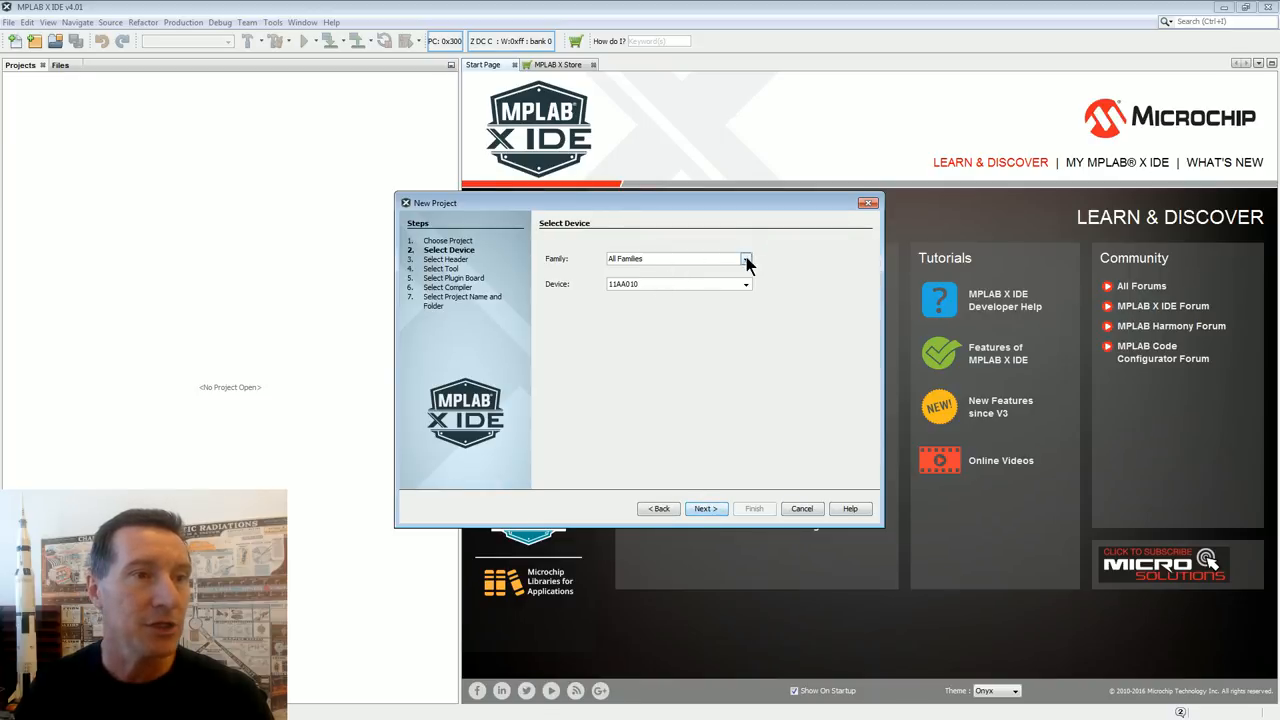
Browse the device families and lists, settling on the Mid-Range 8-bit MCUs family.
left_click(744, 258)
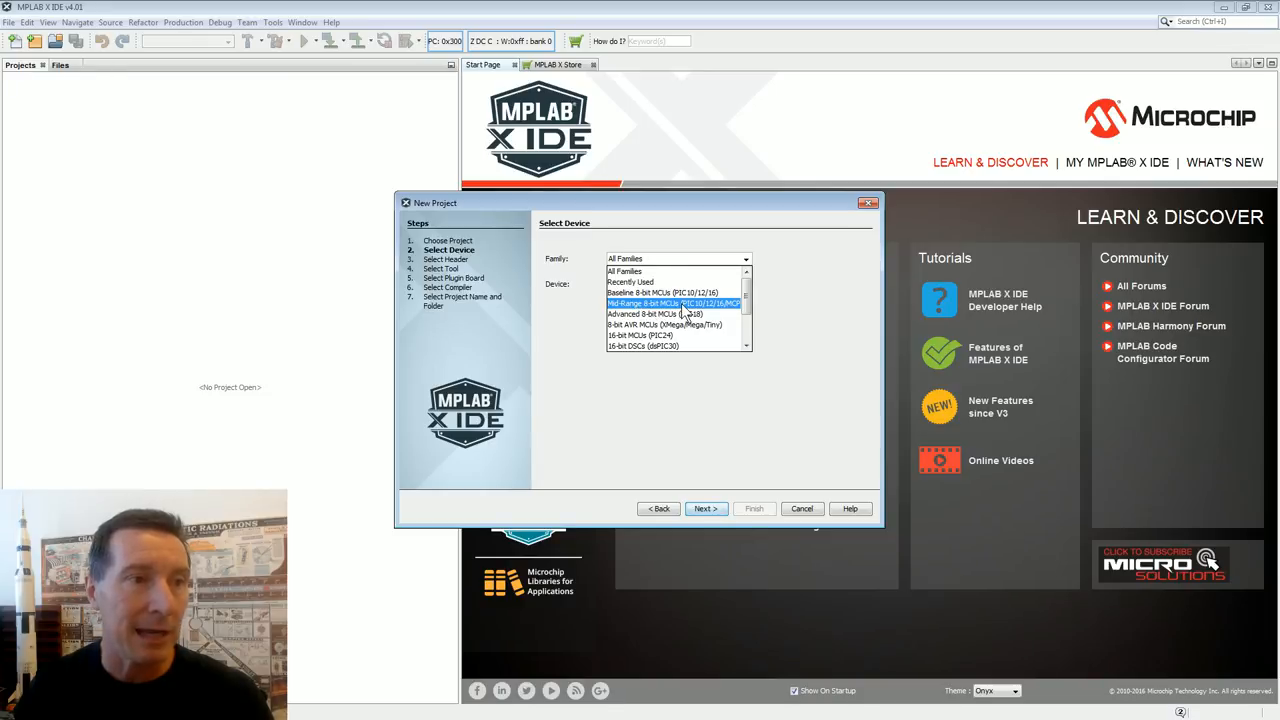
left_click(662, 292)
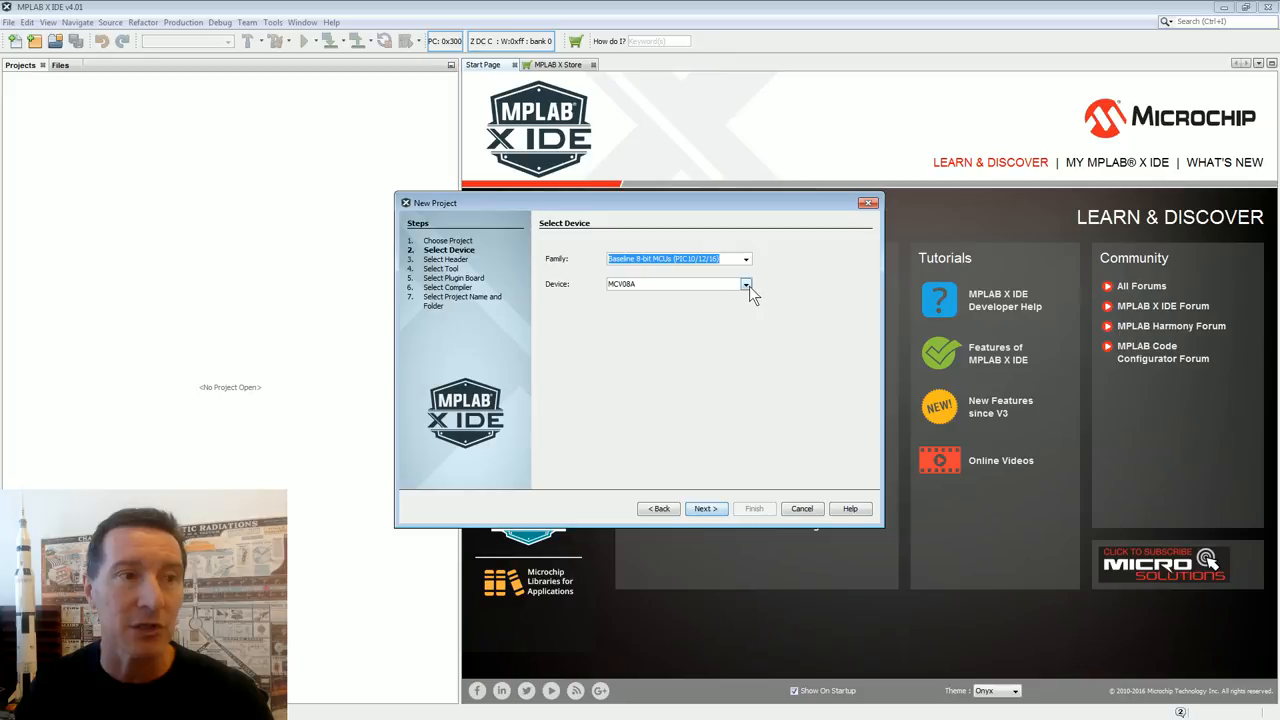
left_click(746, 284)
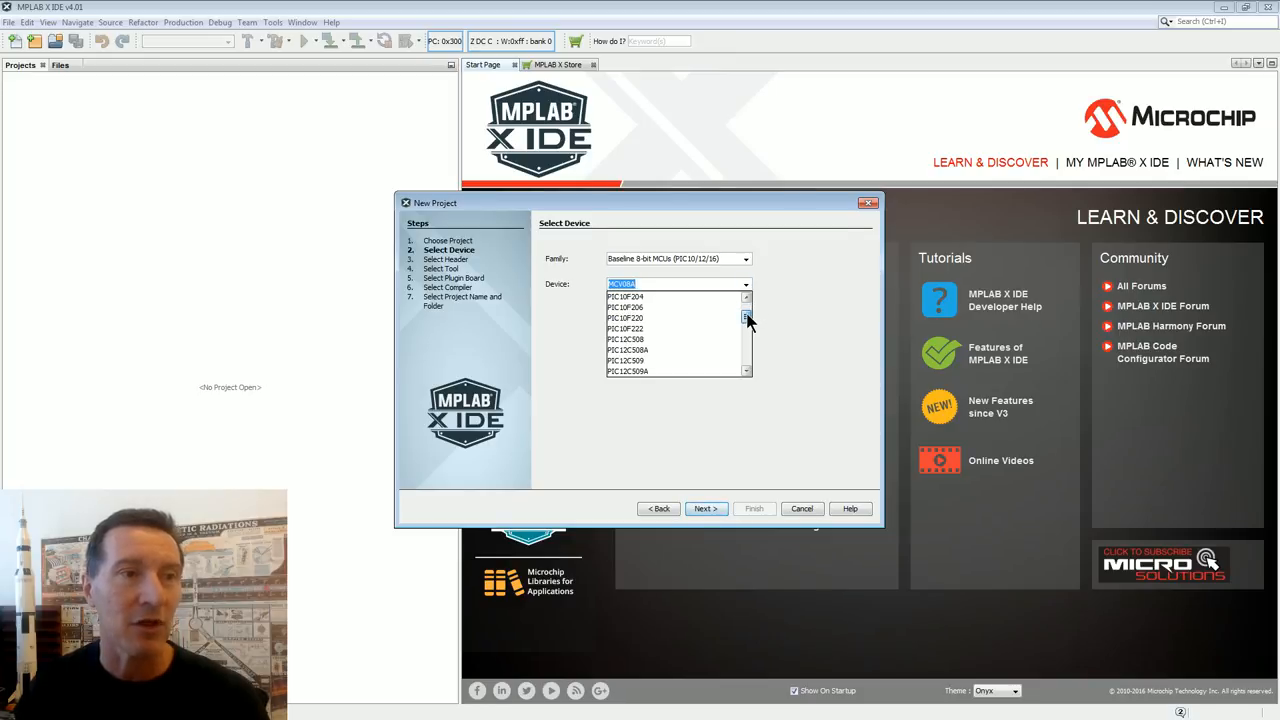
scroll("down", 3)
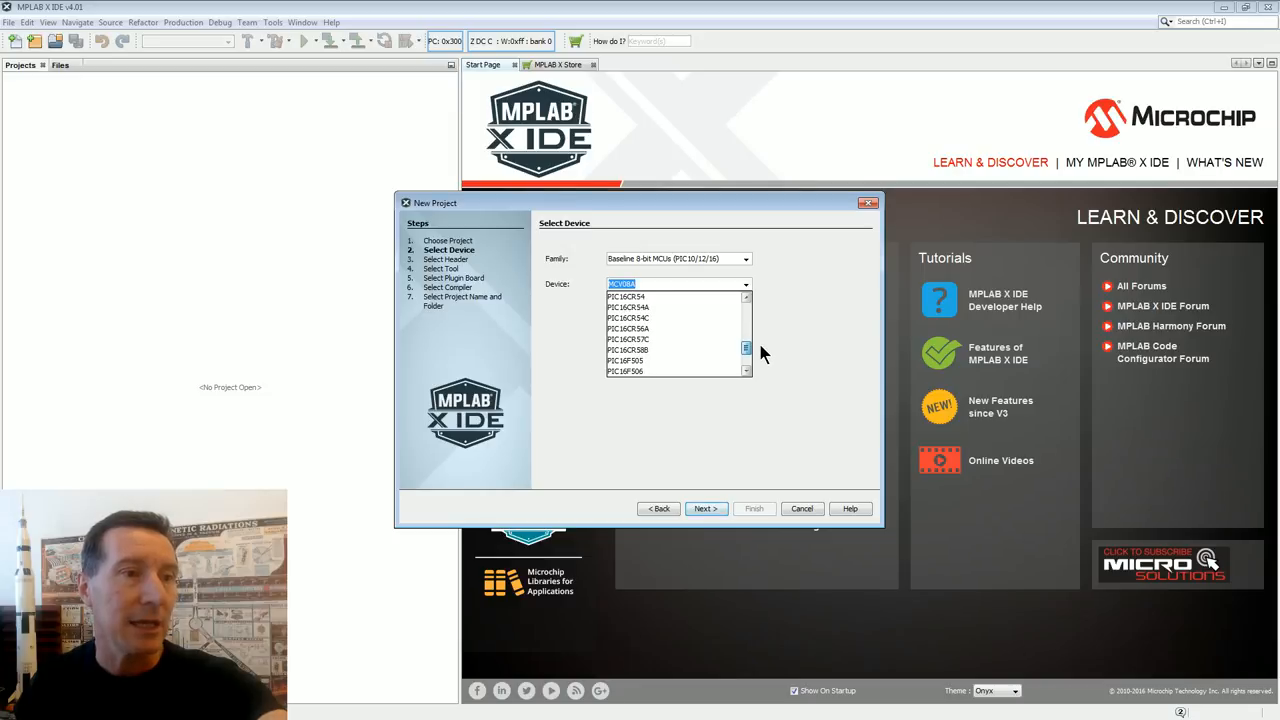
scroll("down", 3)
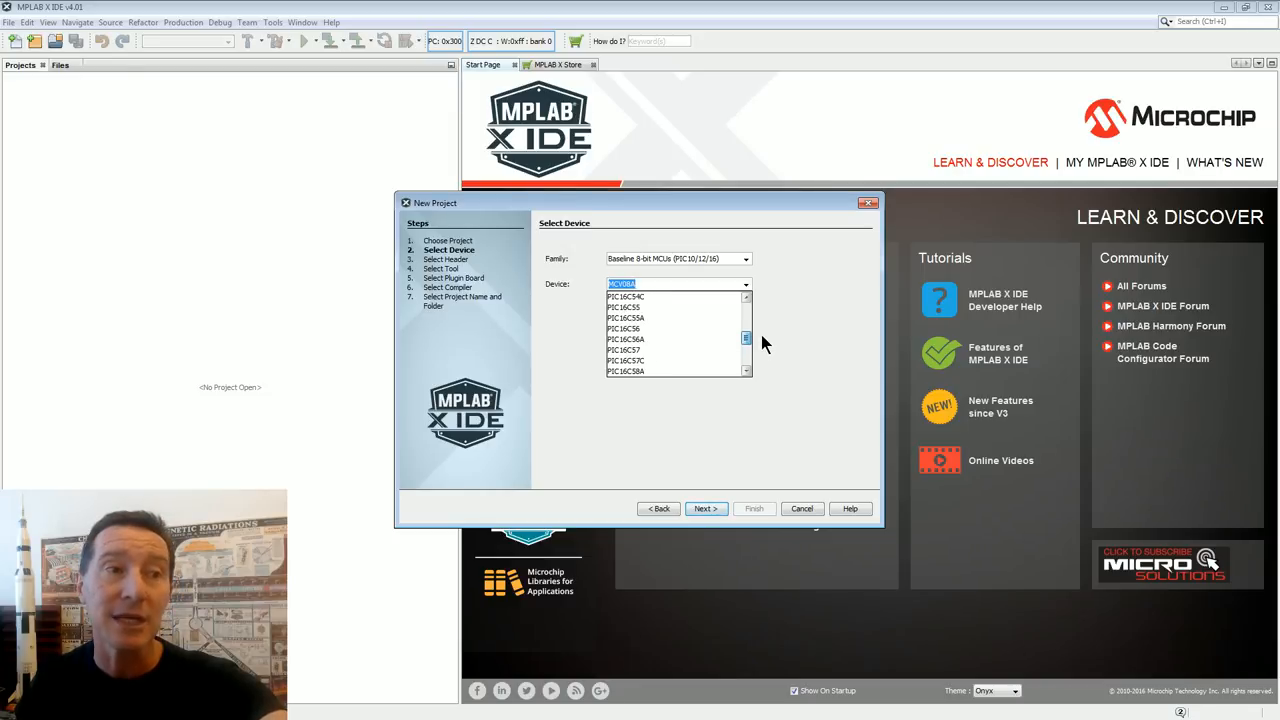
scroll("down", 3)
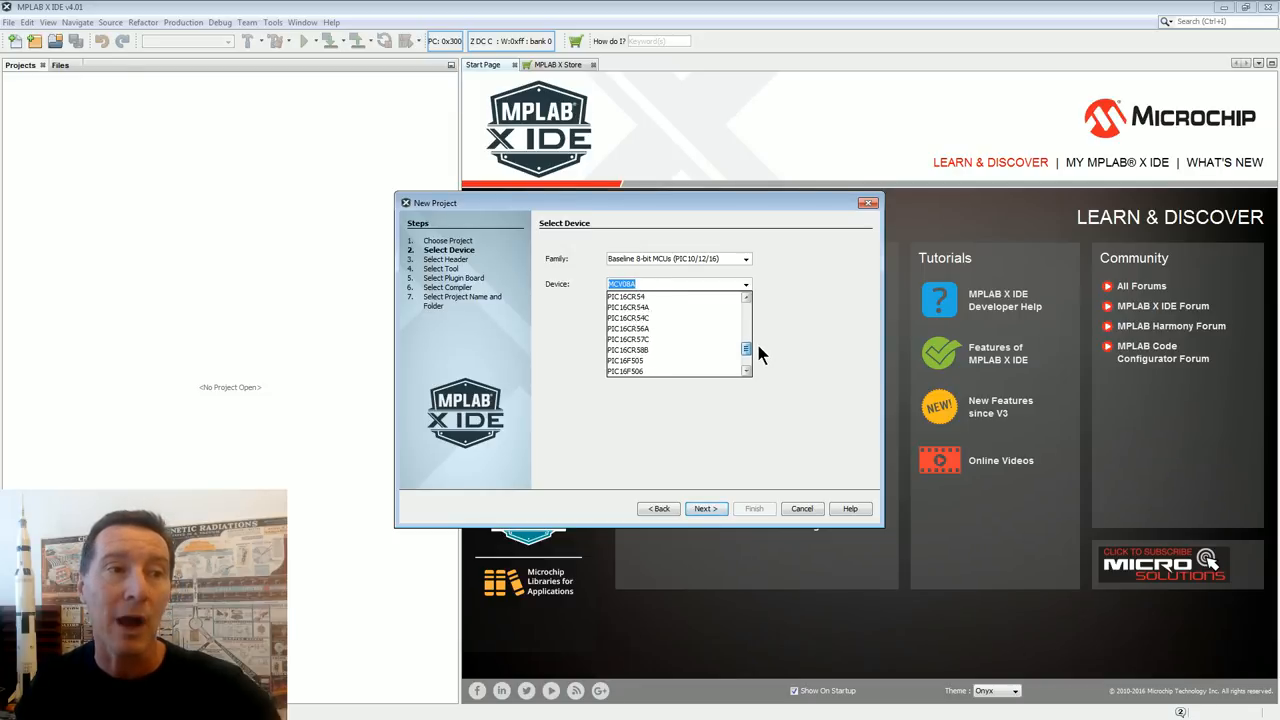
left_click(746, 258)
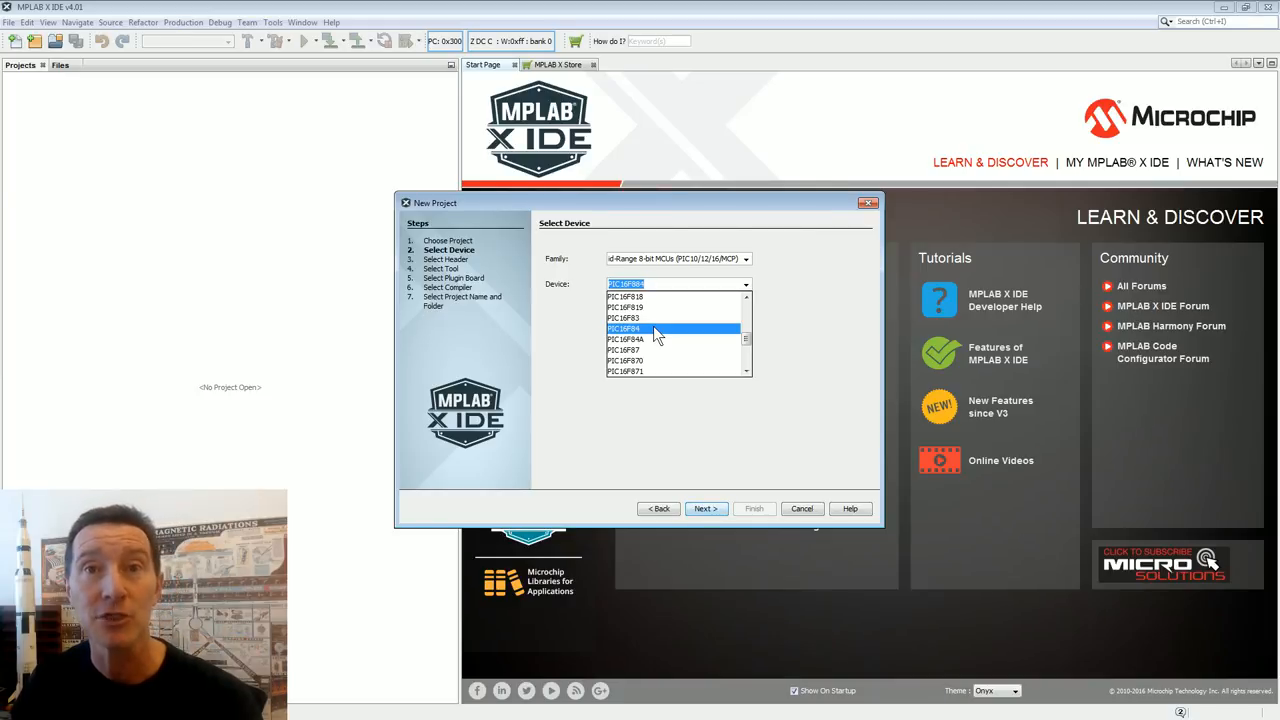
Select the PIC16F84 as the target device and advance to tool selection.
left_click(624, 340)
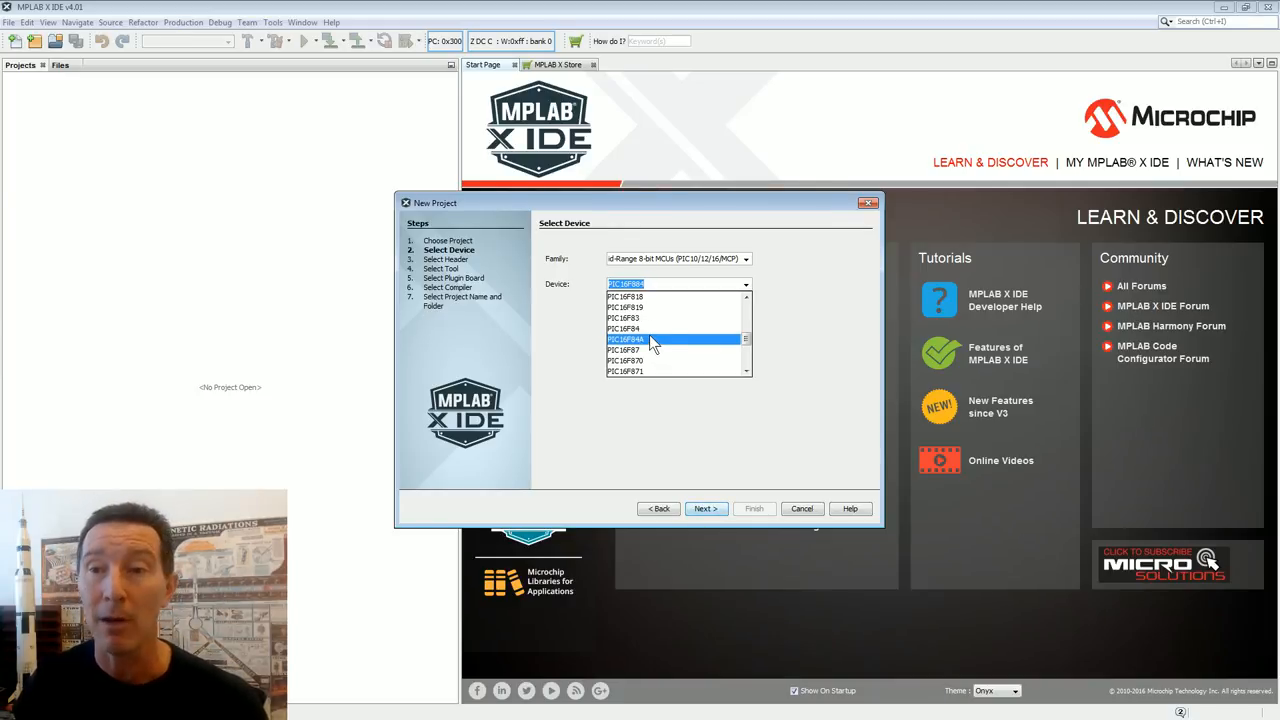
left_click(624, 328)
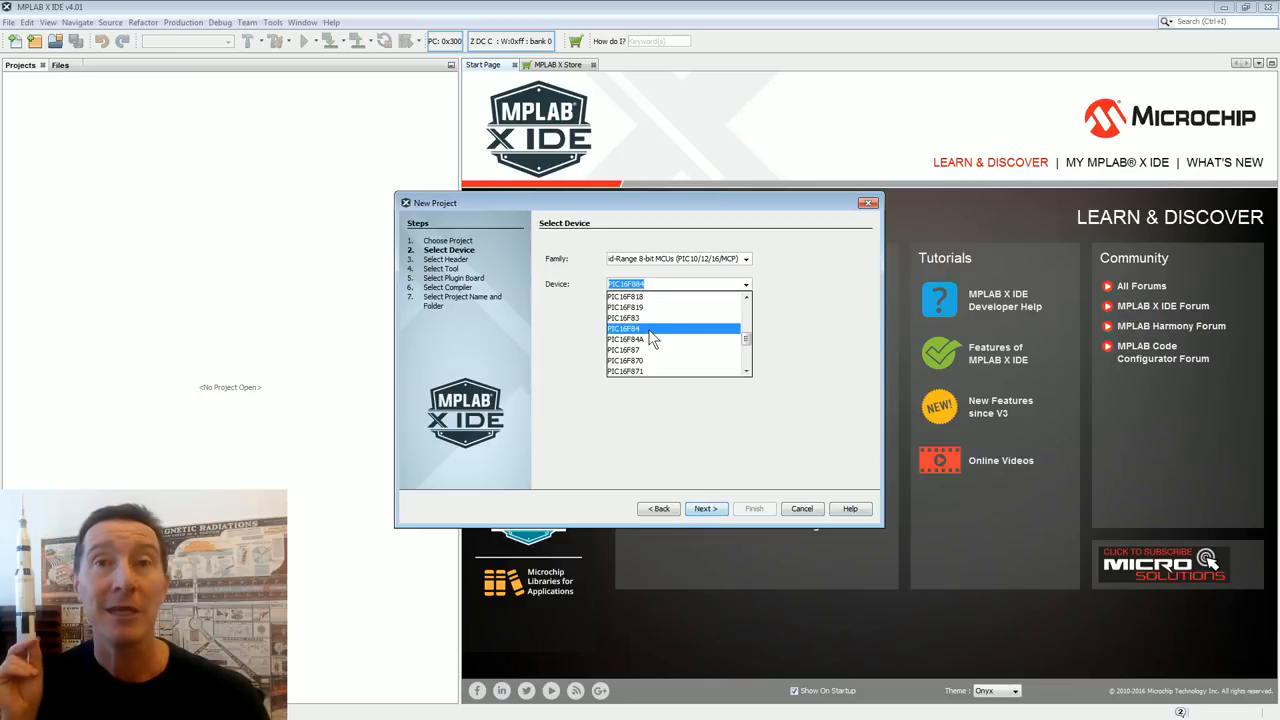
left_click(626, 296)
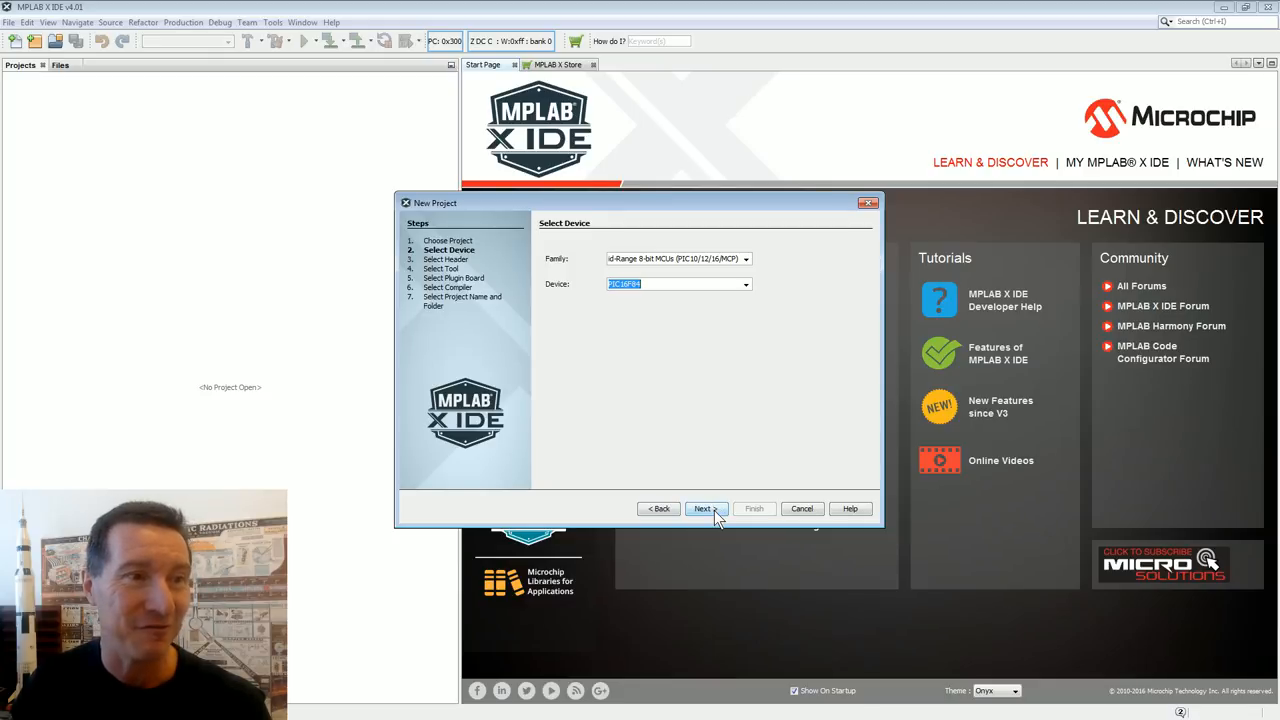
left_click(704, 508)
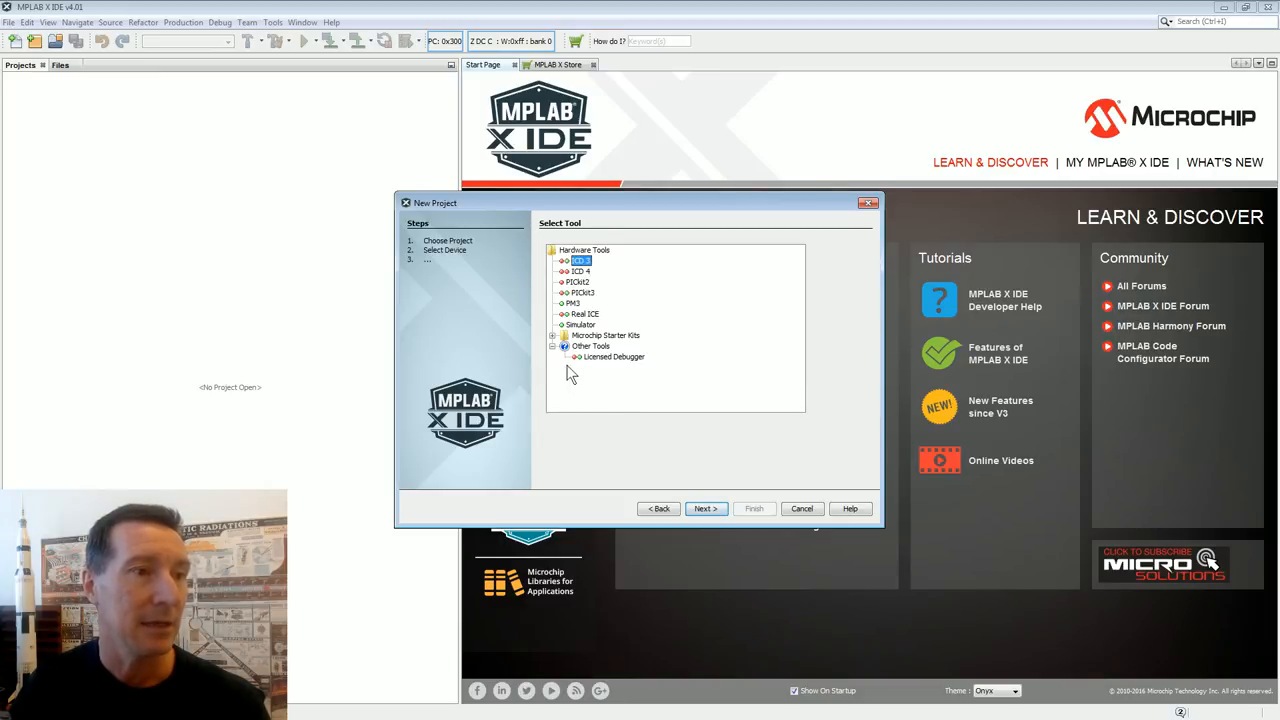
Choose the Simulator tool and mpasm toolchain, name the project VCG and finish creating it.
left_click(556, 336)
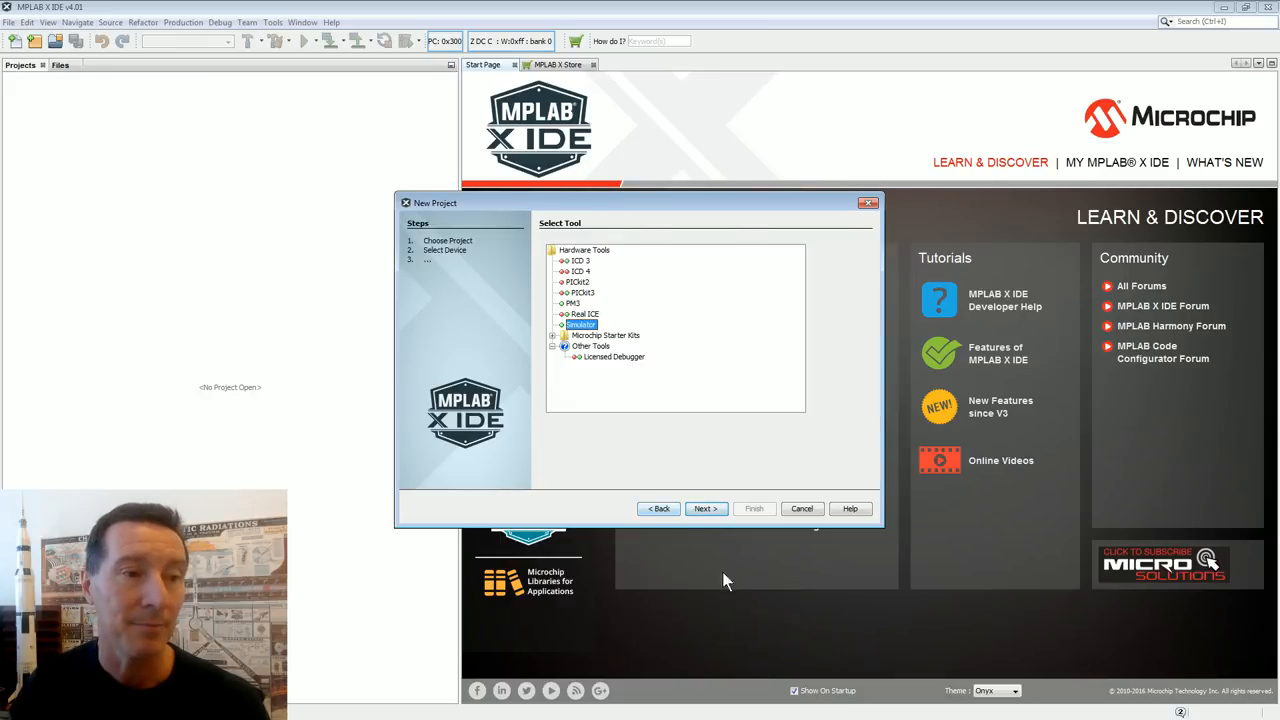
left_click(704, 508)
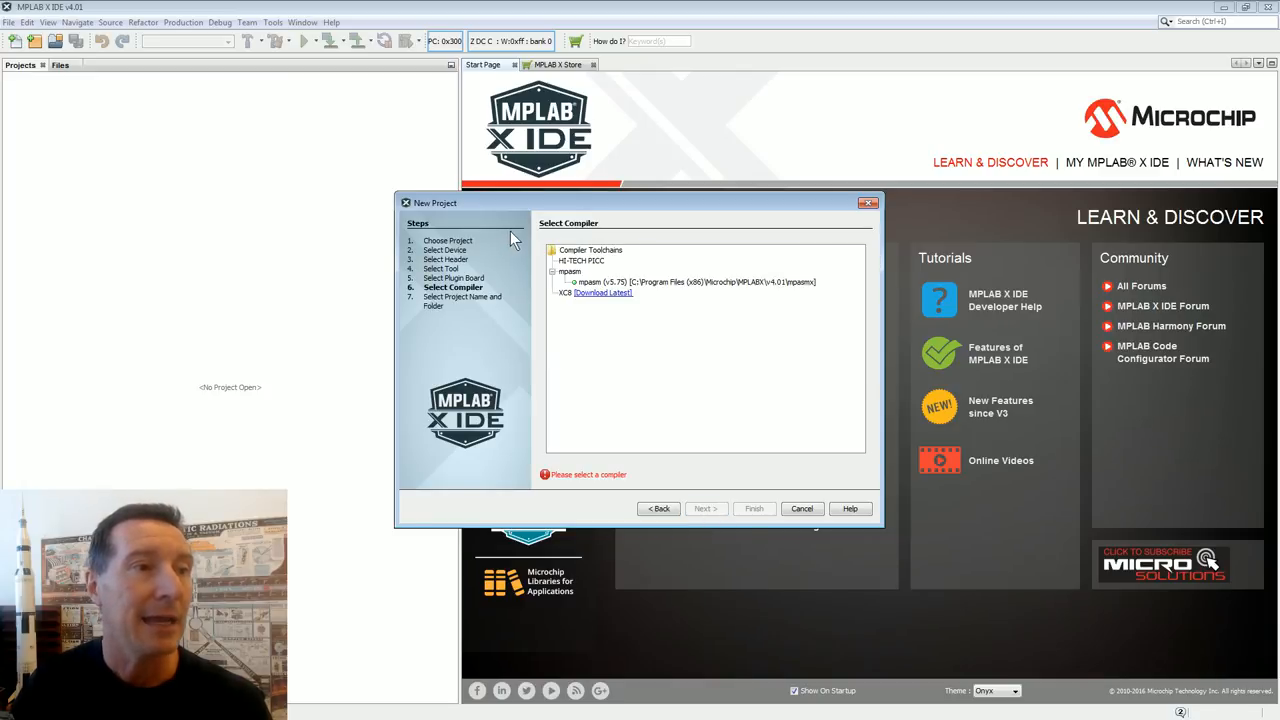
mouse_move(596, 276)
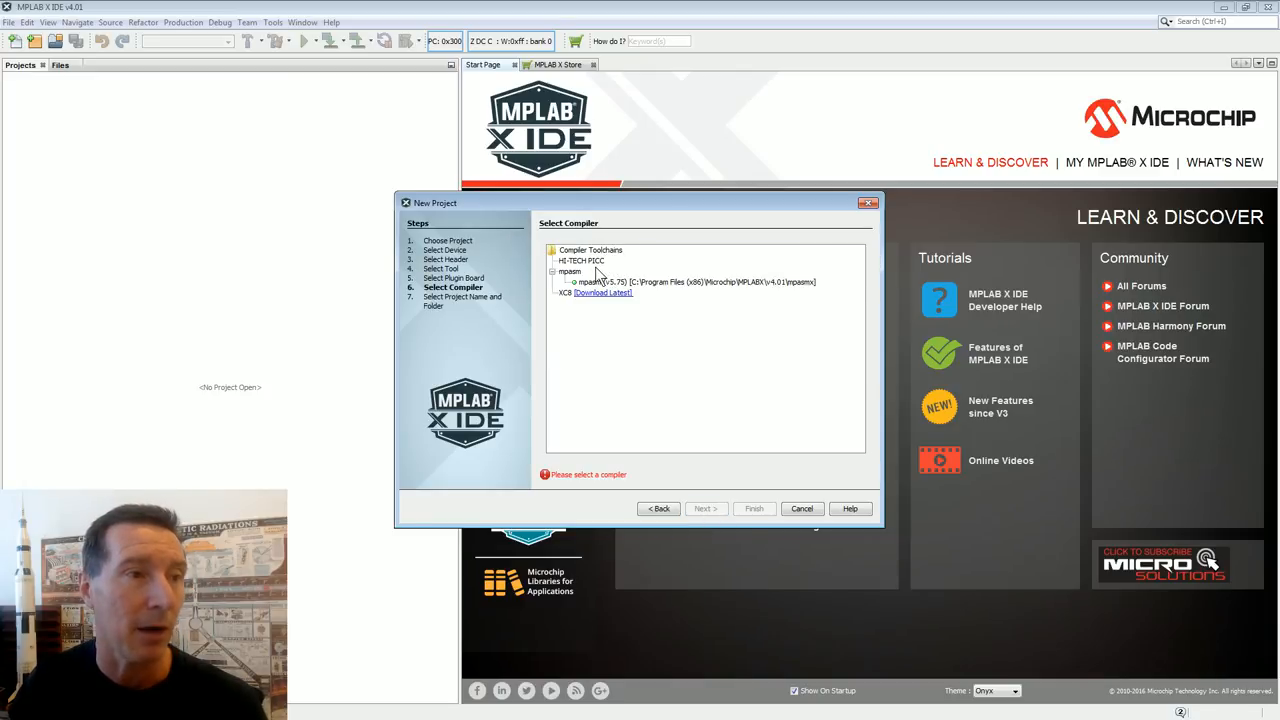
left_click(696, 280)
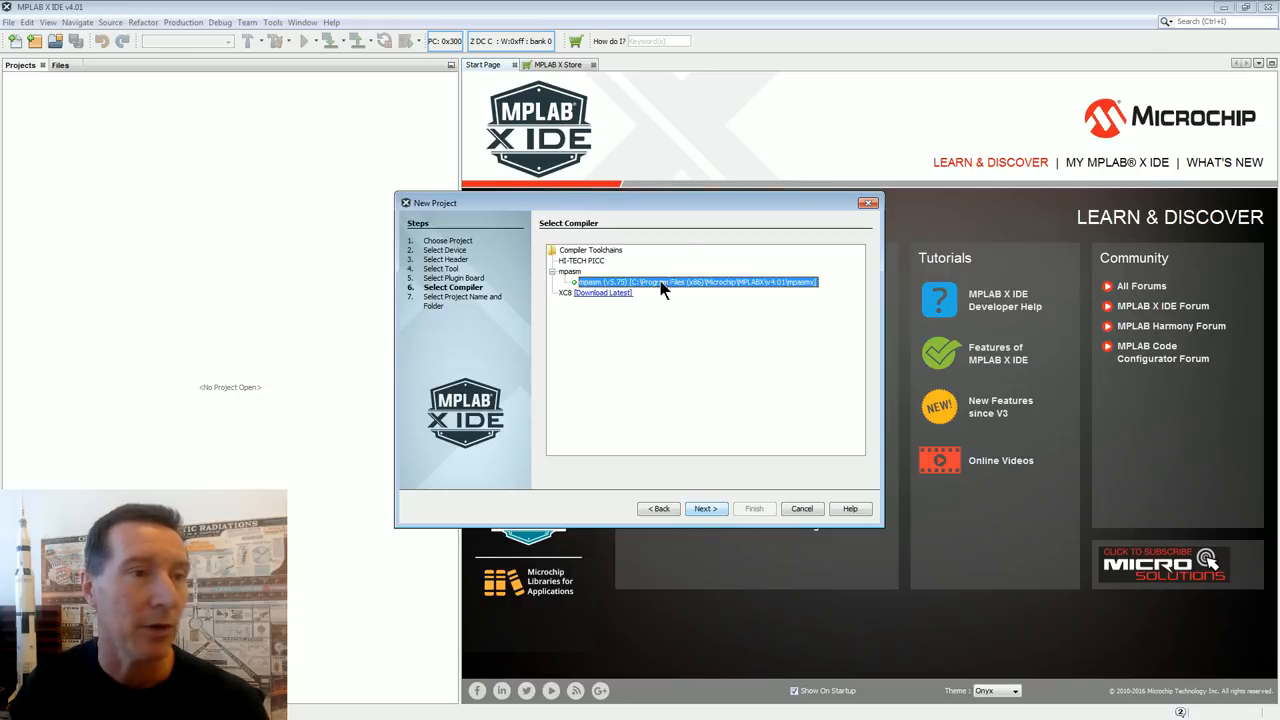
left_click(706, 508)
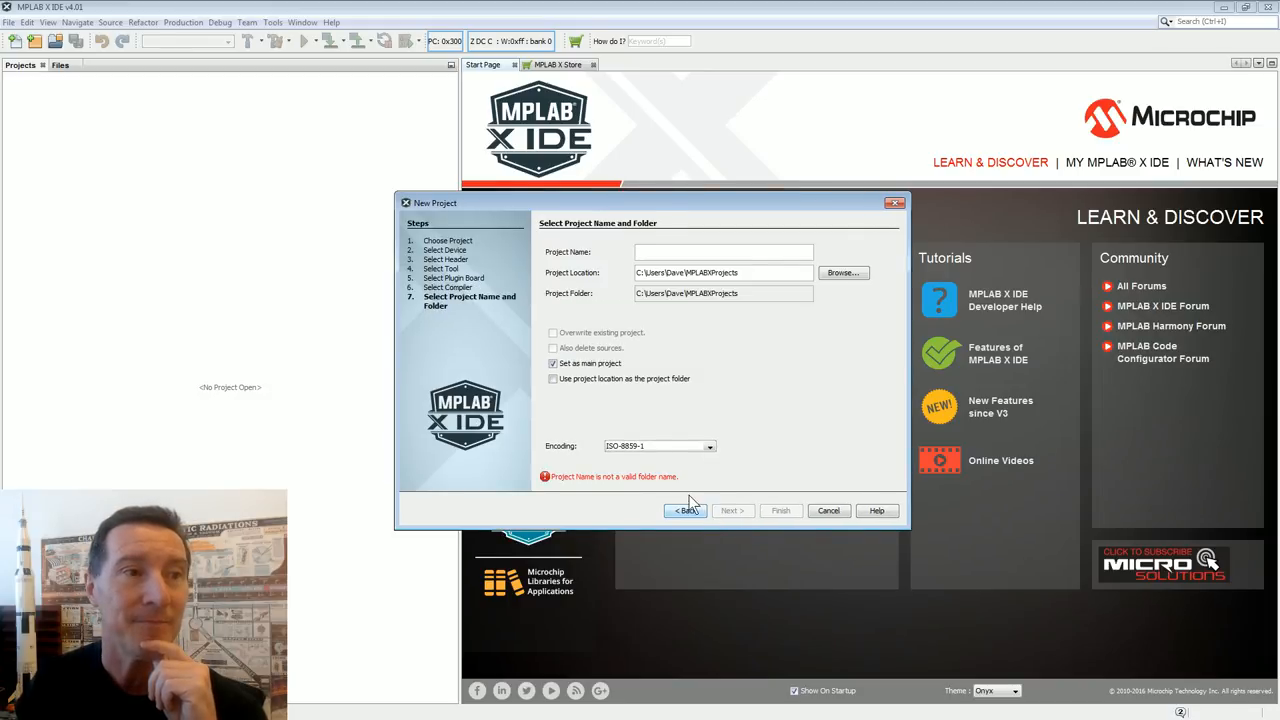
type("V")
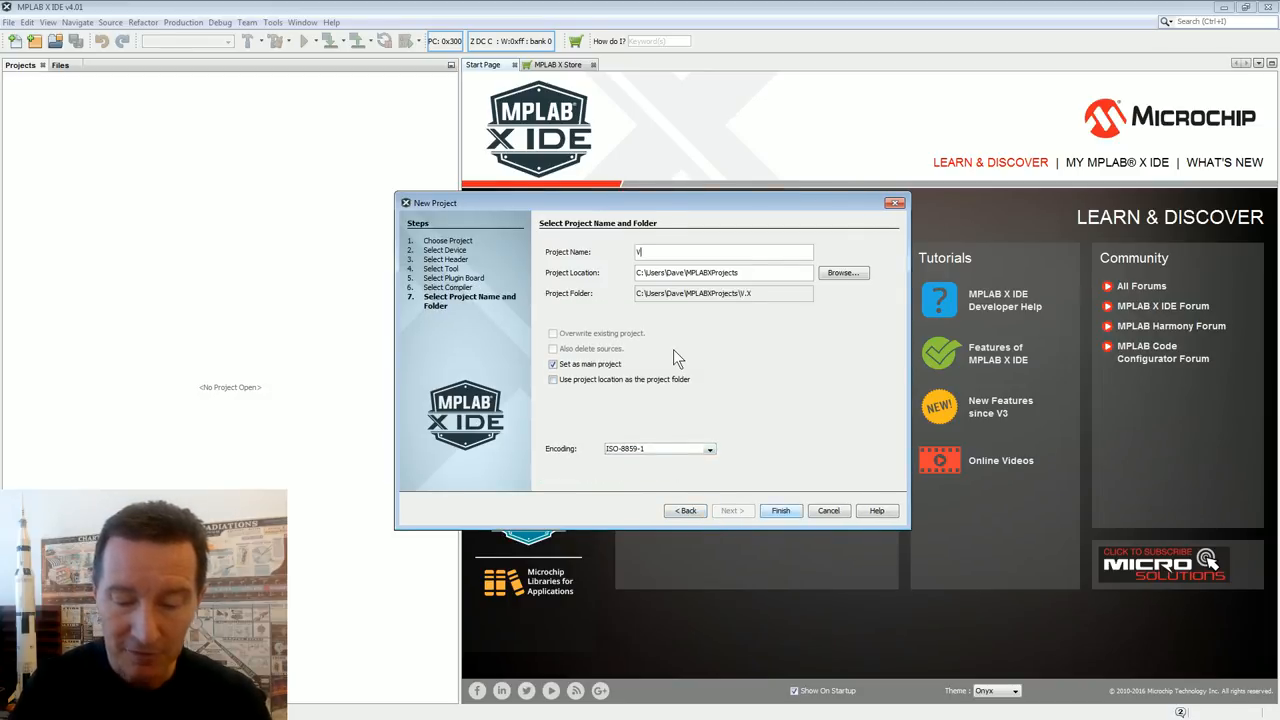
type("CG")
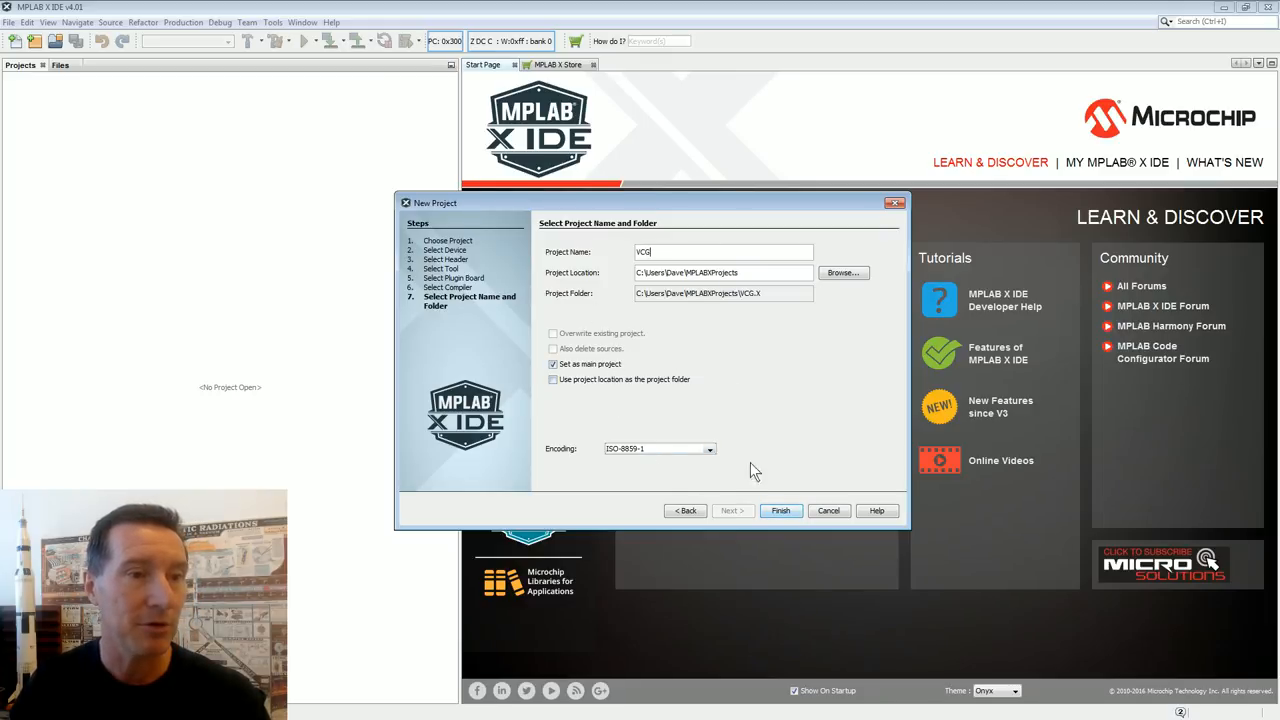
mouse_move(696, 428)
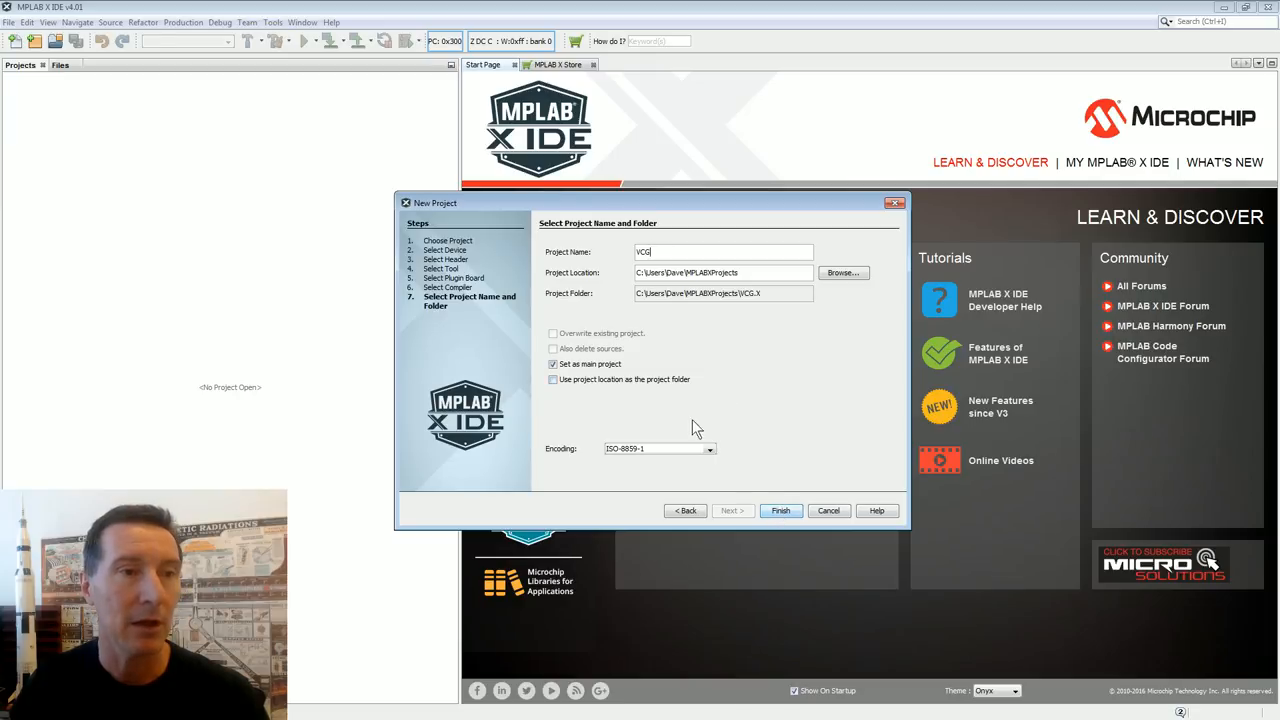
left_click(780, 510)
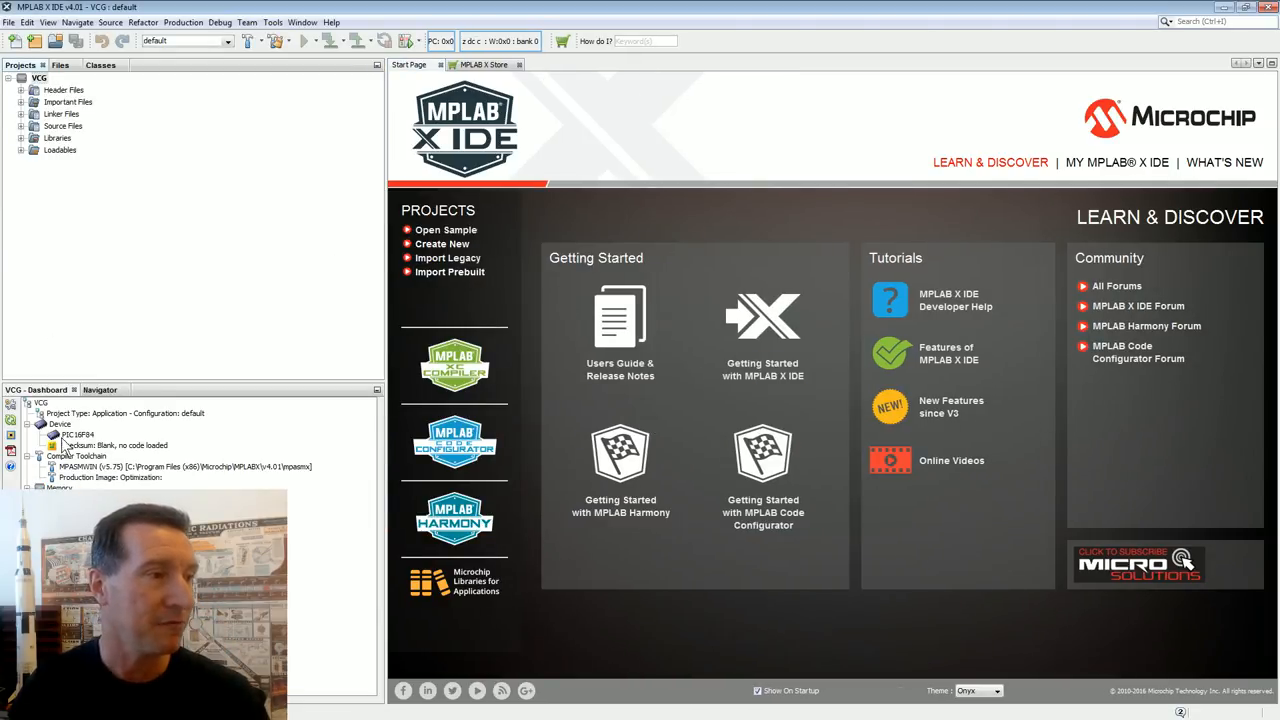
Add a new assembly file named VCG.asm under the VCG project's Source Files.
left_click(78, 434)
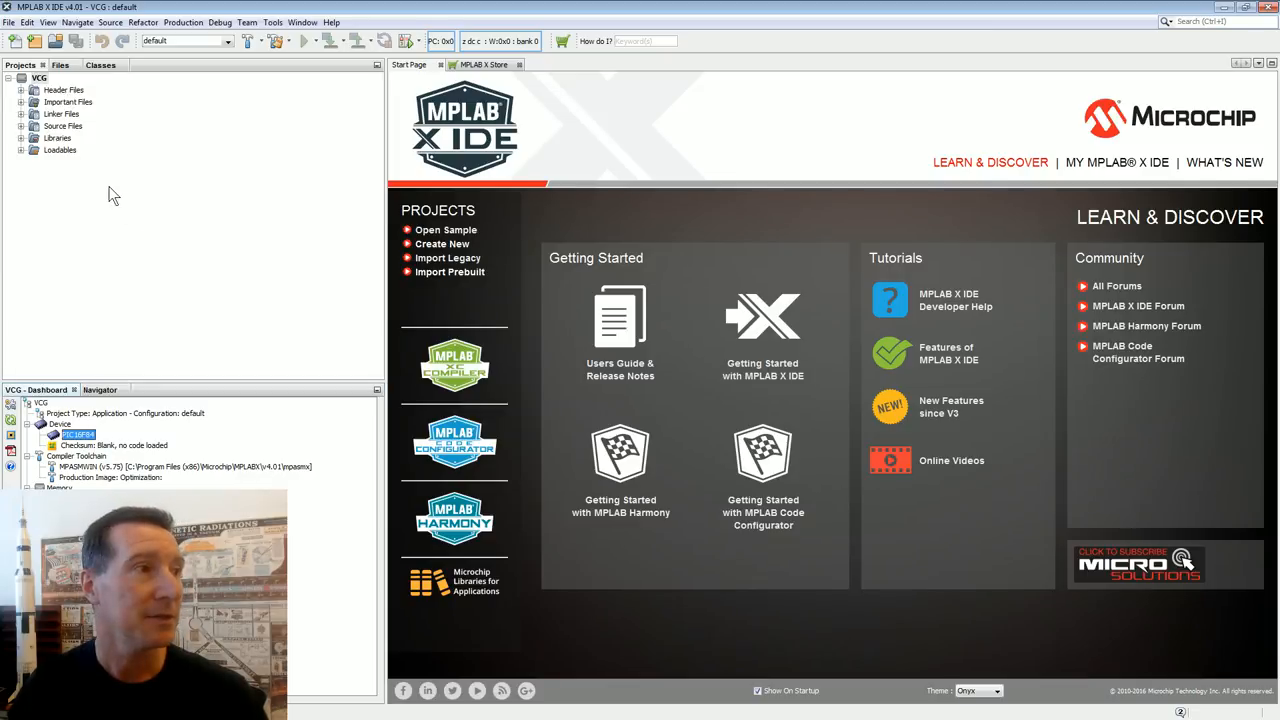
right_click(62, 124)
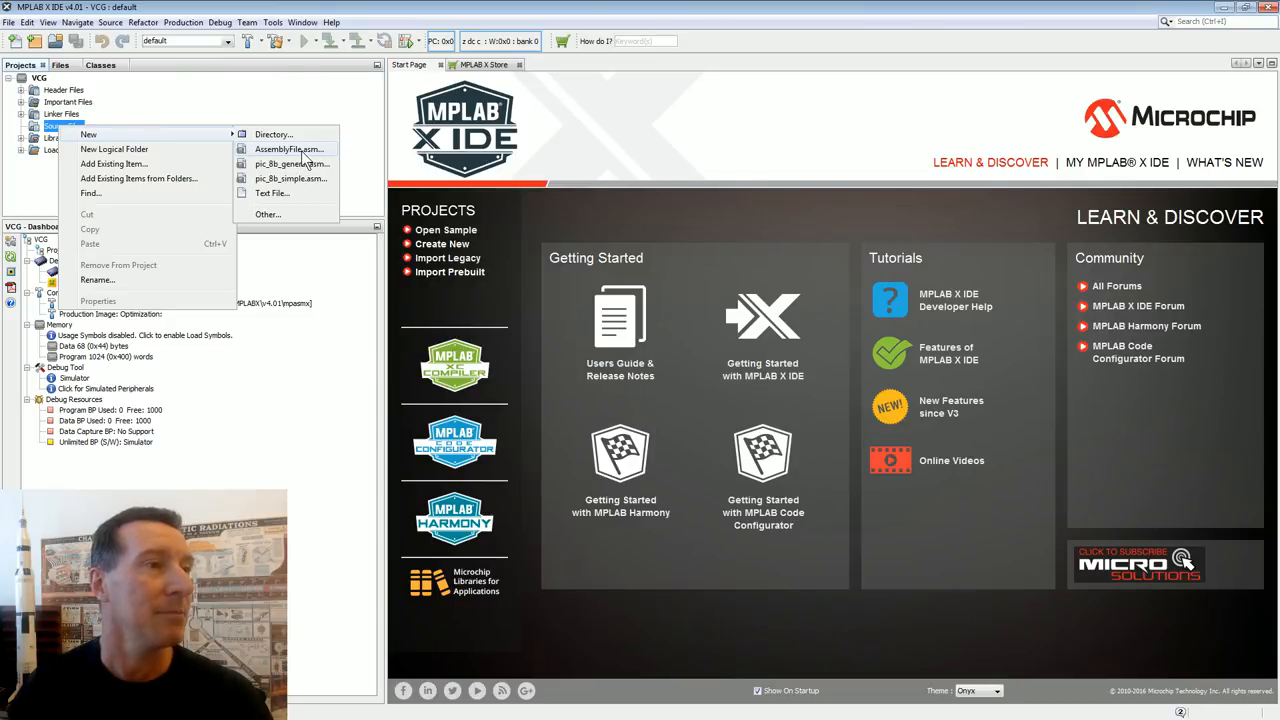
left_click(288, 148)
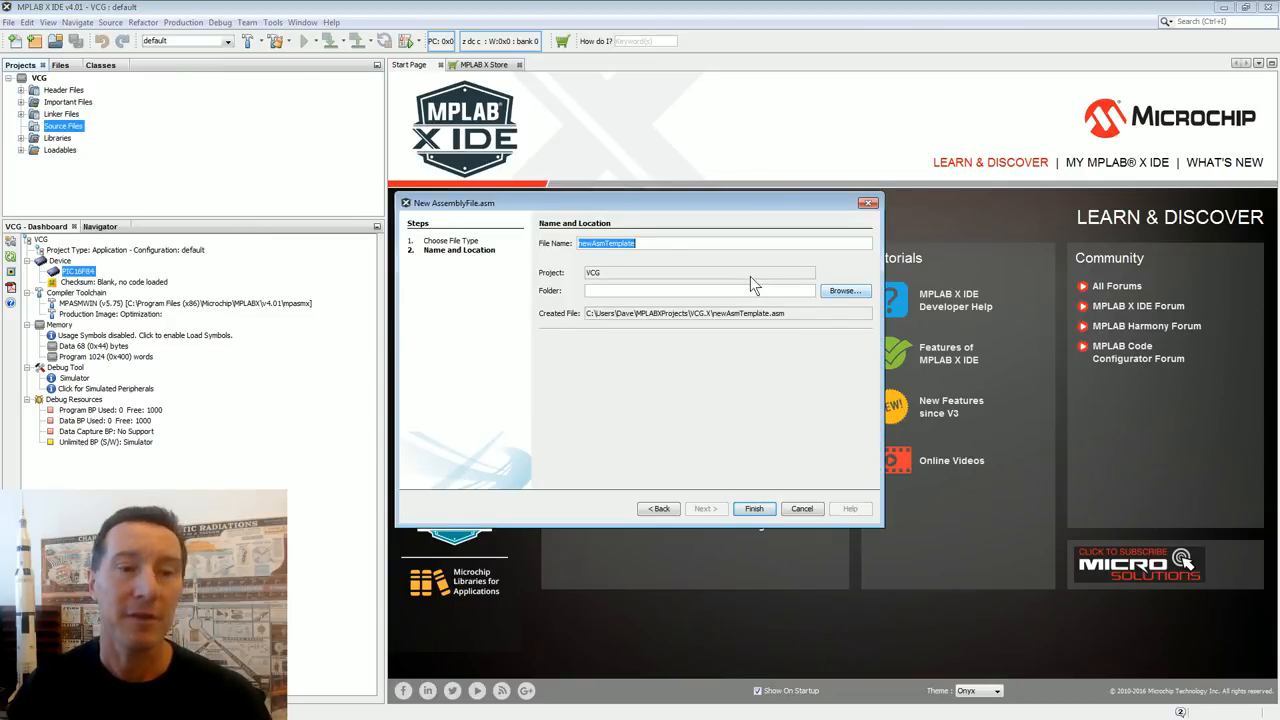
type("VCG")
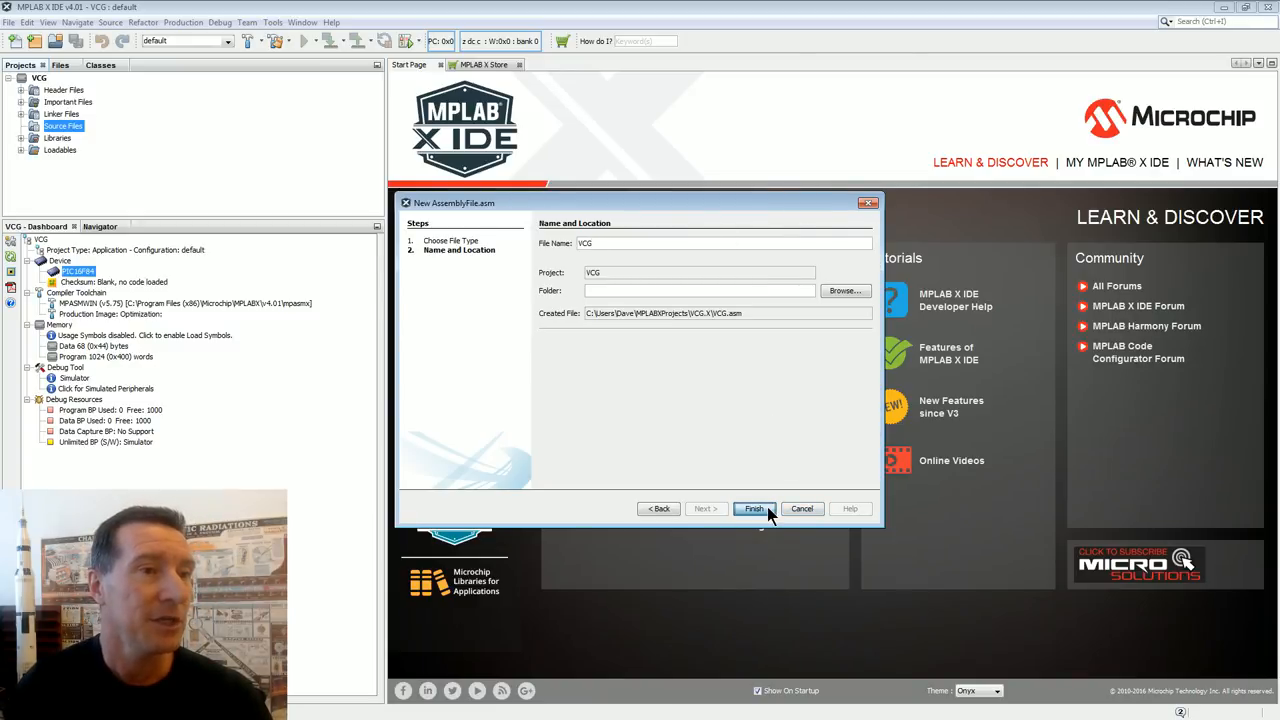
left_click(752, 508)
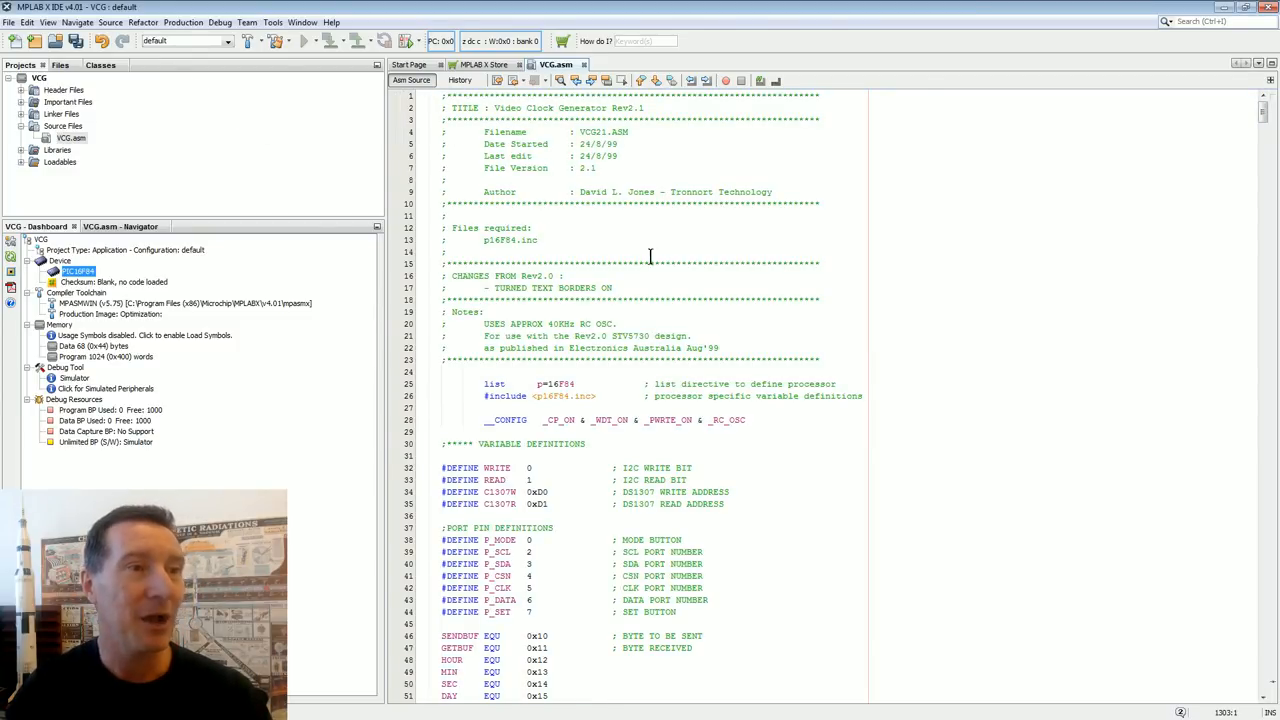
scroll("down", 3)
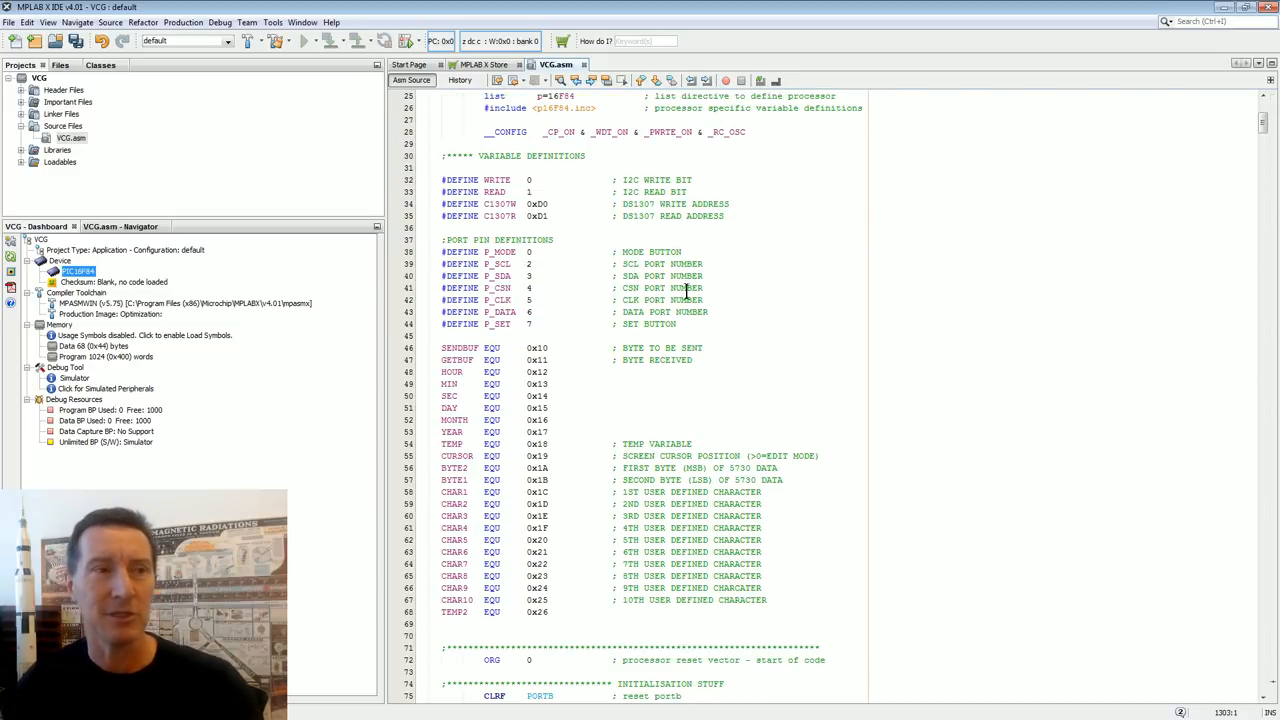
scroll("down", 3)
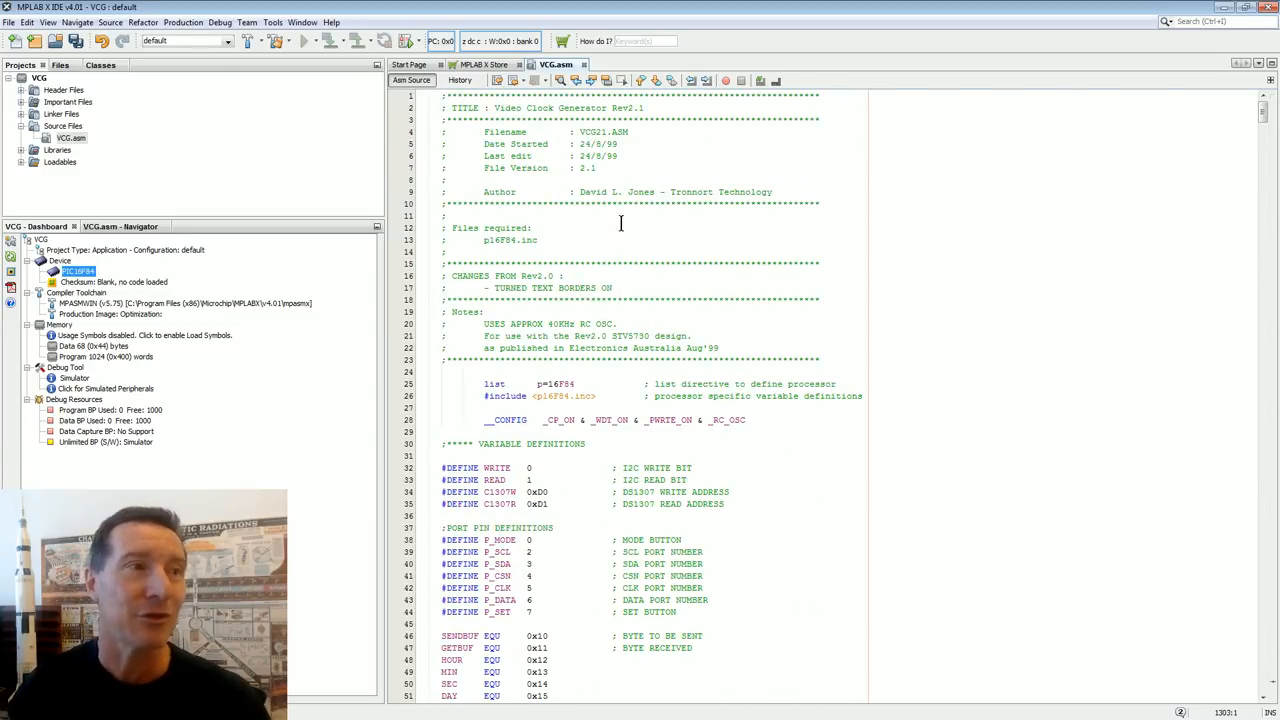
scroll("down", 3)
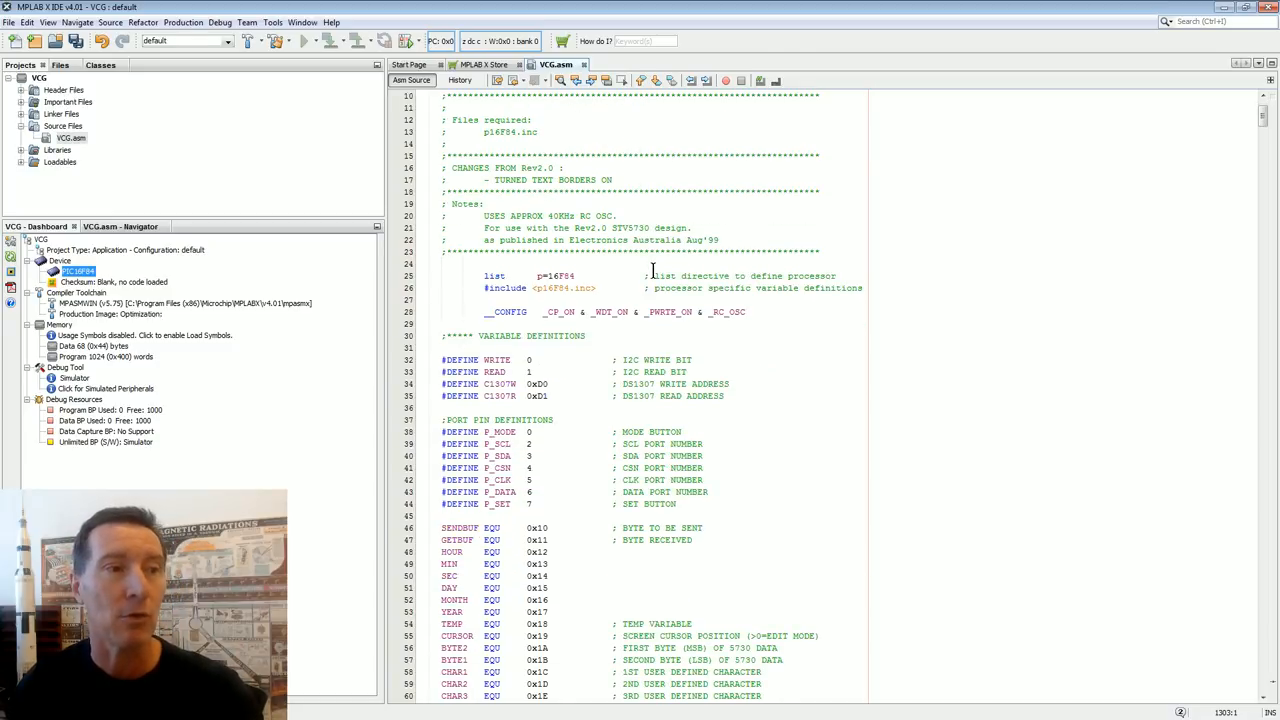
scroll("down", 3)
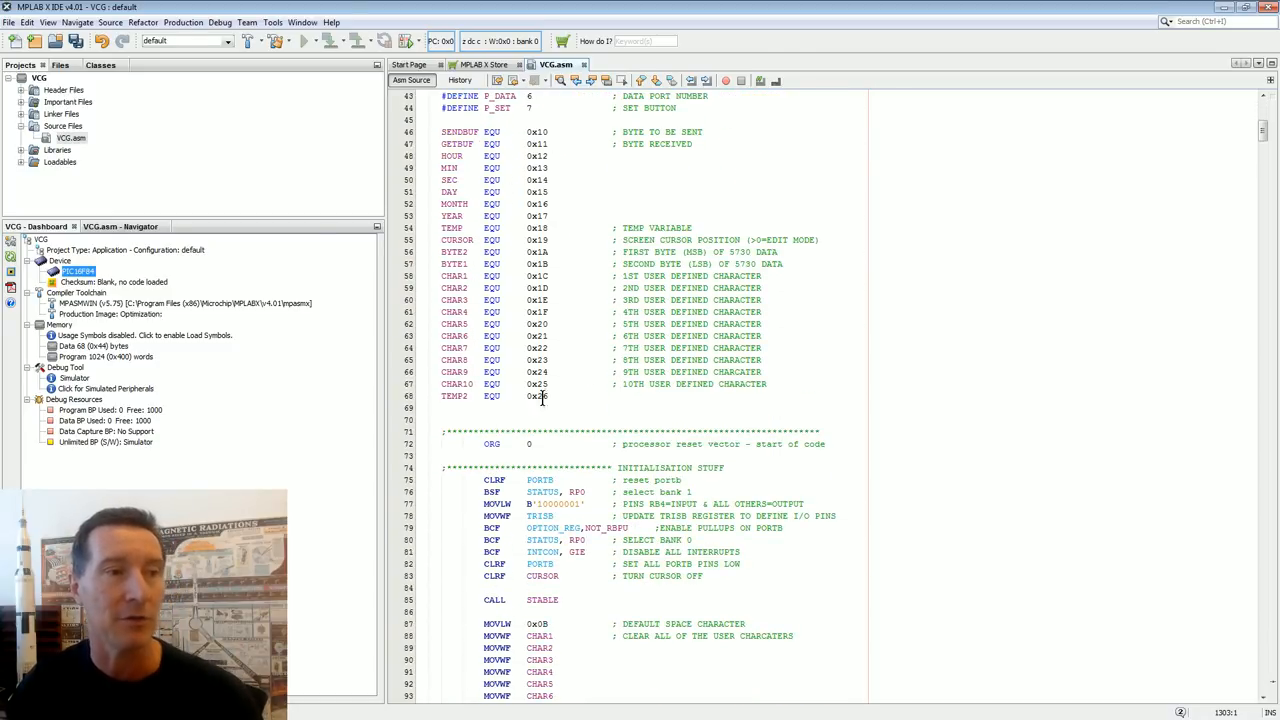
scroll("down", 3)
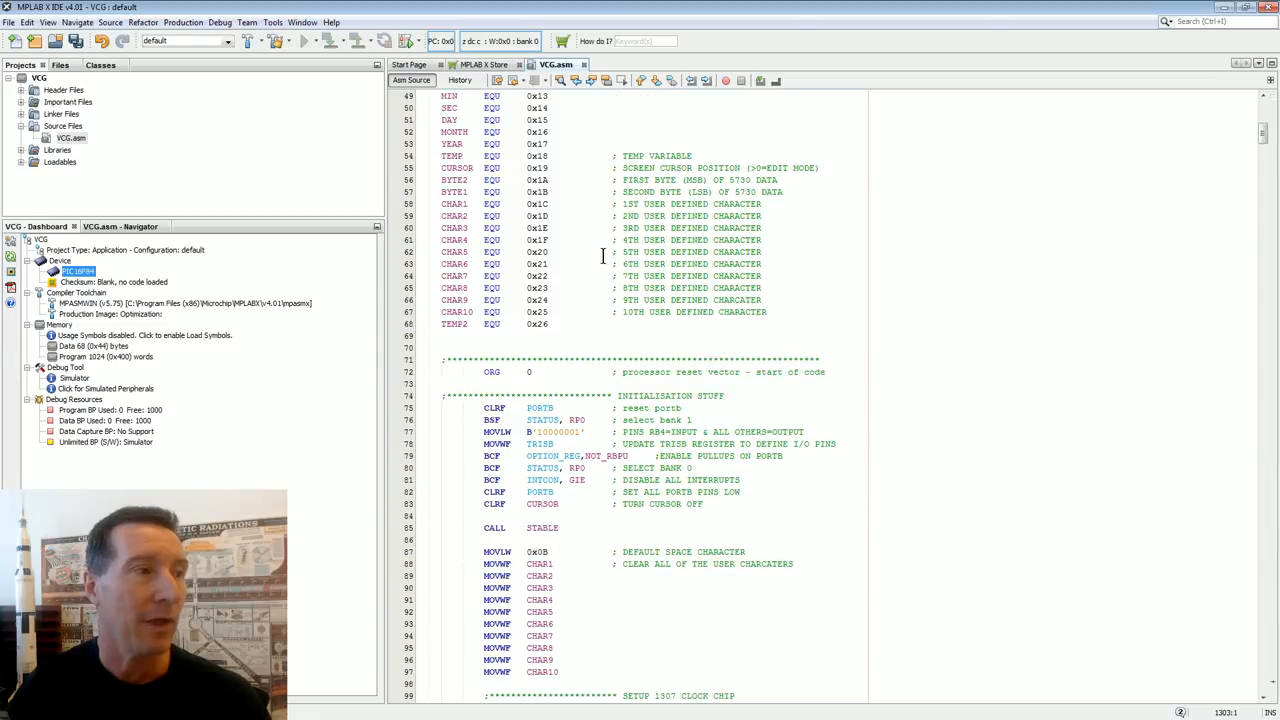
scroll("down", 3)
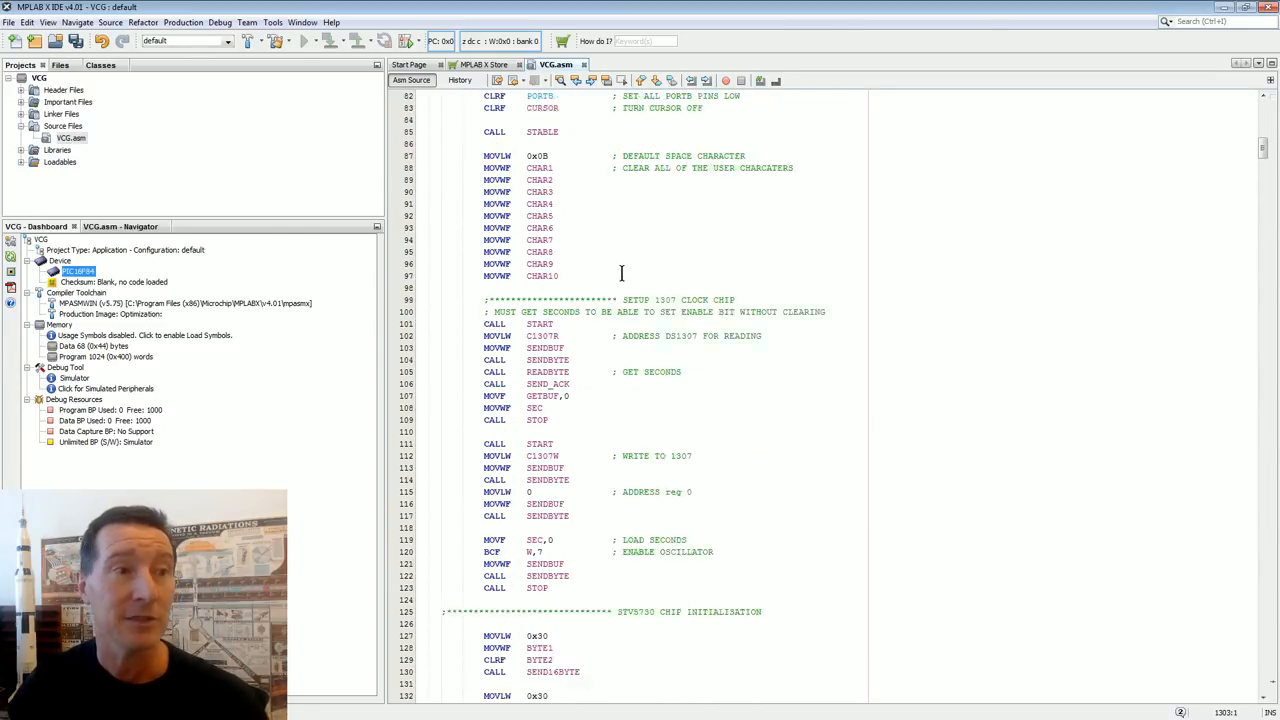
left_click(8, 22)
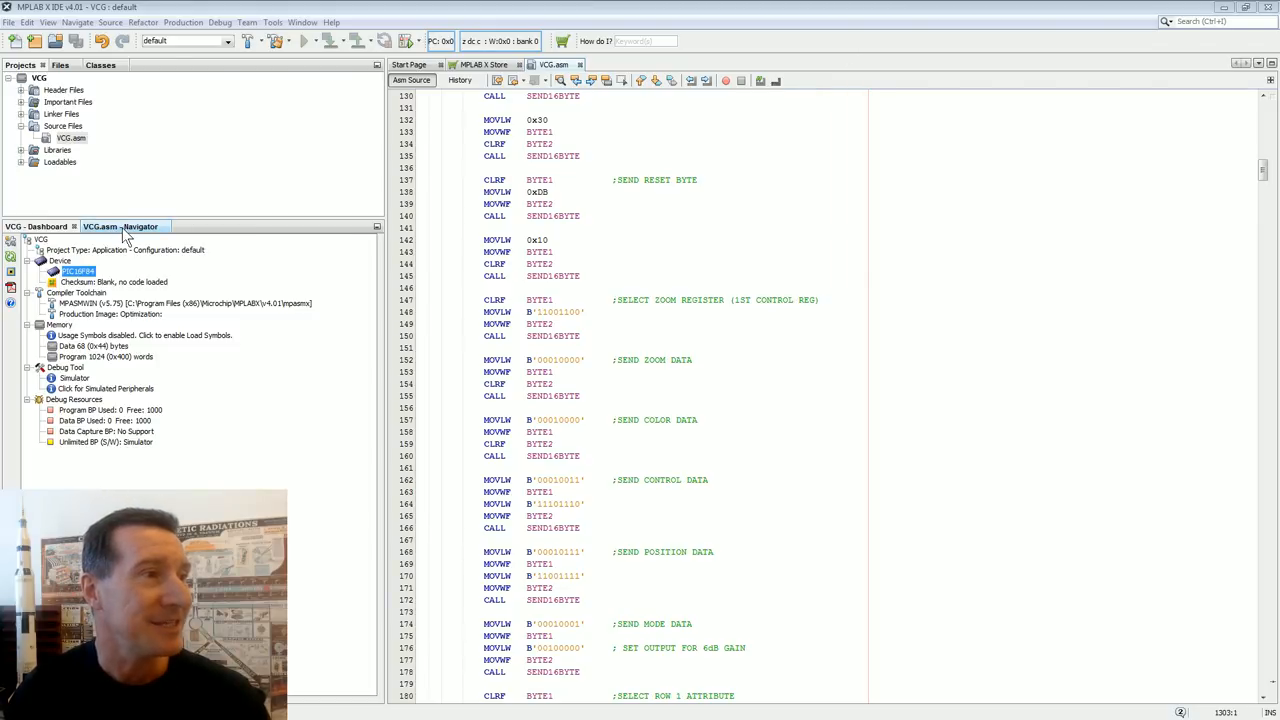
Jump to CURSORLOOP from the Navigator and read down through the I2C bit and send-byte routines.
left_click(120, 226)
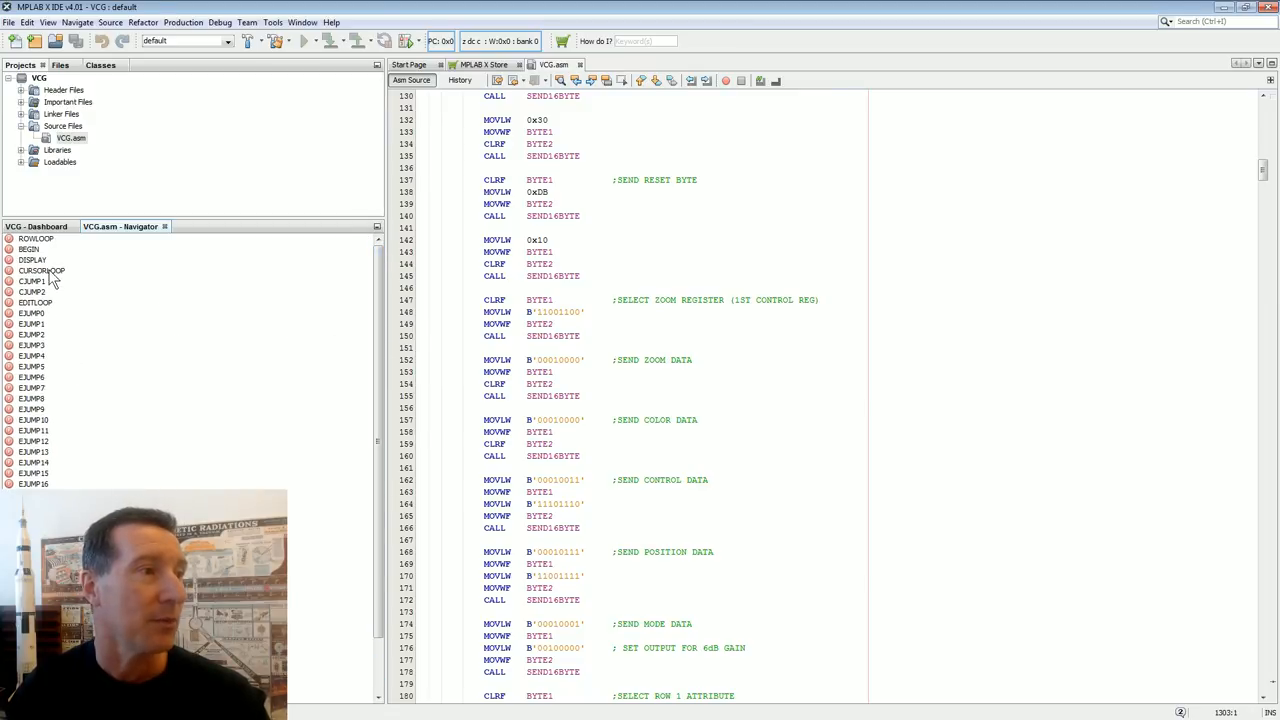
left_click(42, 270)
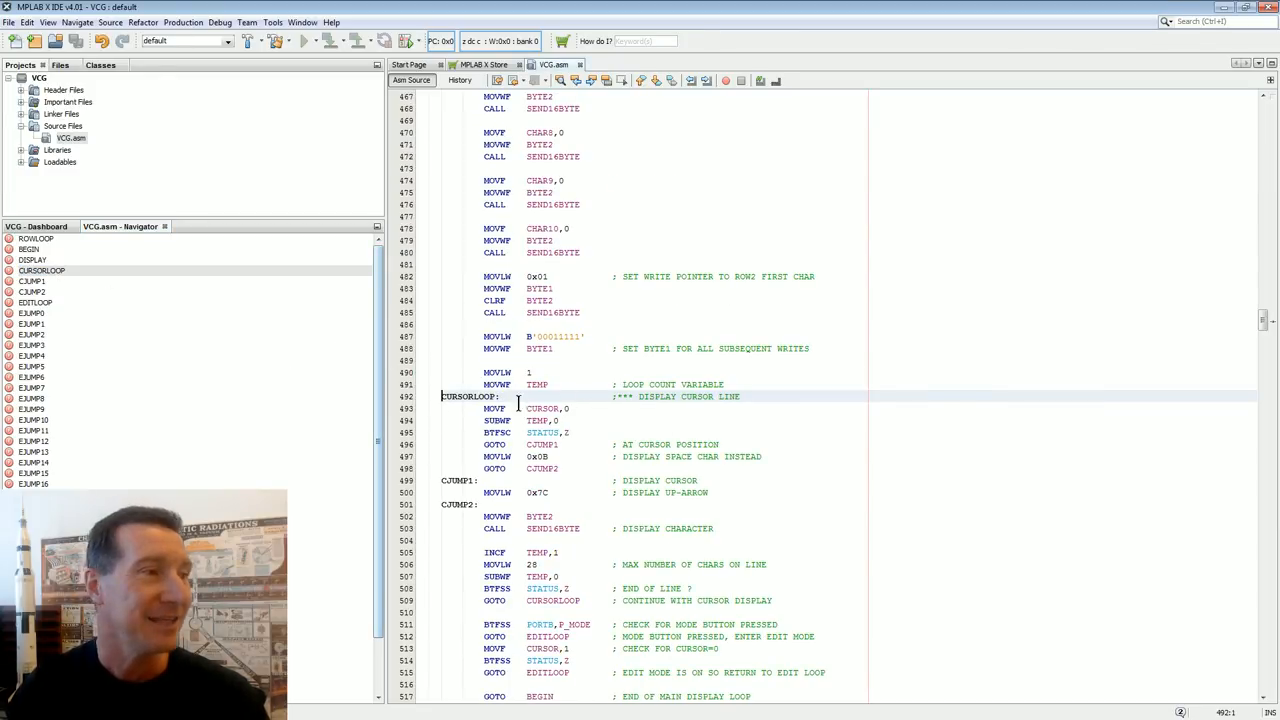
scroll("down", 3)
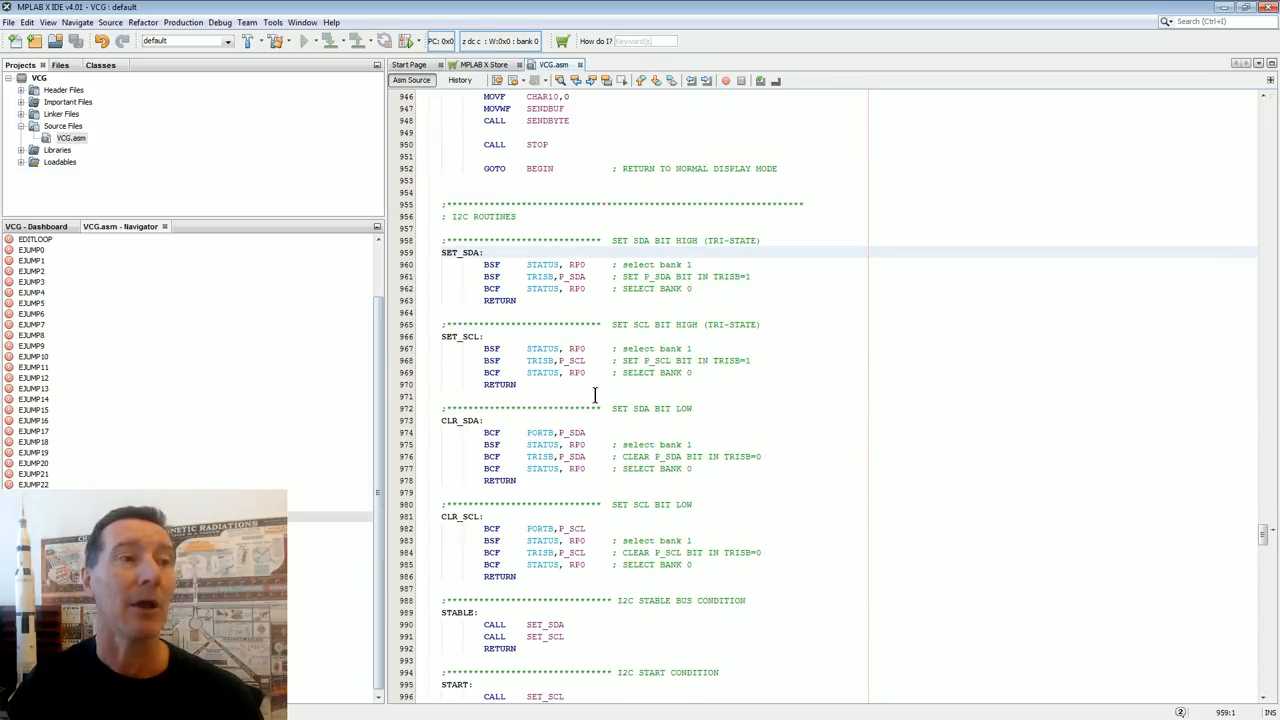
scroll("down", 3)
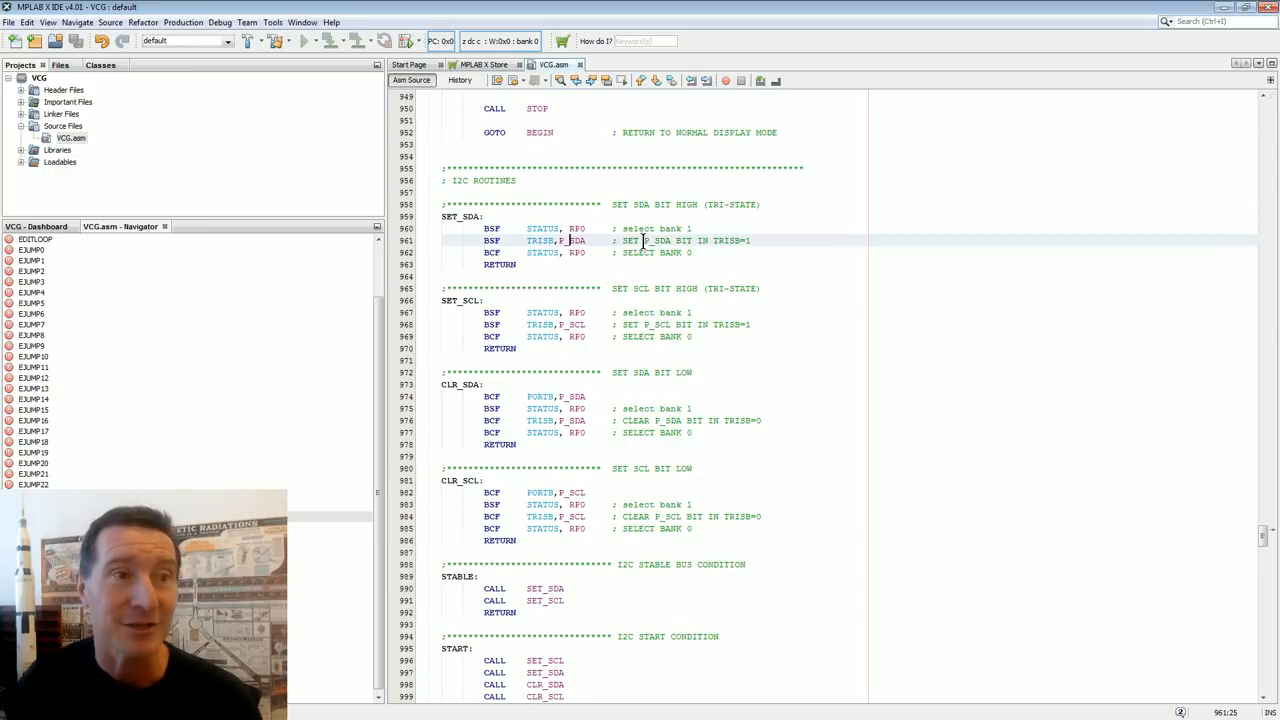
scroll("down", 3)
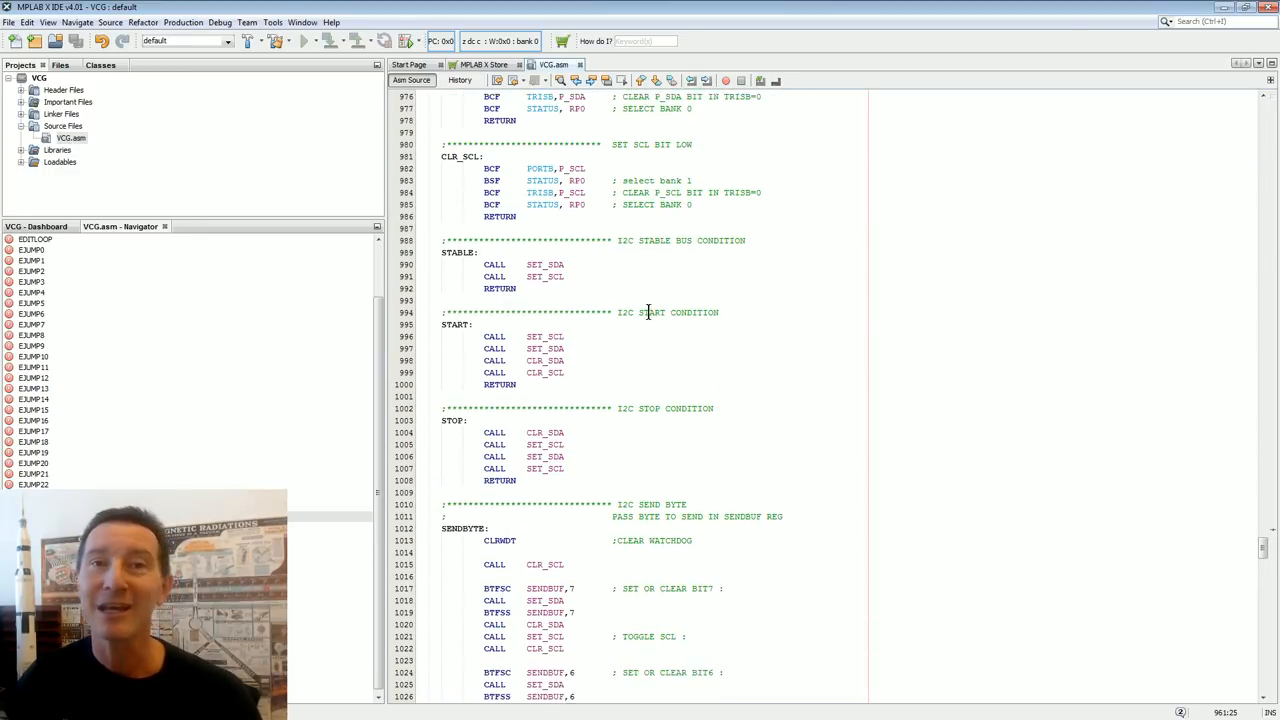
scroll("down", 3)
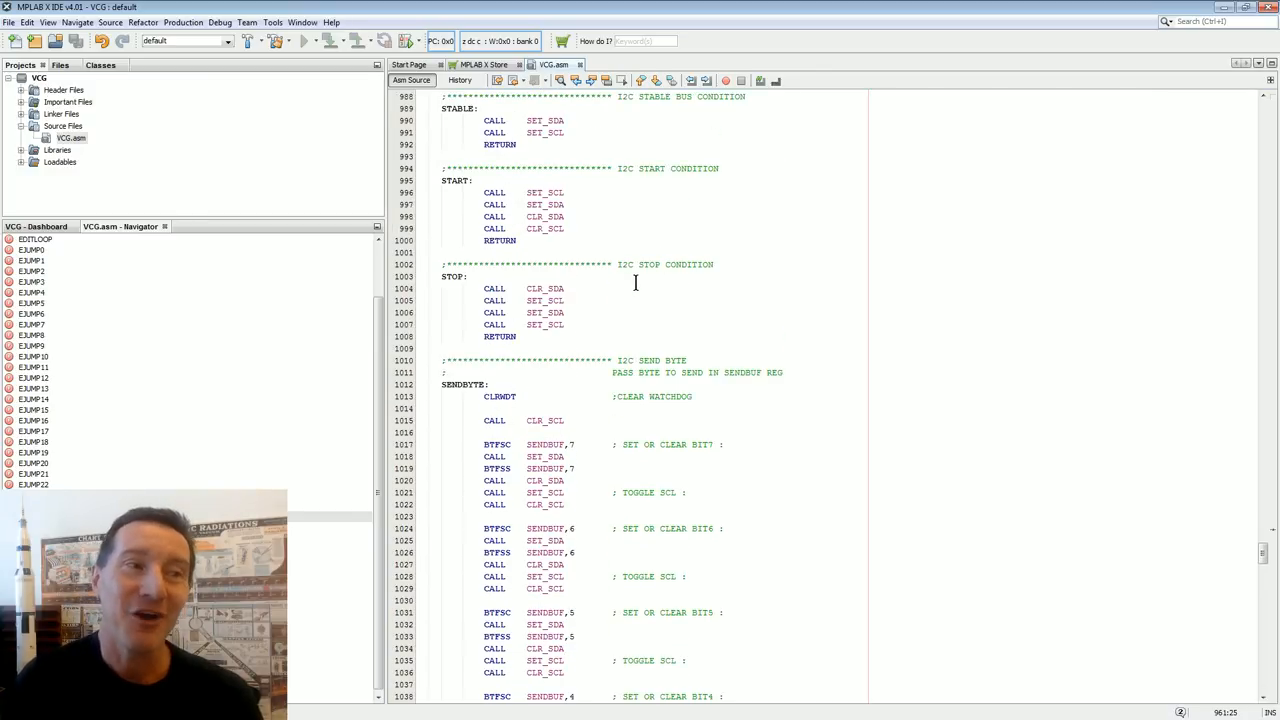
scroll("down", 3)
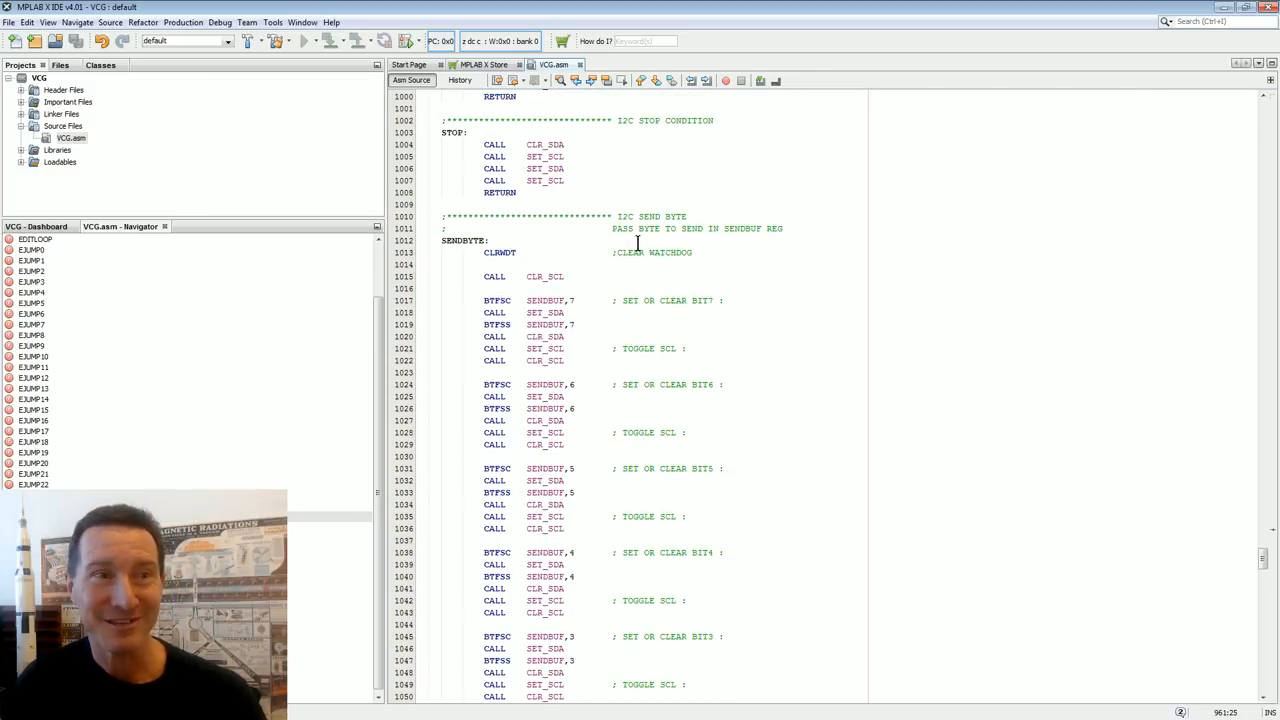
scroll("down", 3)
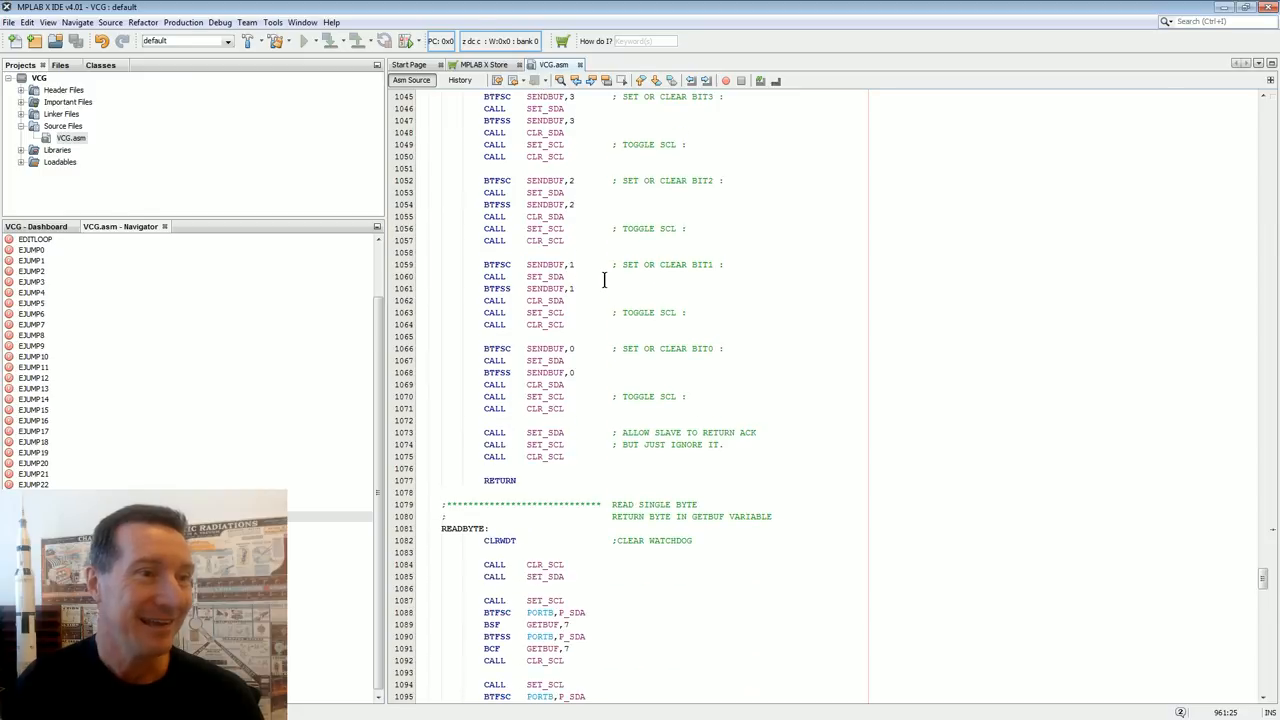
scroll("down", 3)
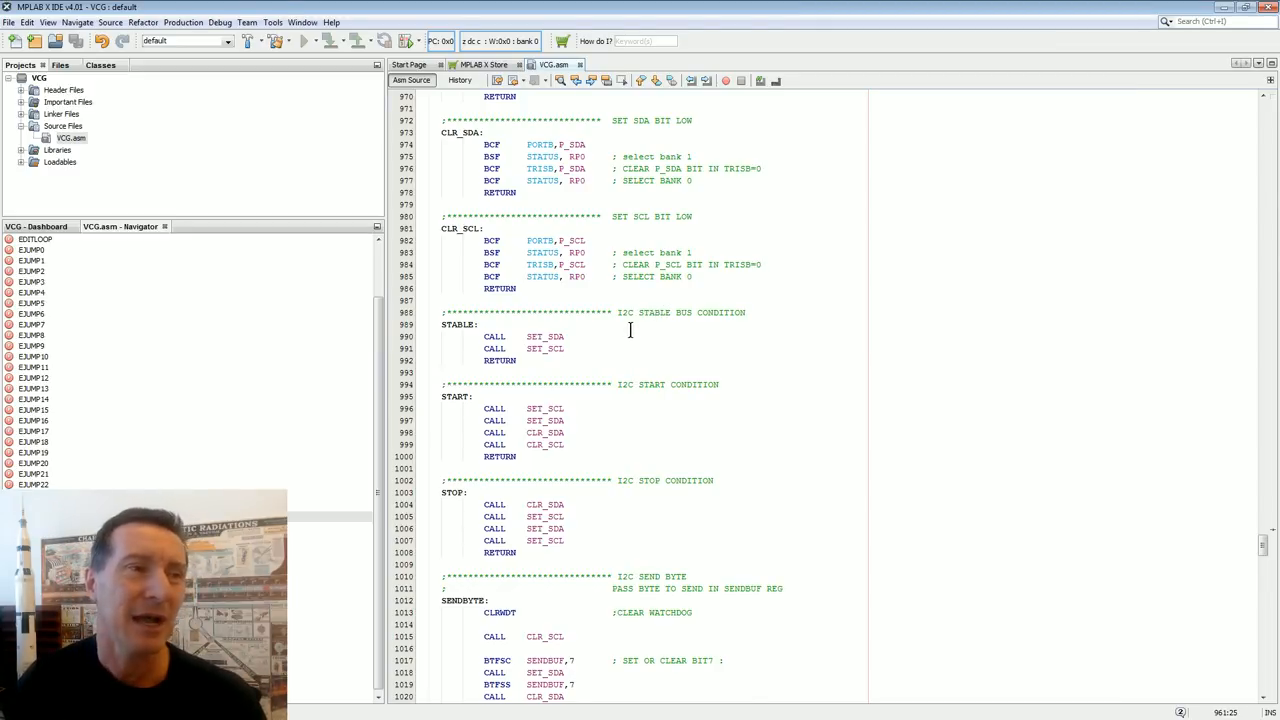
scroll("down", 3)
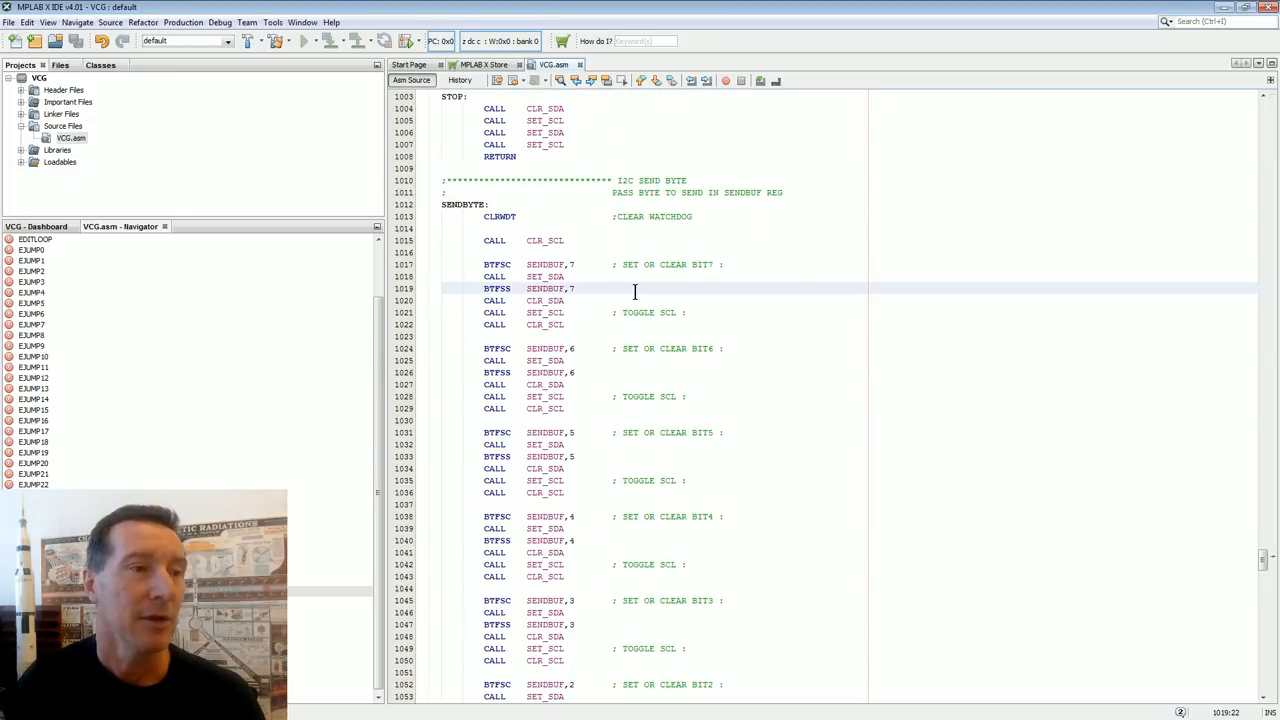
scroll("down", 3)
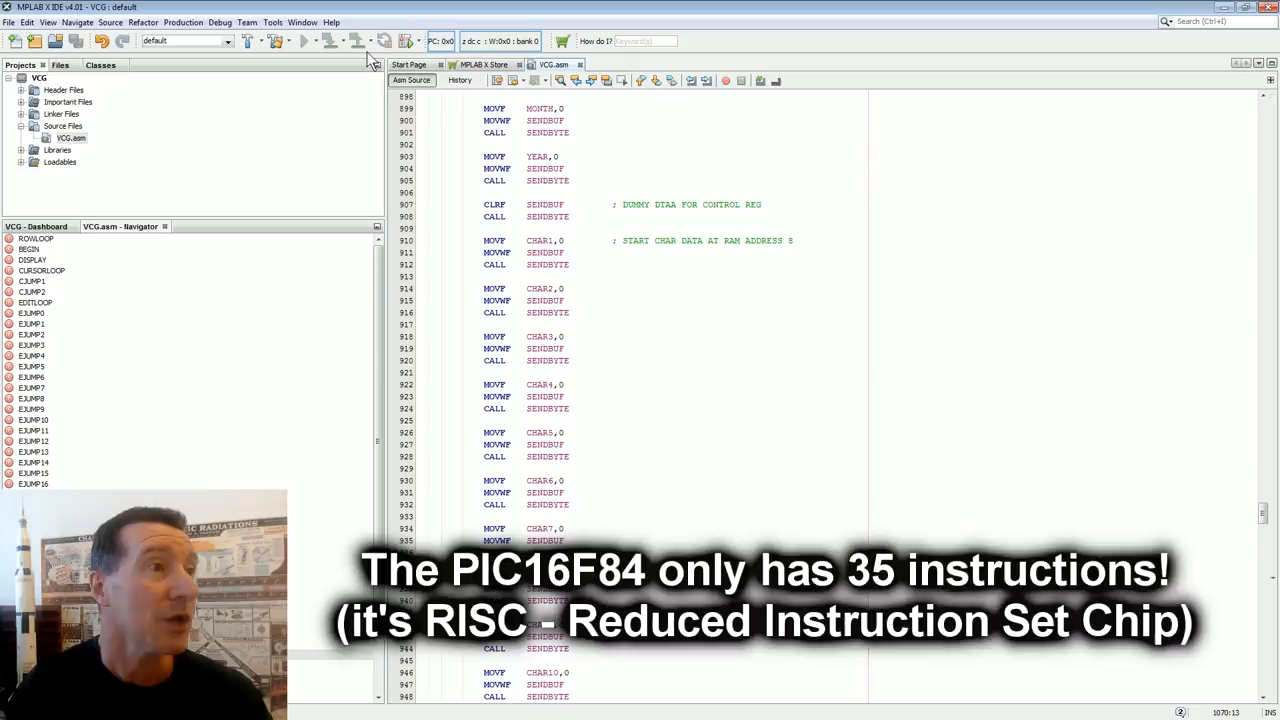
mouse_move(276, 40)
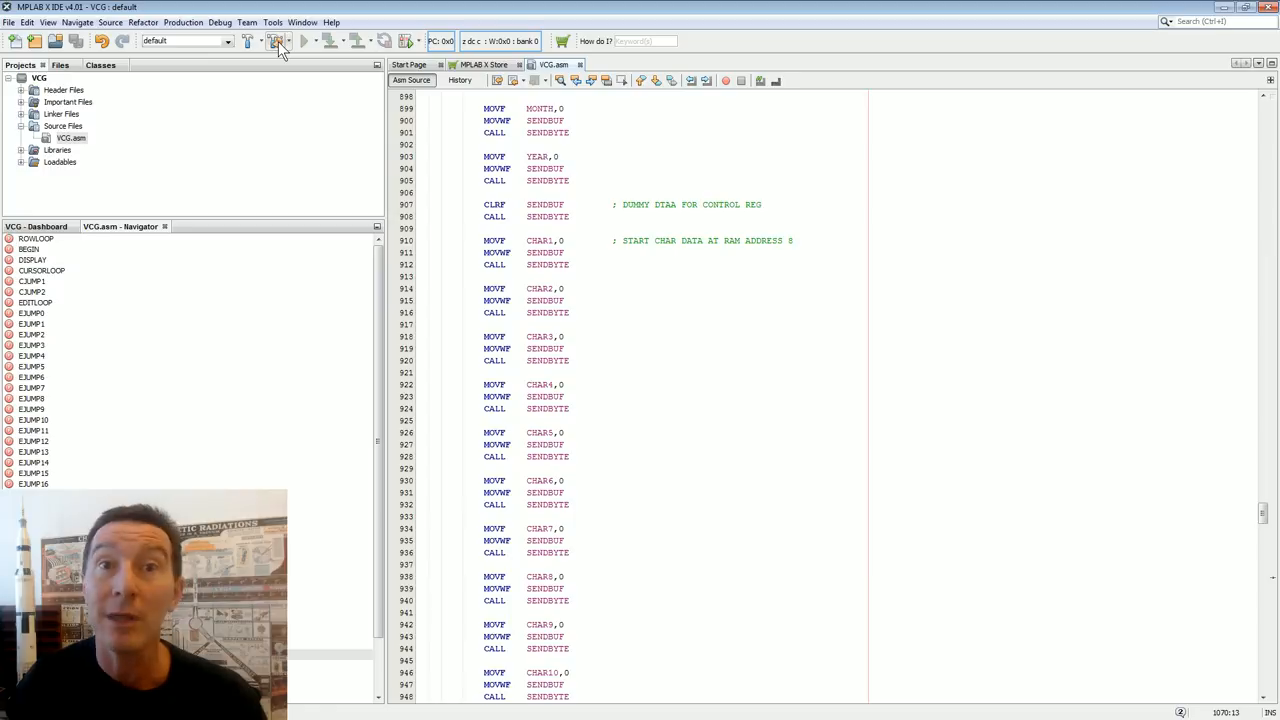
mouse_move(276, 40)
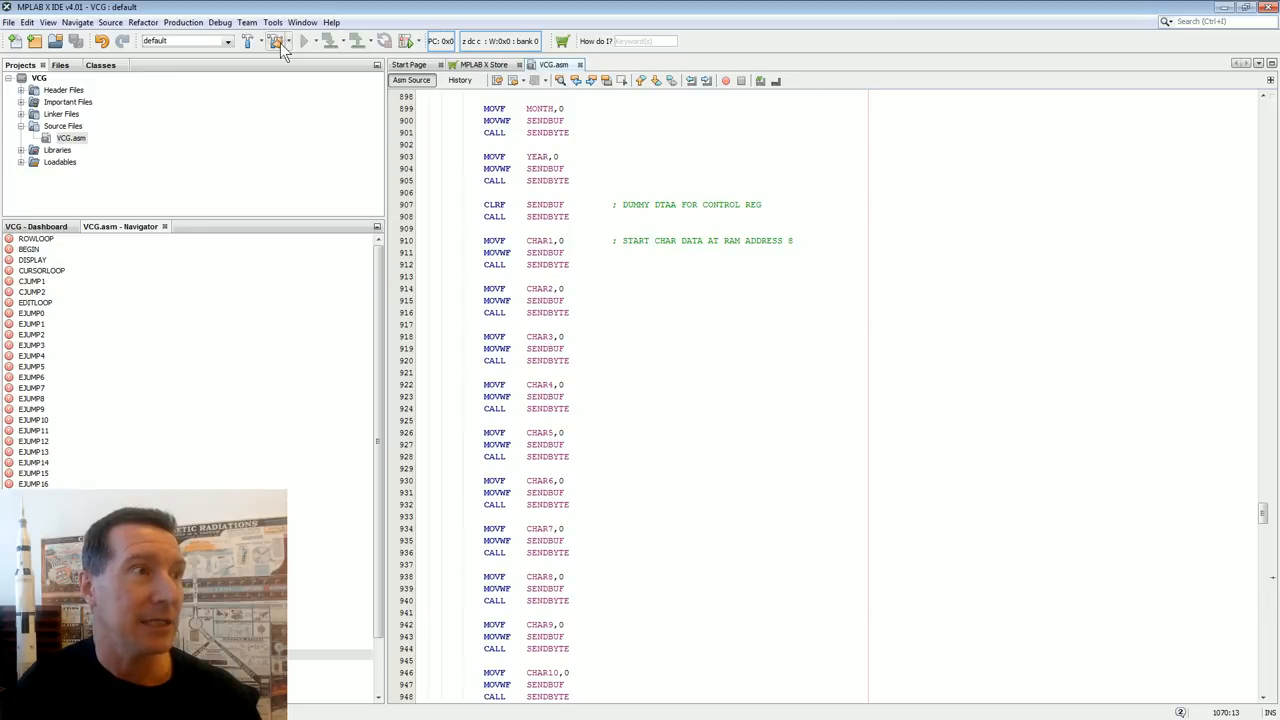
Clean and build the VCG project and review the output log to BUILD SUCCESSFUL.
left_click(278, 40)
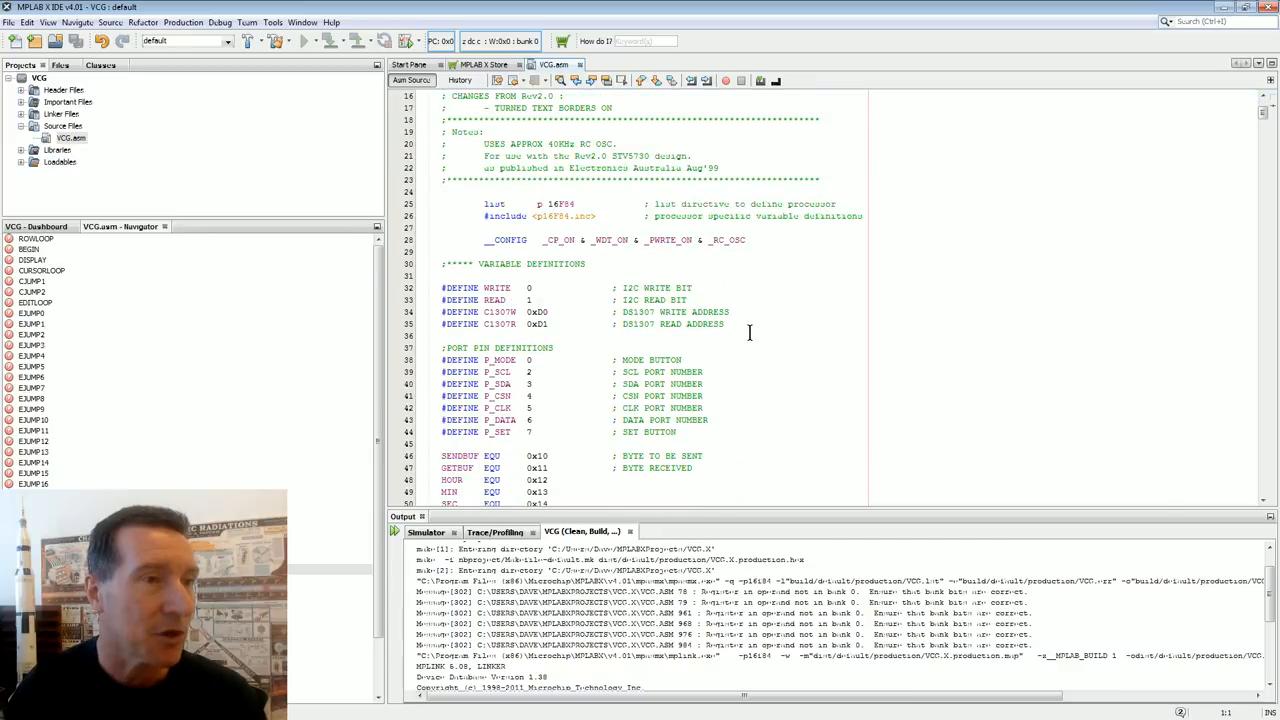
scroll("down", 3)
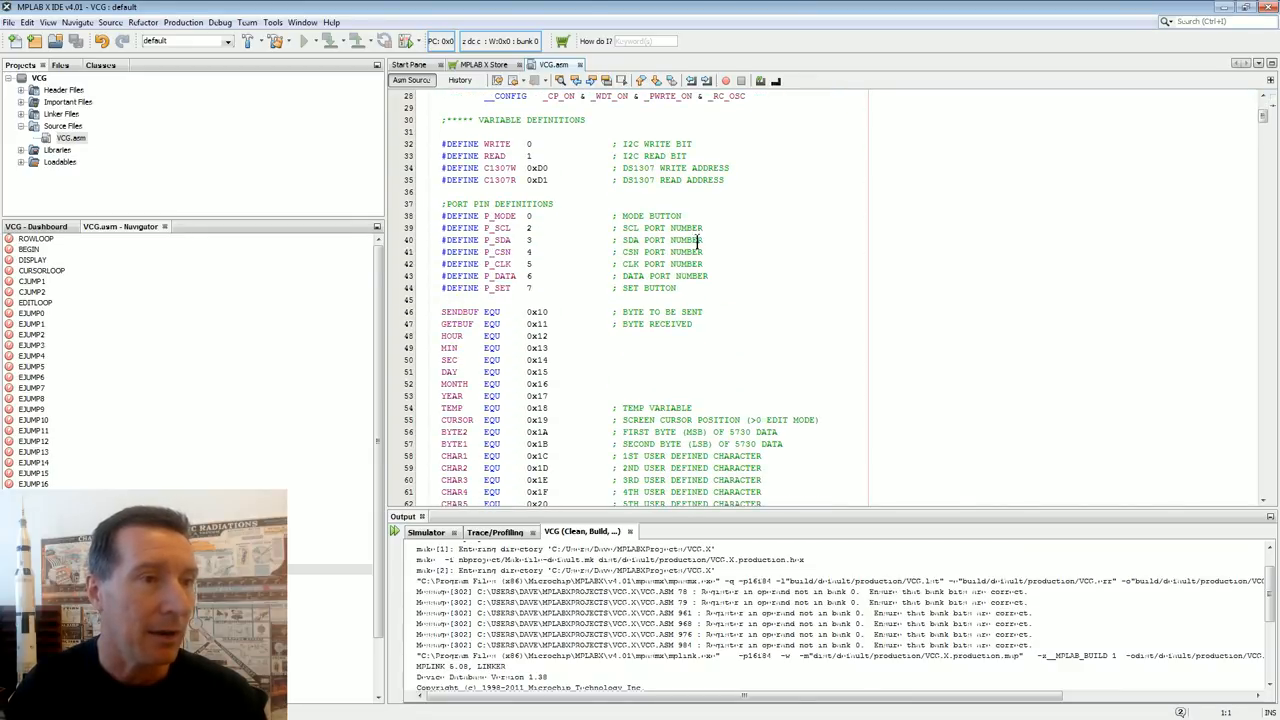
scroll("down", 3)
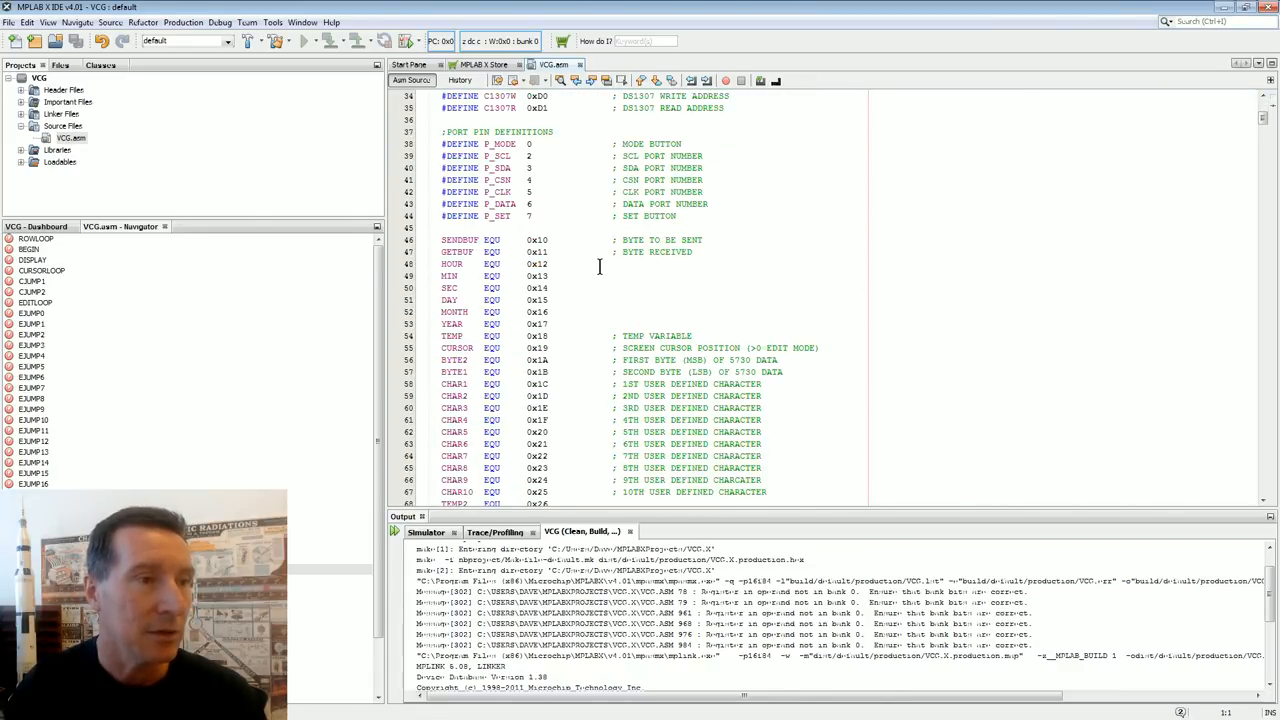
scroll("down", 3)
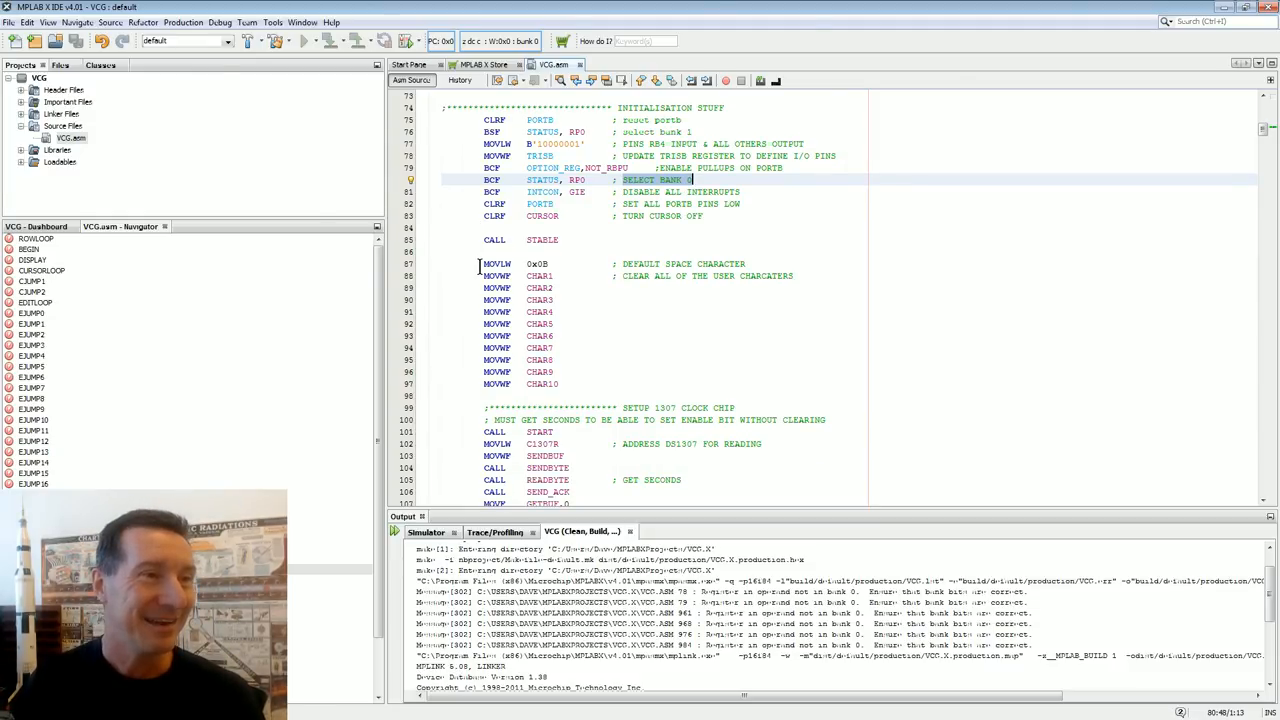
scroll("down", 3)
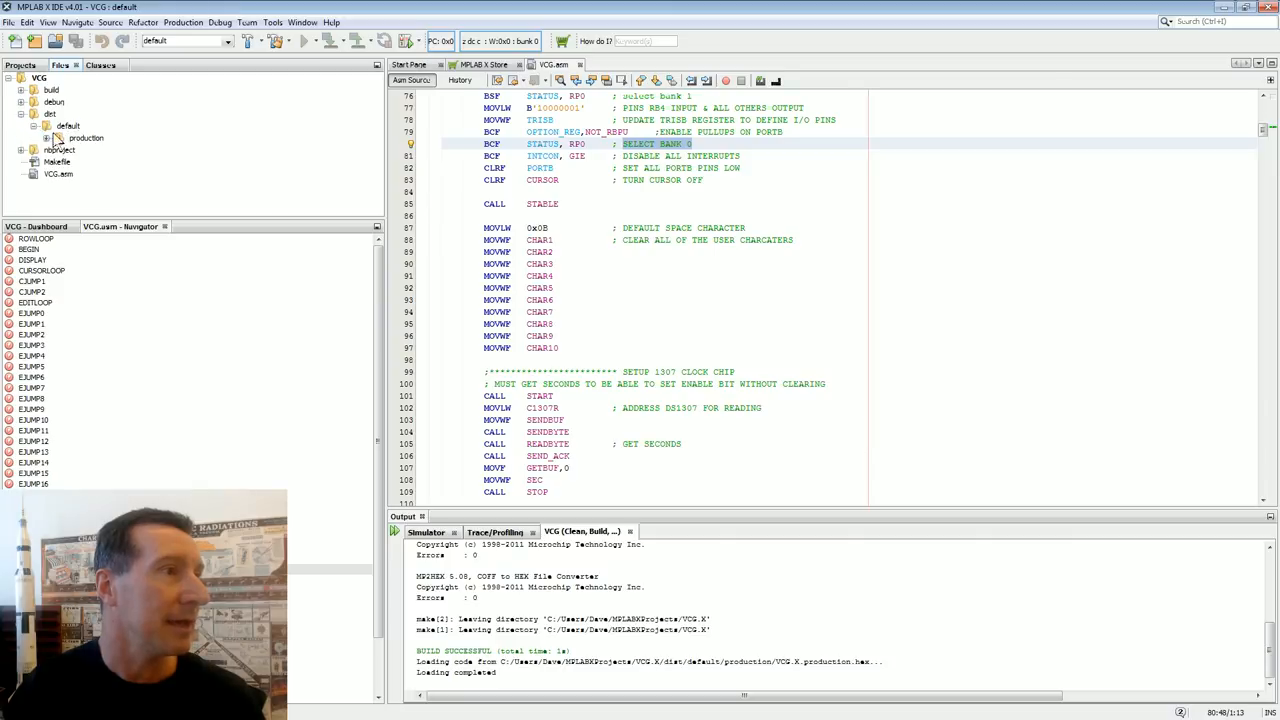
Select the built VCG.X.production.hex in the dist/default/production folder.
left_click(46, 138)
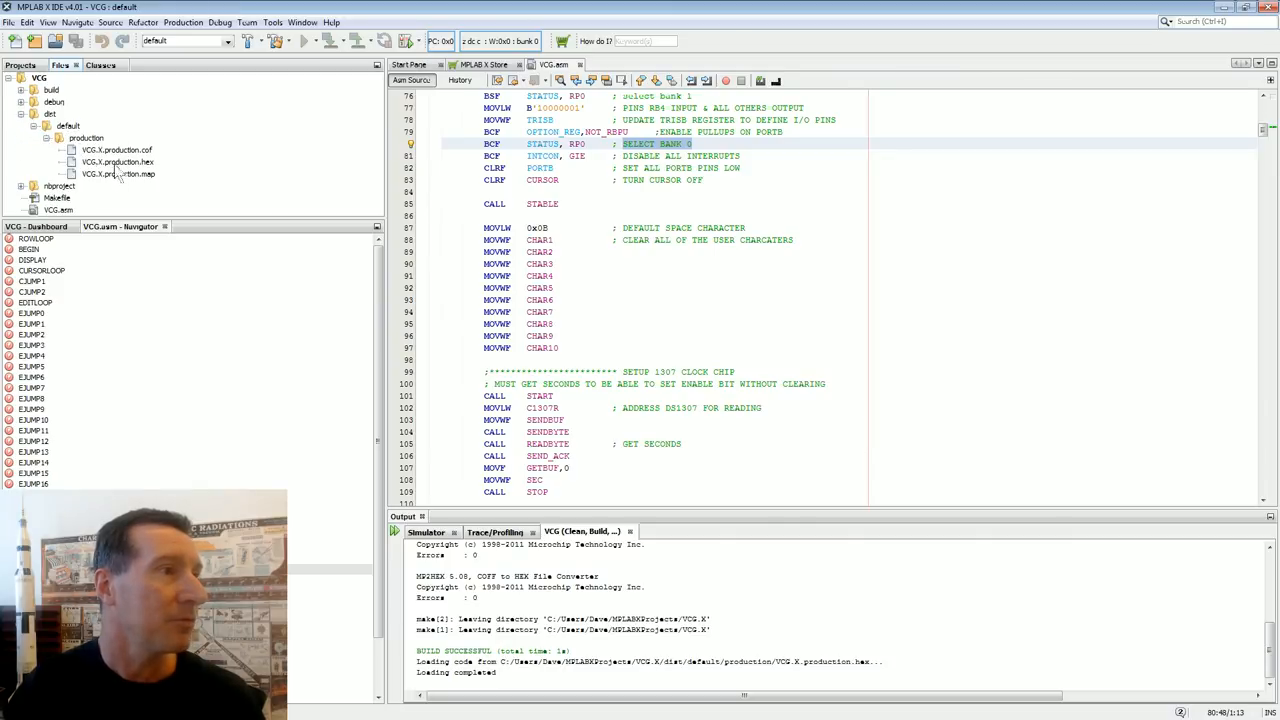
left_click(116, 160)
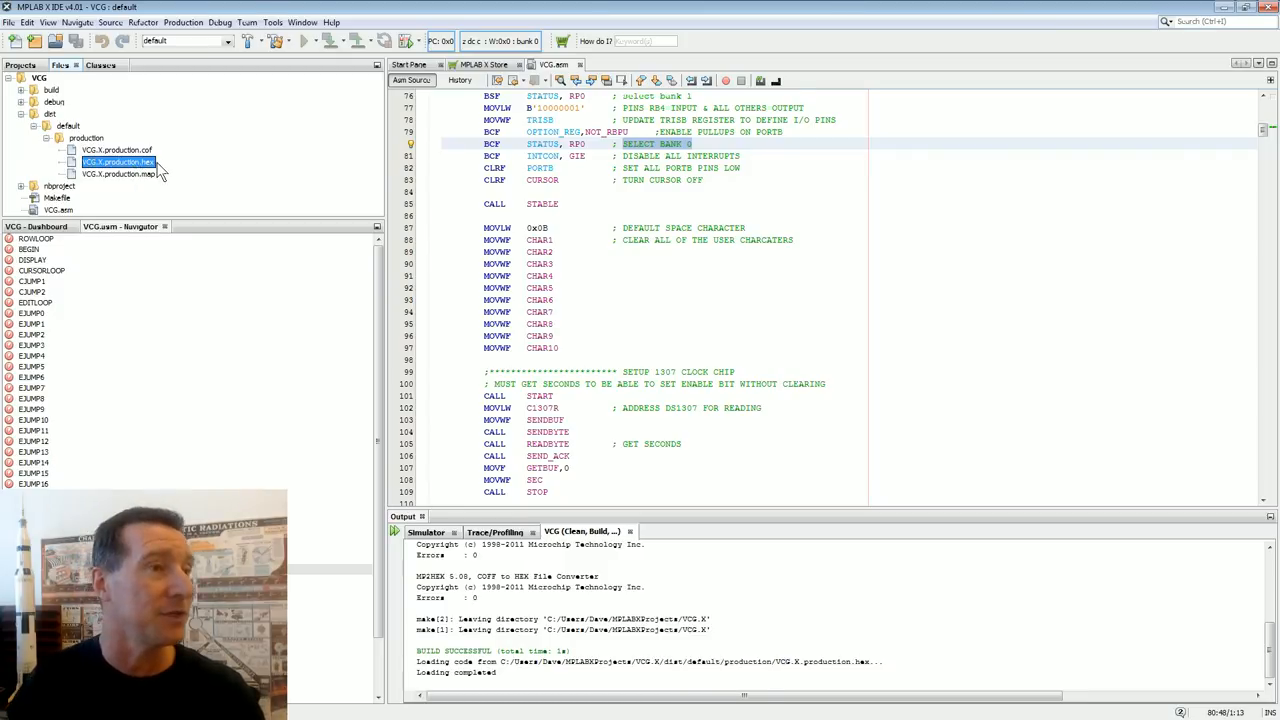
mouse_move(296, 238)
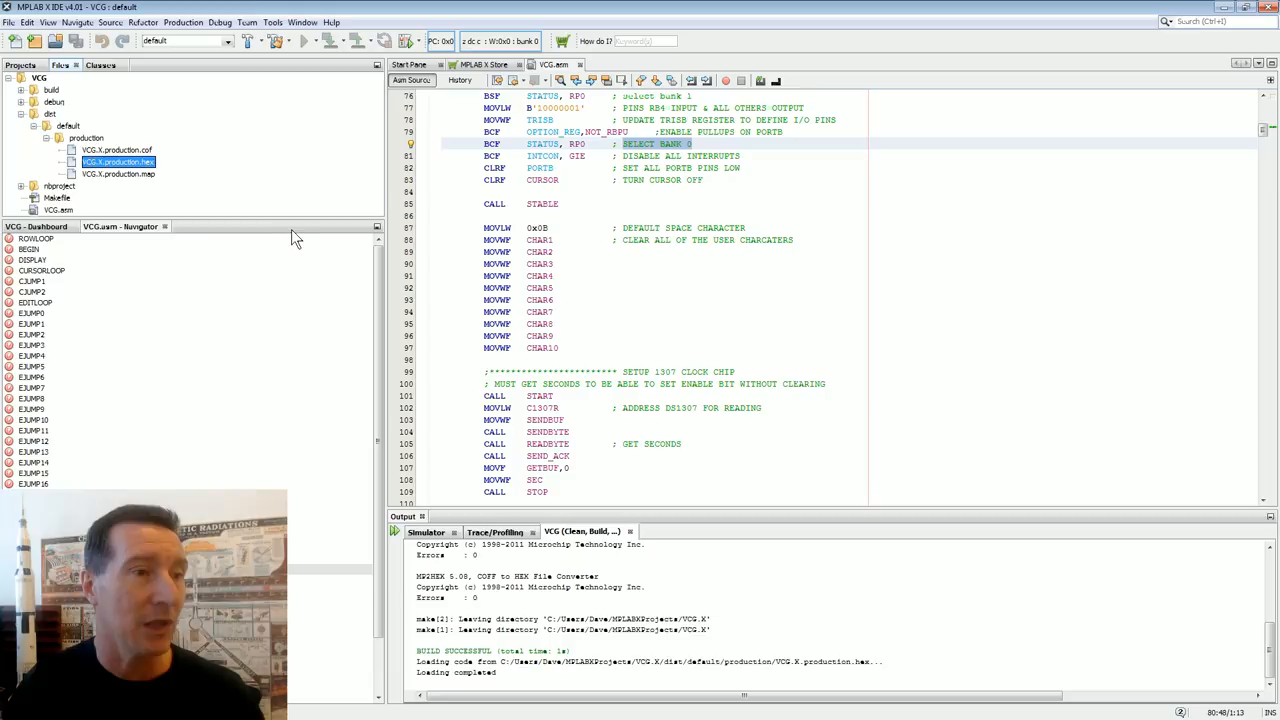
mouse_move(376, 232)
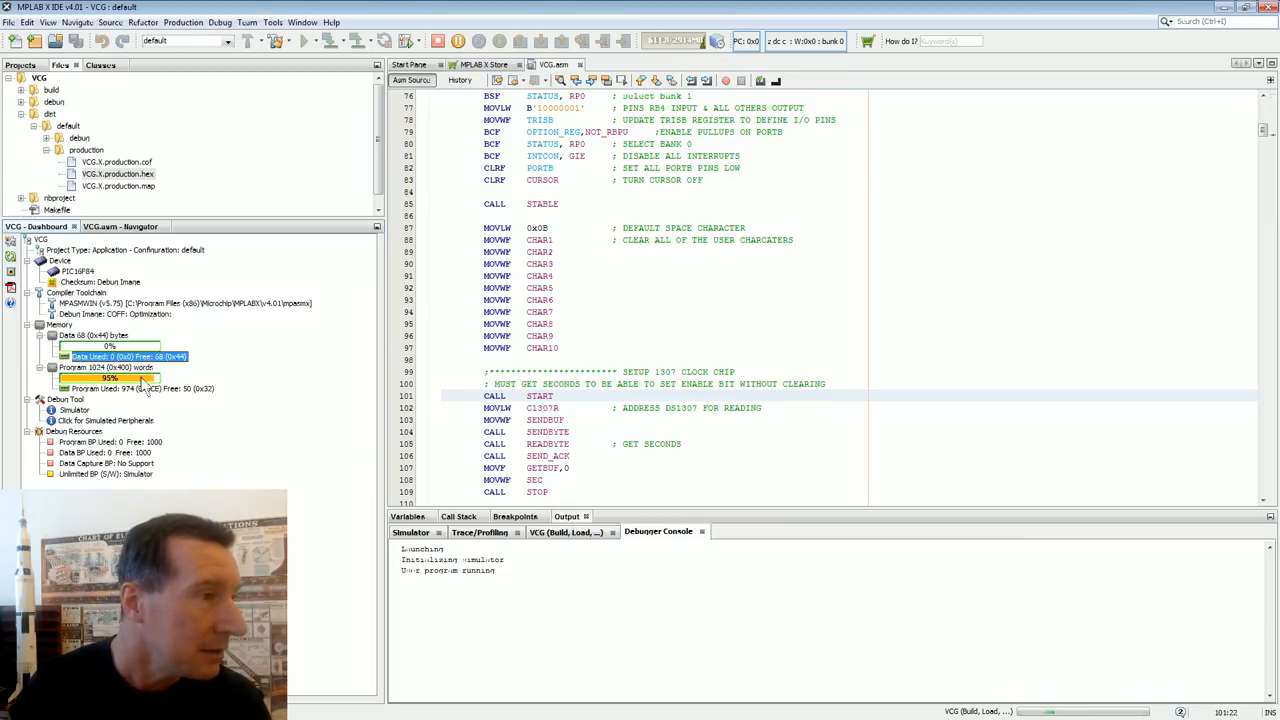
Check VCG's program memory usage in the Dashboard and scroll through VCG.asm.
left_click(108, 368)
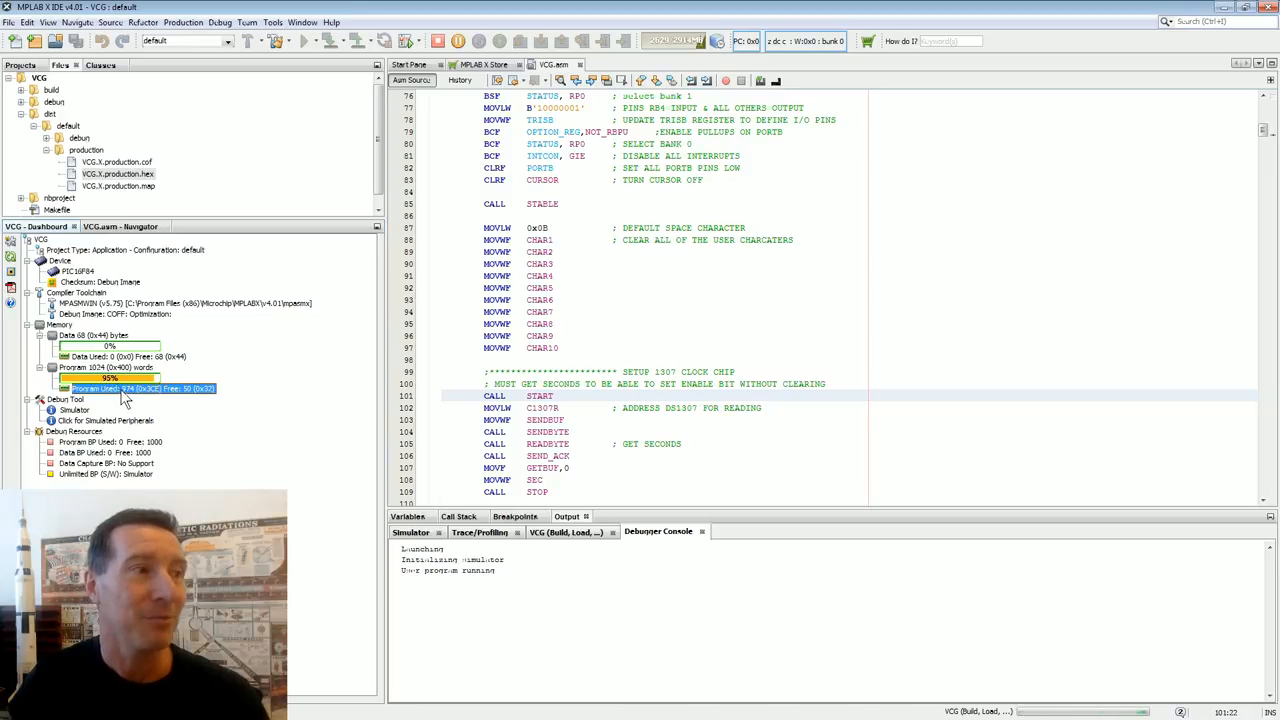
mouse_move(172, 398)
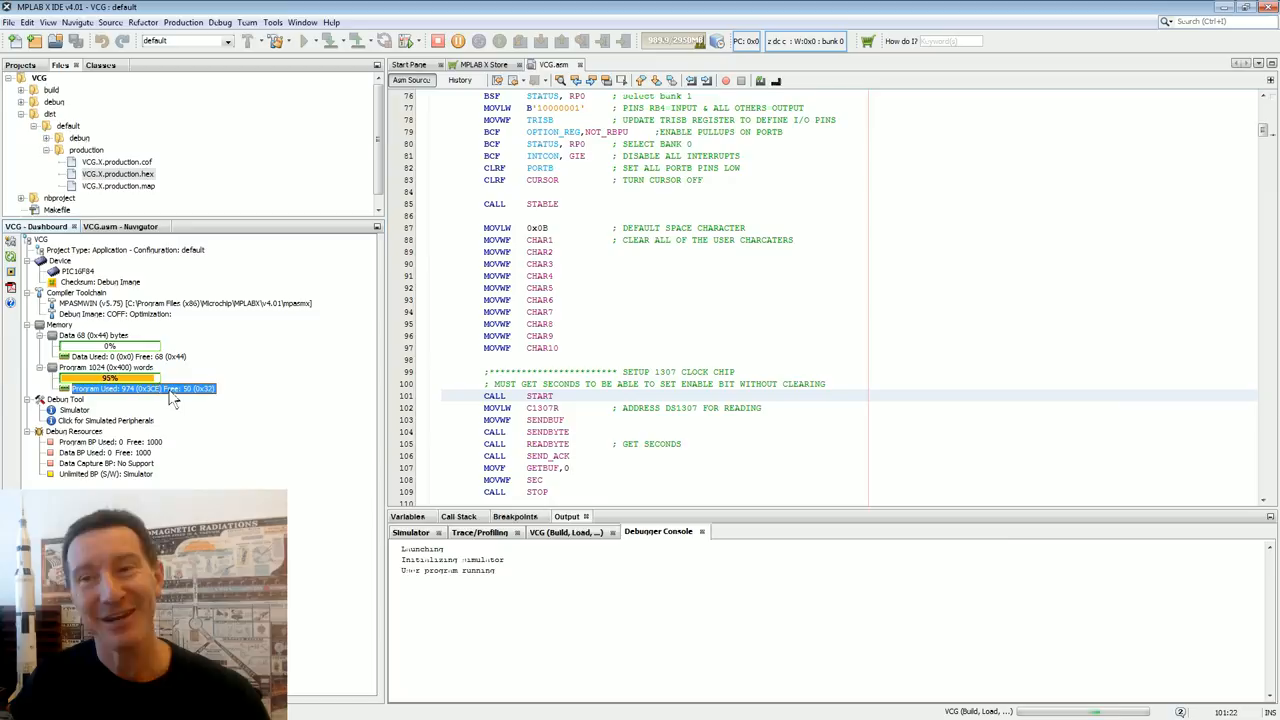
scroll("down", 3)
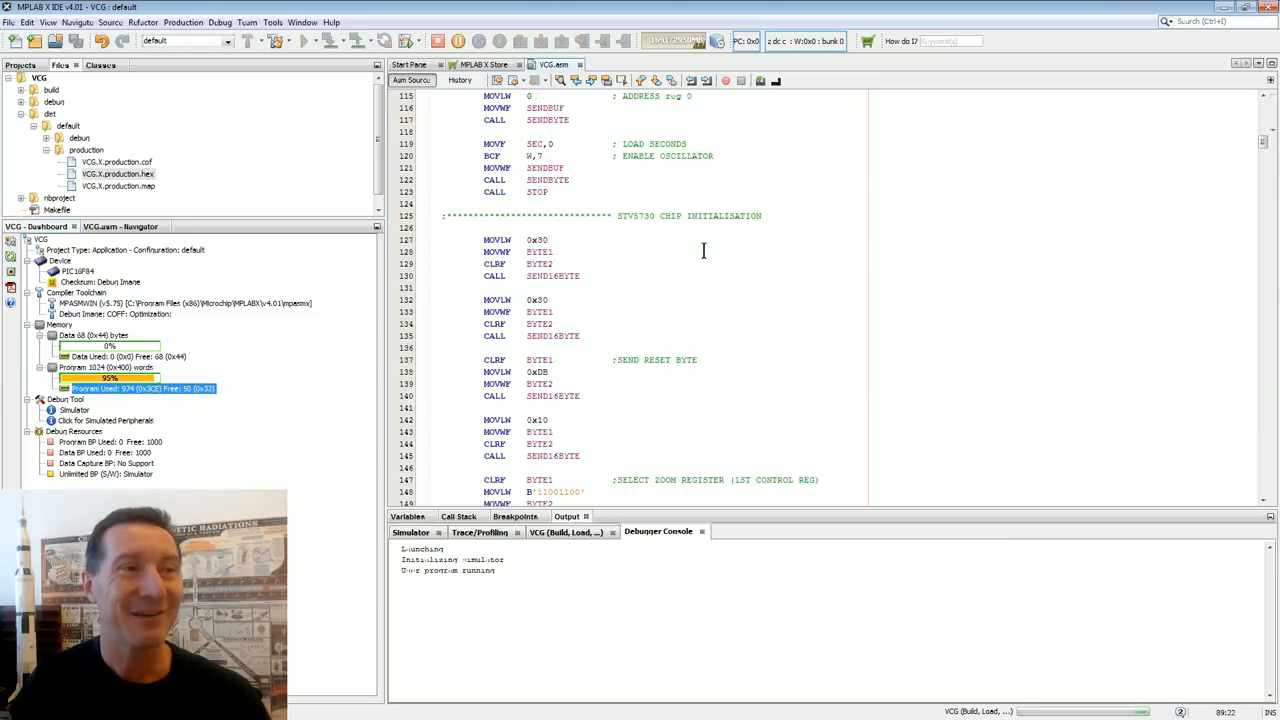
scroll("down", 3)
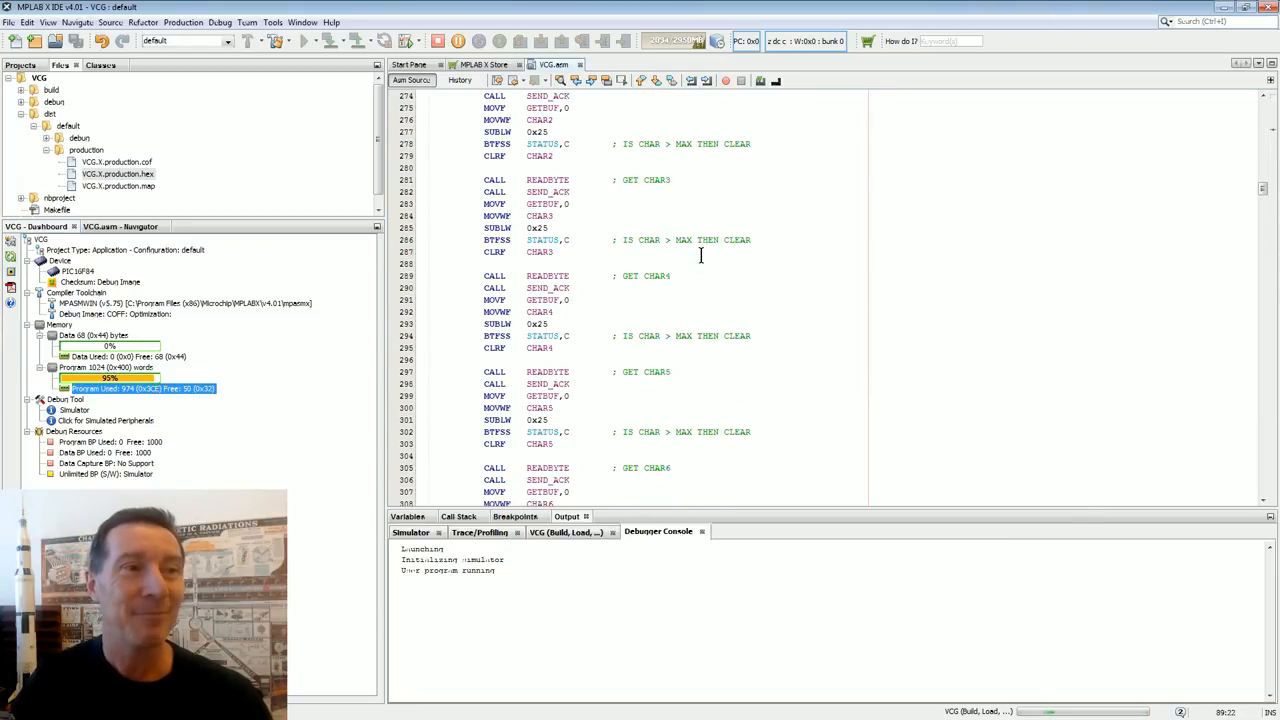
scroll("down", 3)
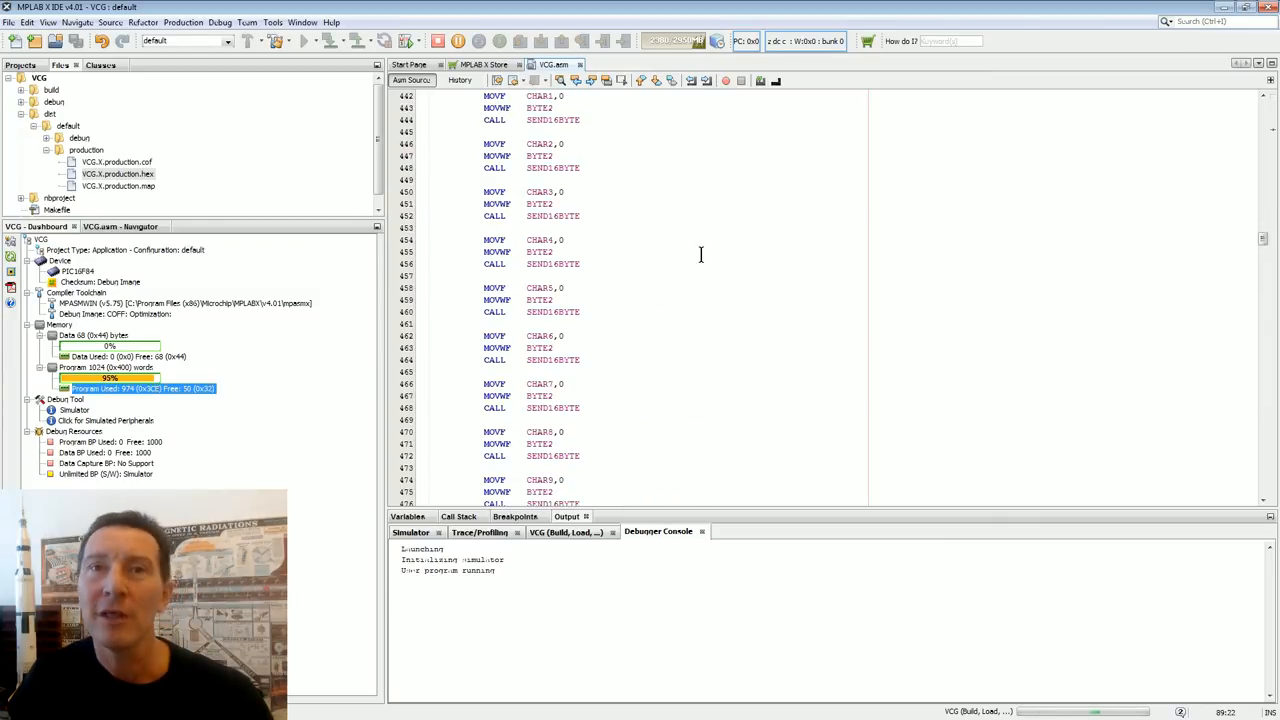
scroll("down", 3)
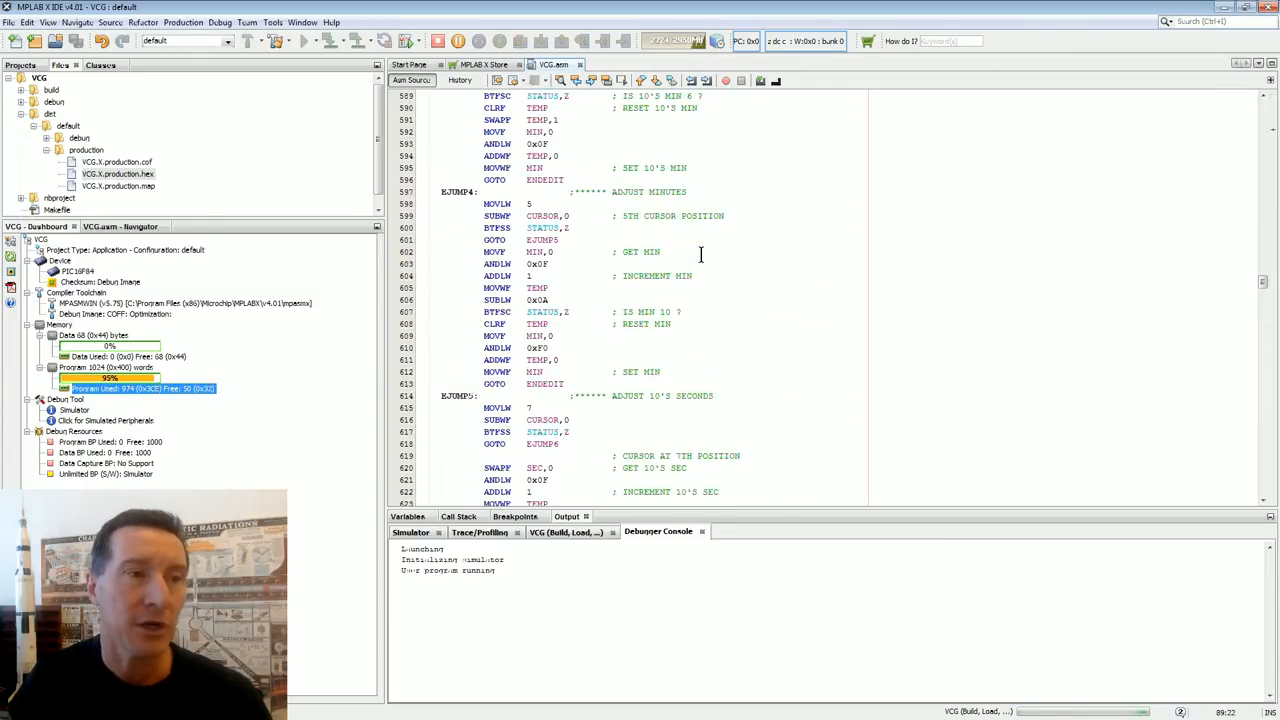
scroll("down", 3)
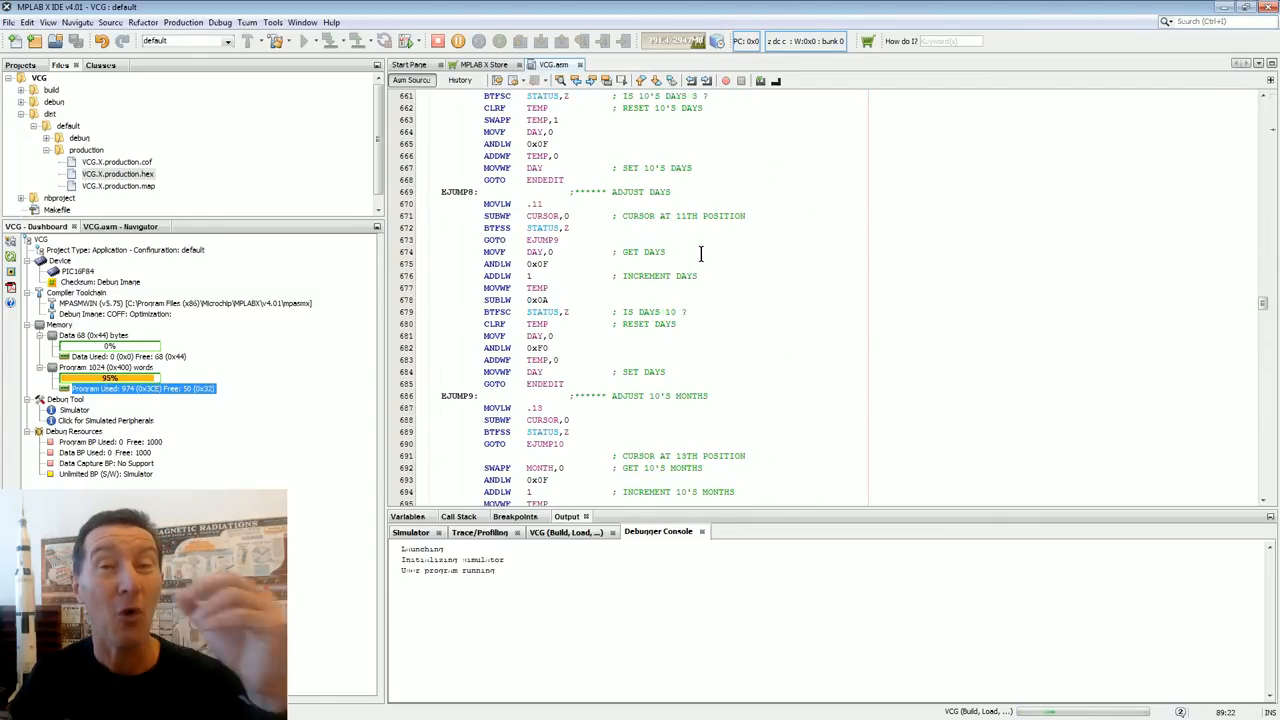
scroll("down", 3)
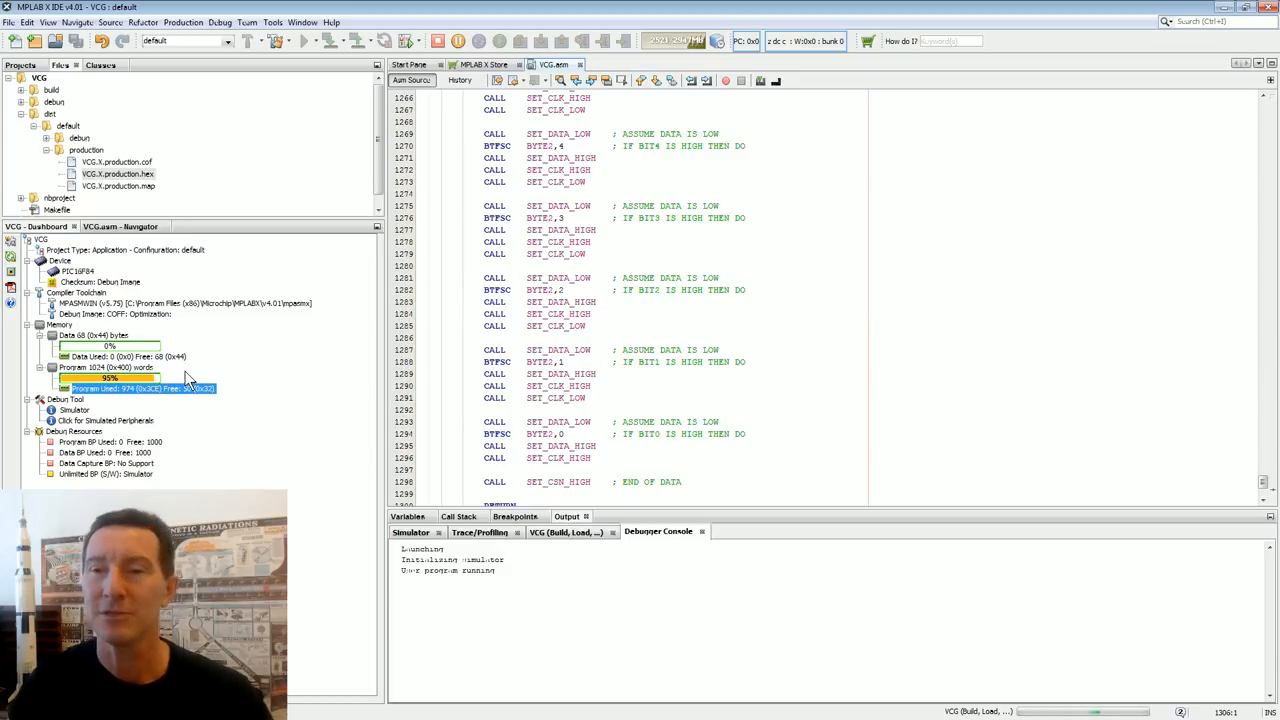
mouse_move(564, 272)
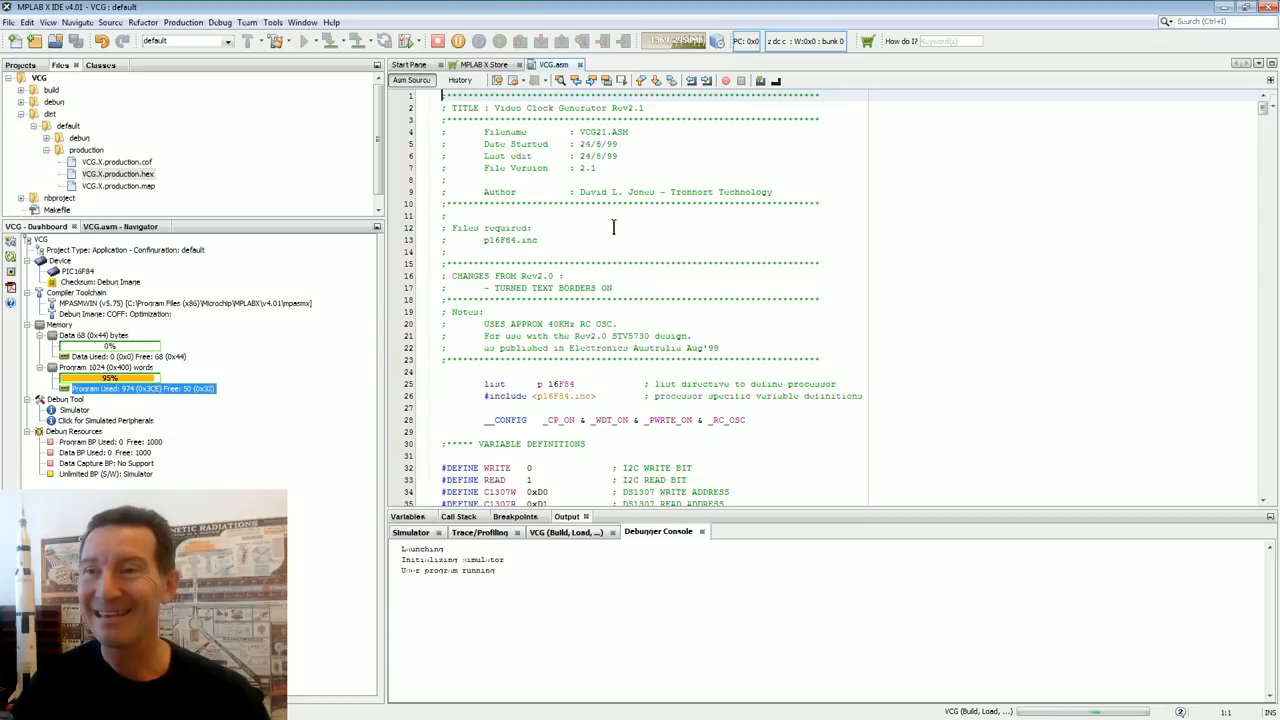
Bring up the VTG project's VTG.asm Video Title Generator source in the editor.
scroll("down", 3)
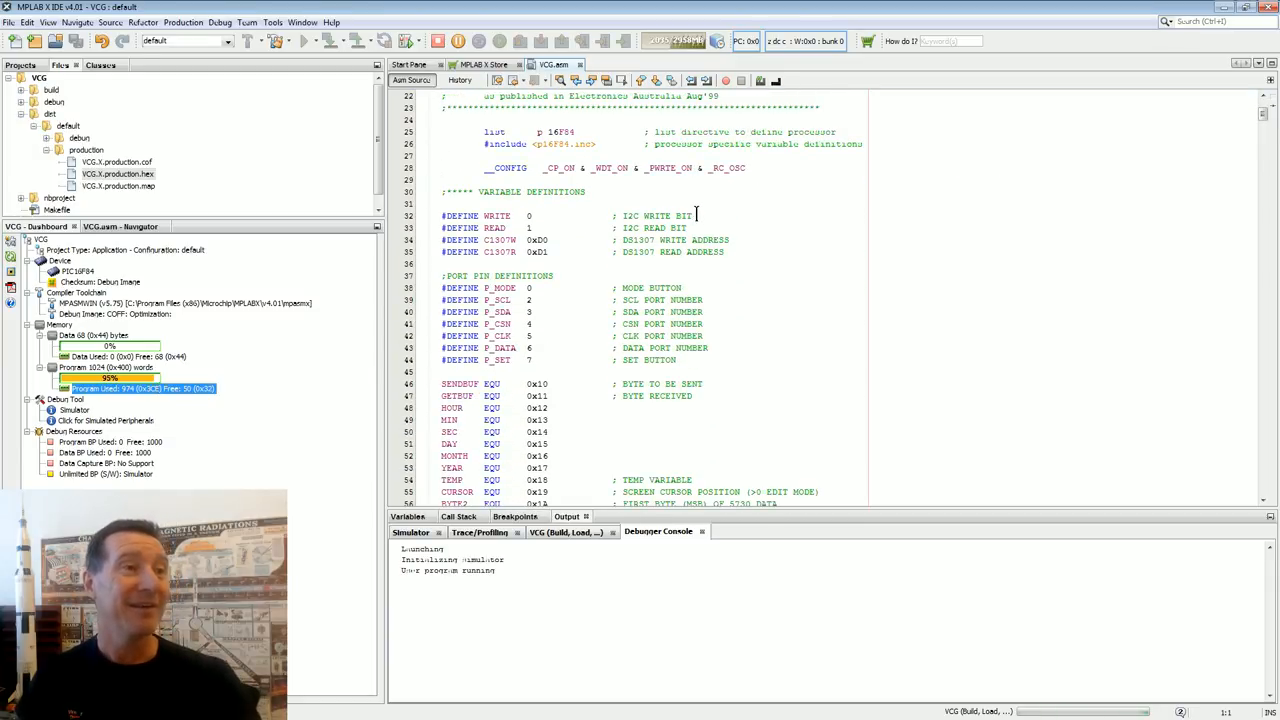
scroll("down", 3)
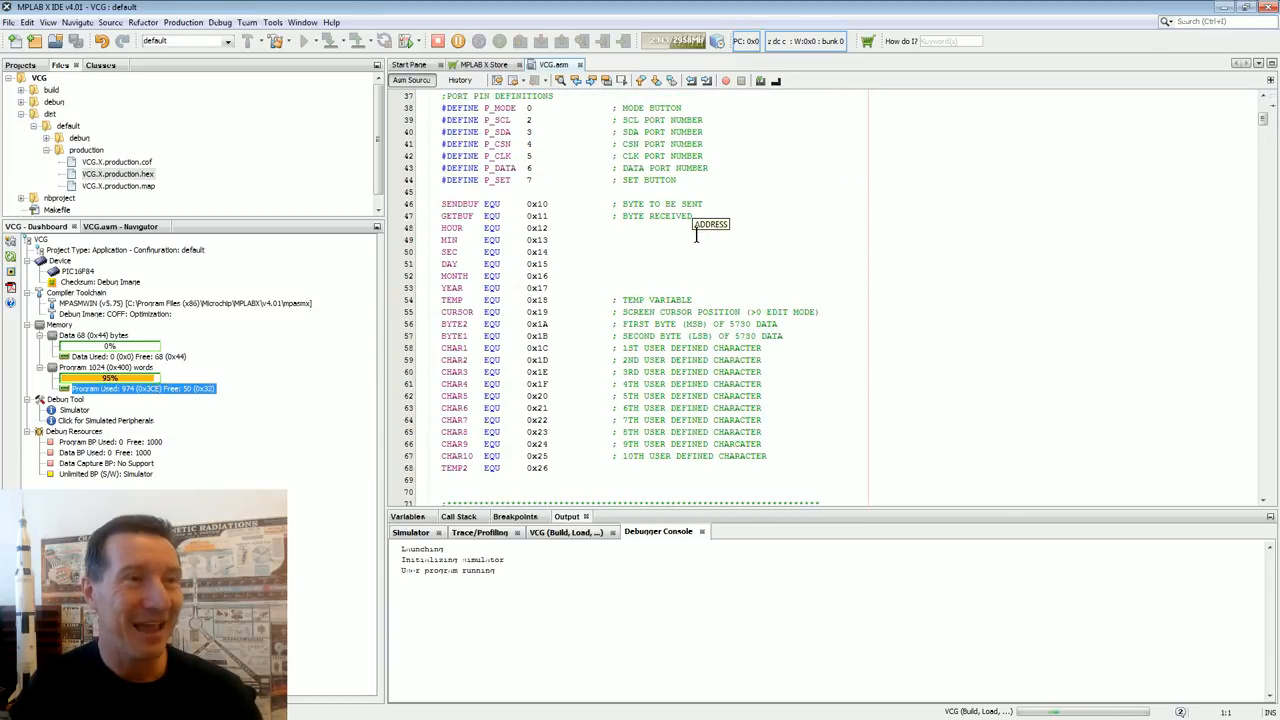
left_click(612, 64)
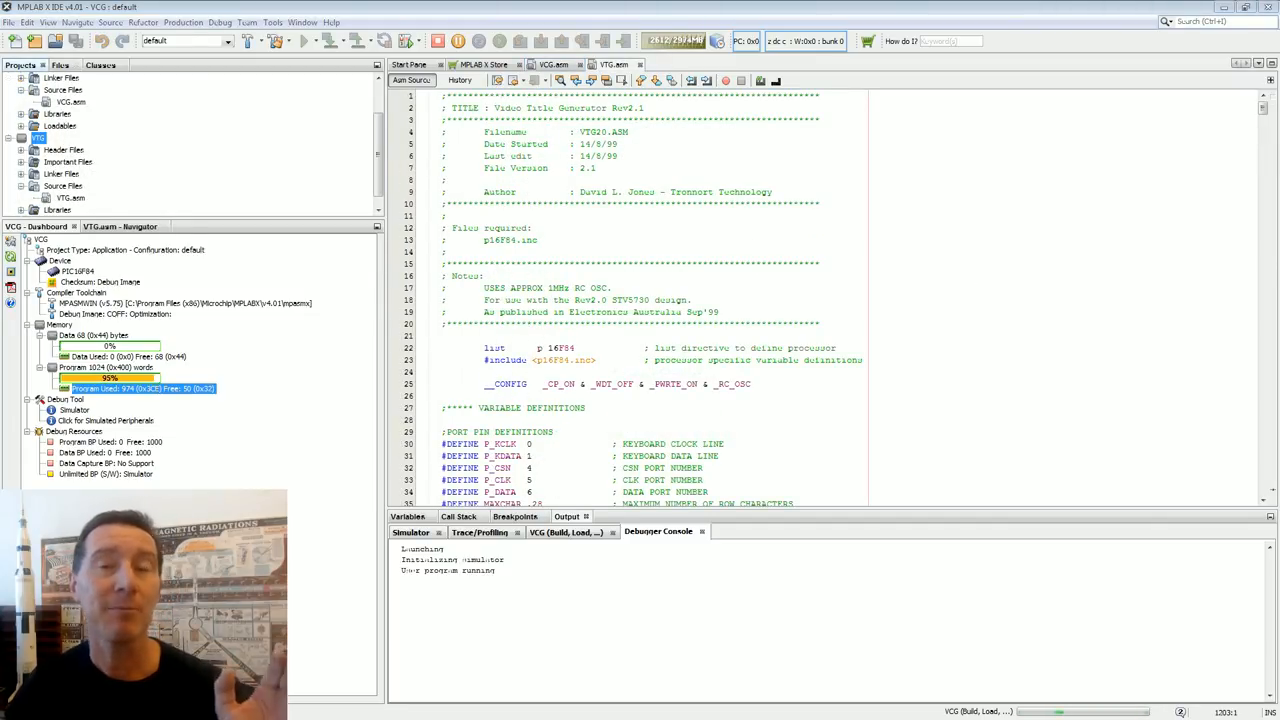
mouse_move(1268, 244)
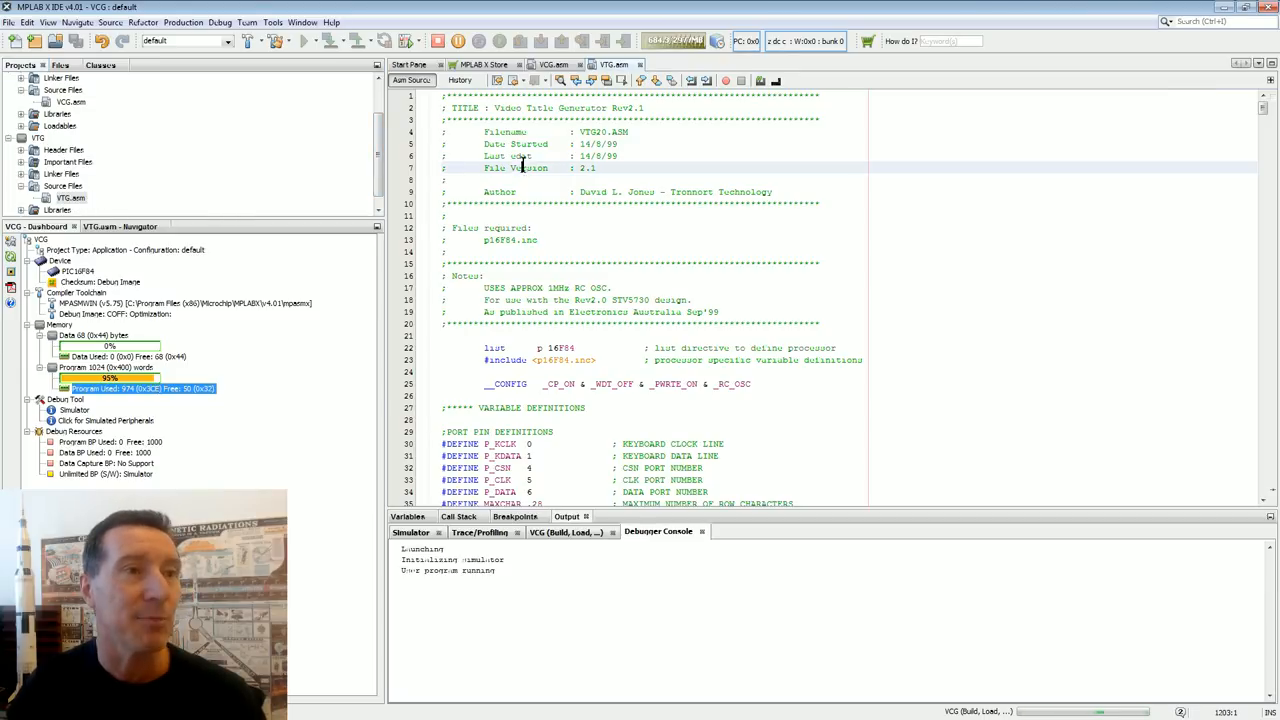
Review VTG.asm, then Clean and Build the VTG project to produce VTG.X.production.hex.
scroll("down", 3)
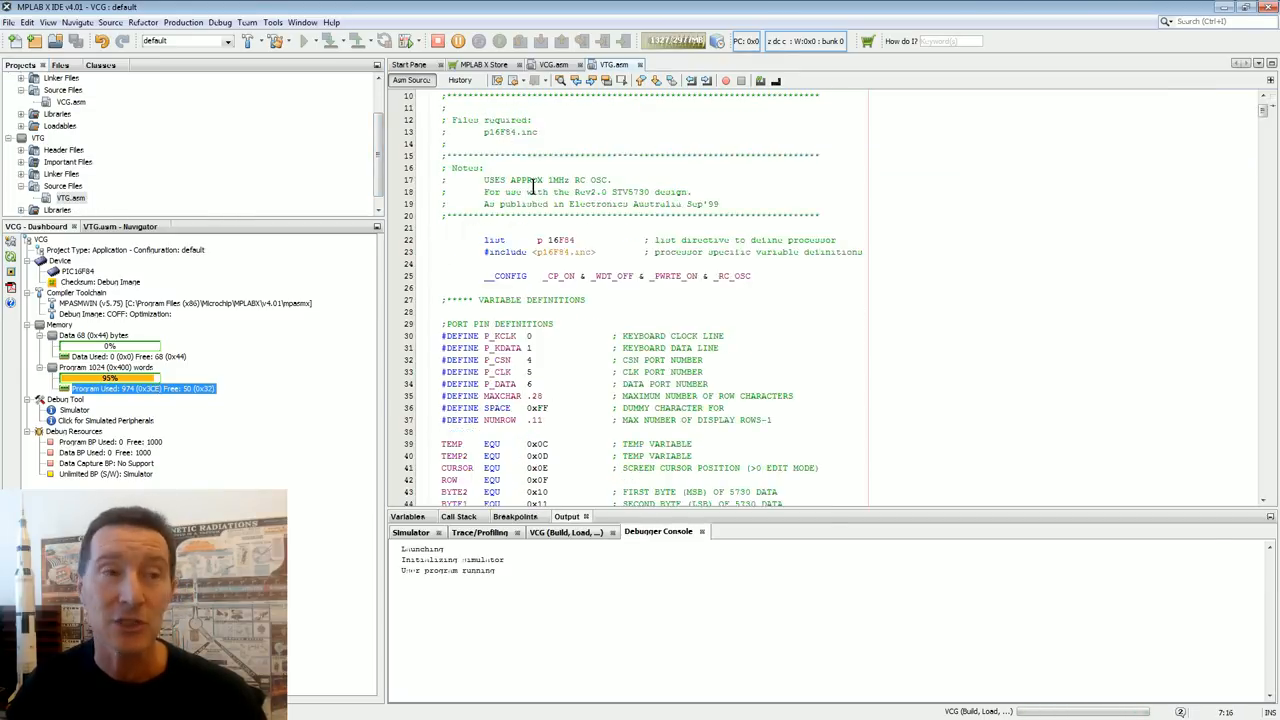
scroll("down", 3)
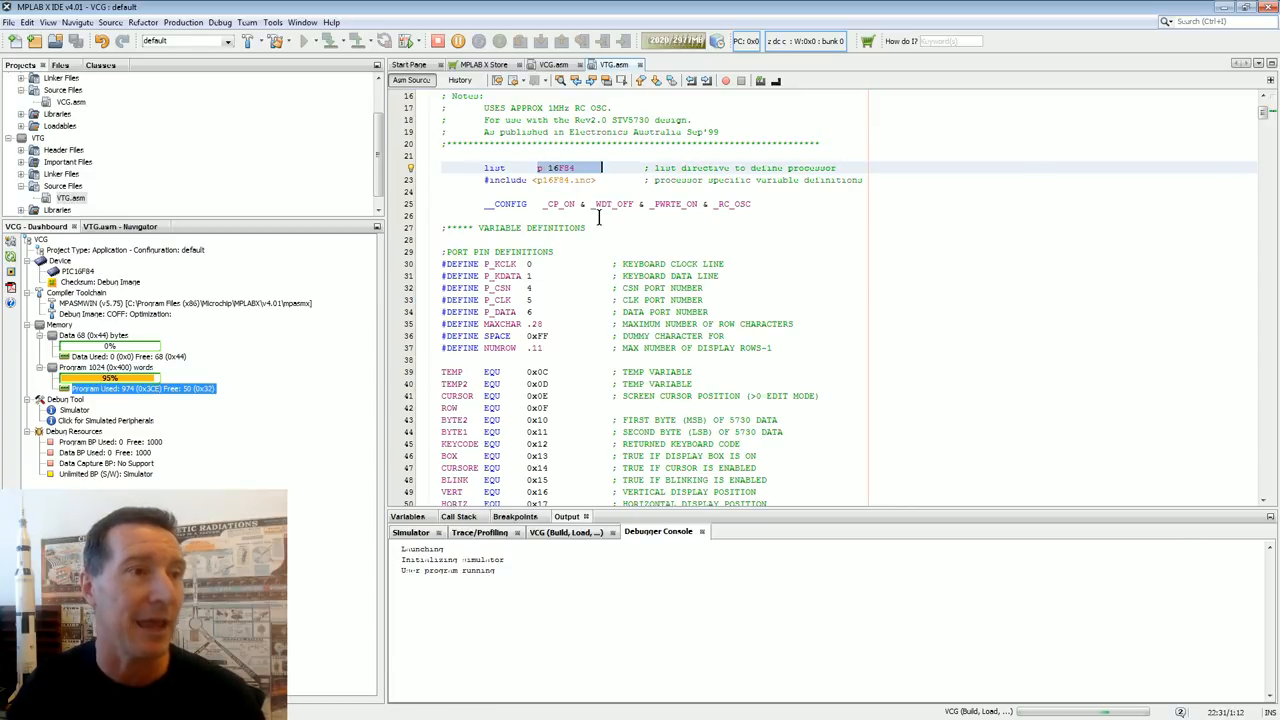
scroll("down", 3)
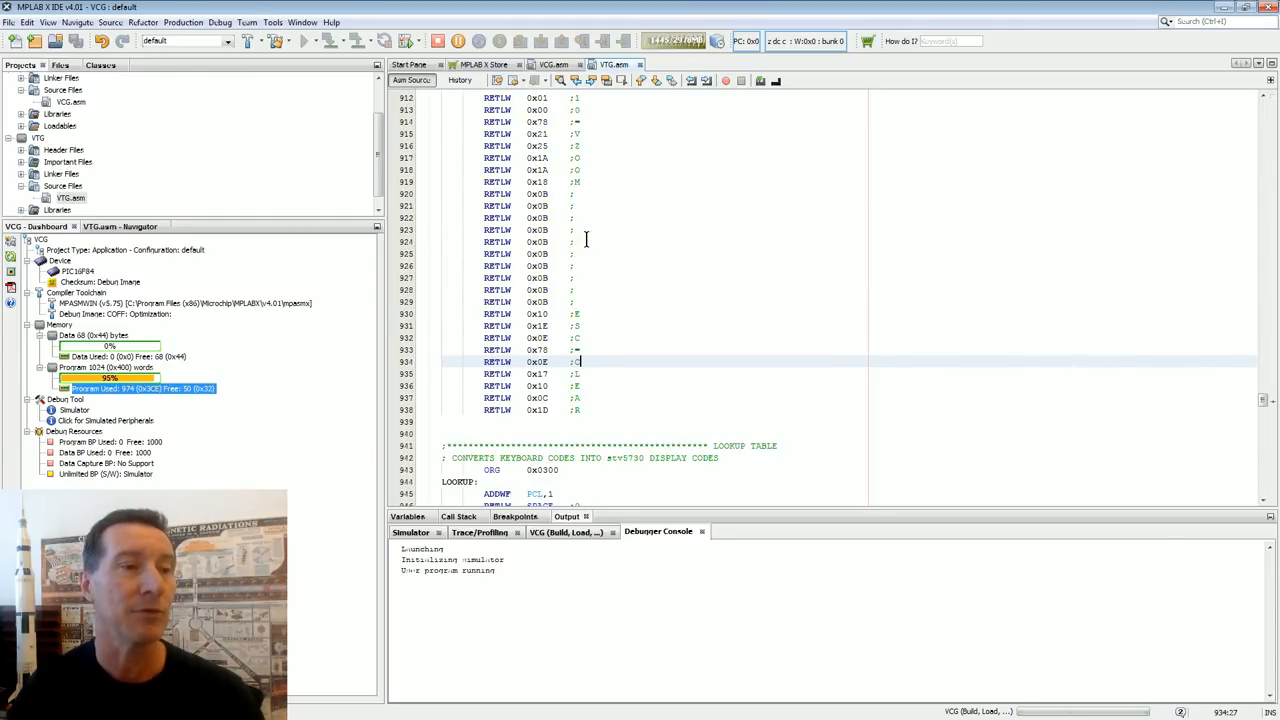
scroll("down", 3)
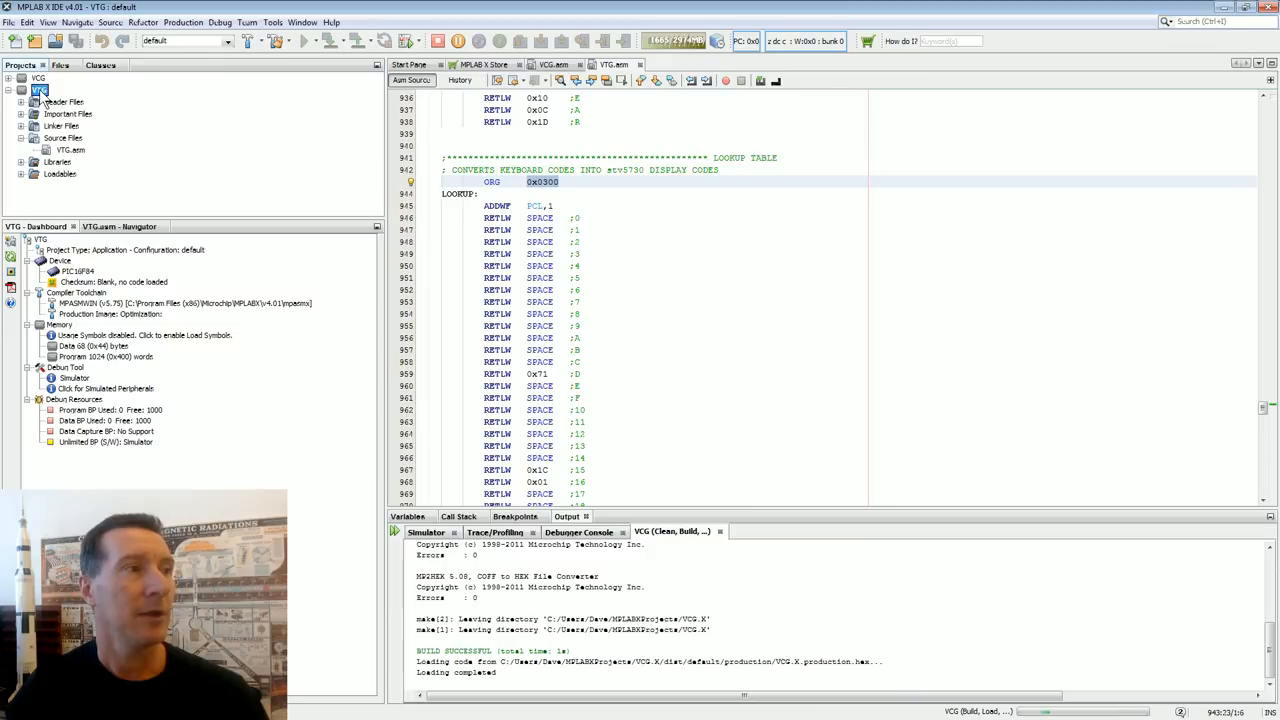
right_click(40, 88)
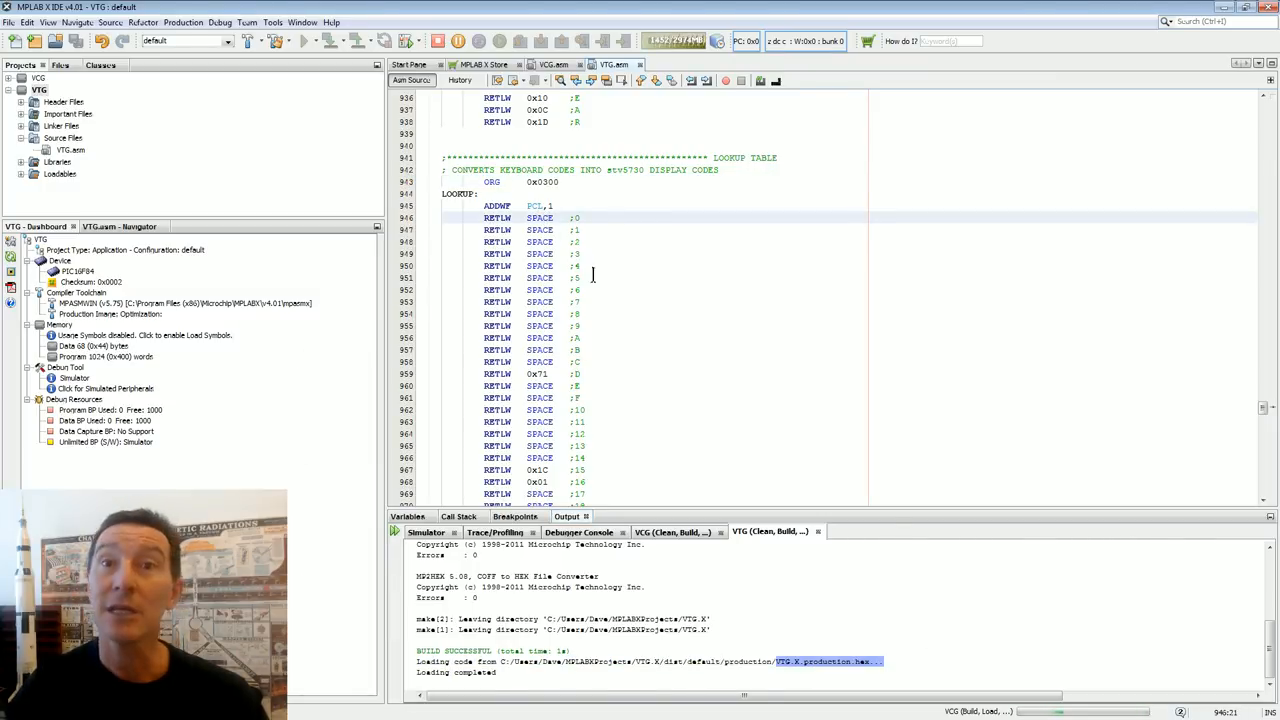
left_click(272, 22)
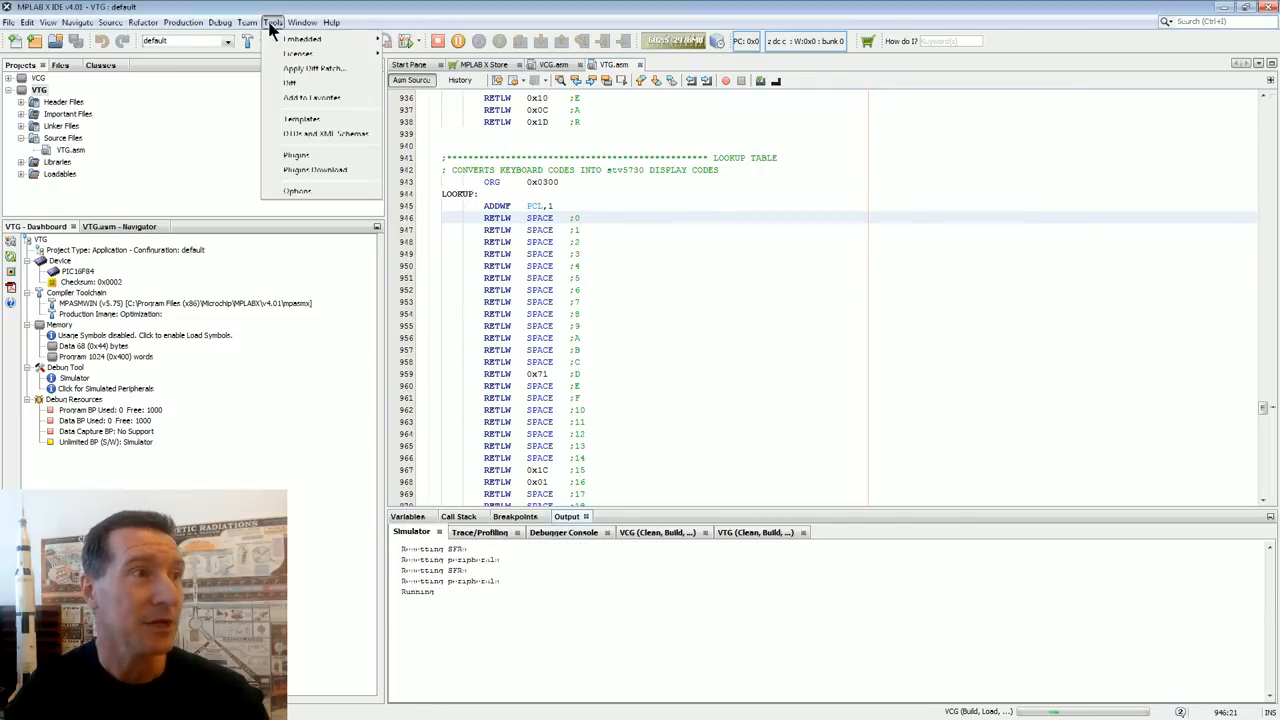
left_click(302, 22)
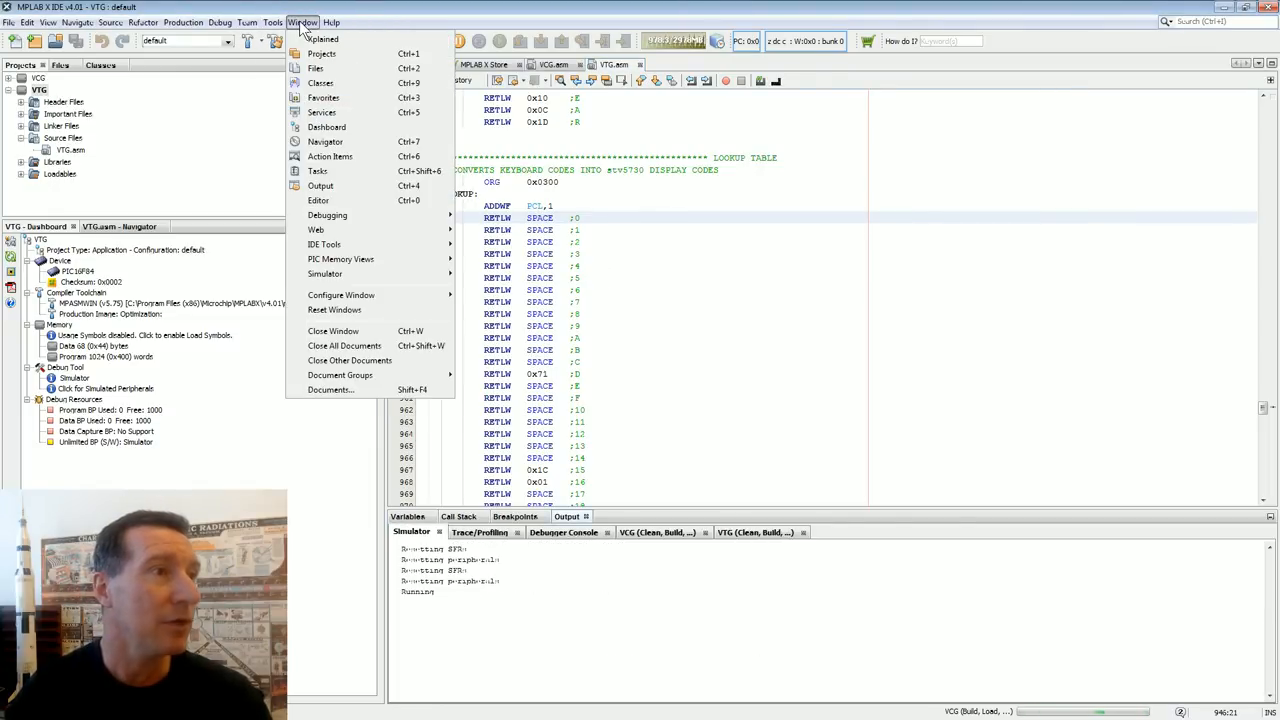
mouse_move(324, 272)
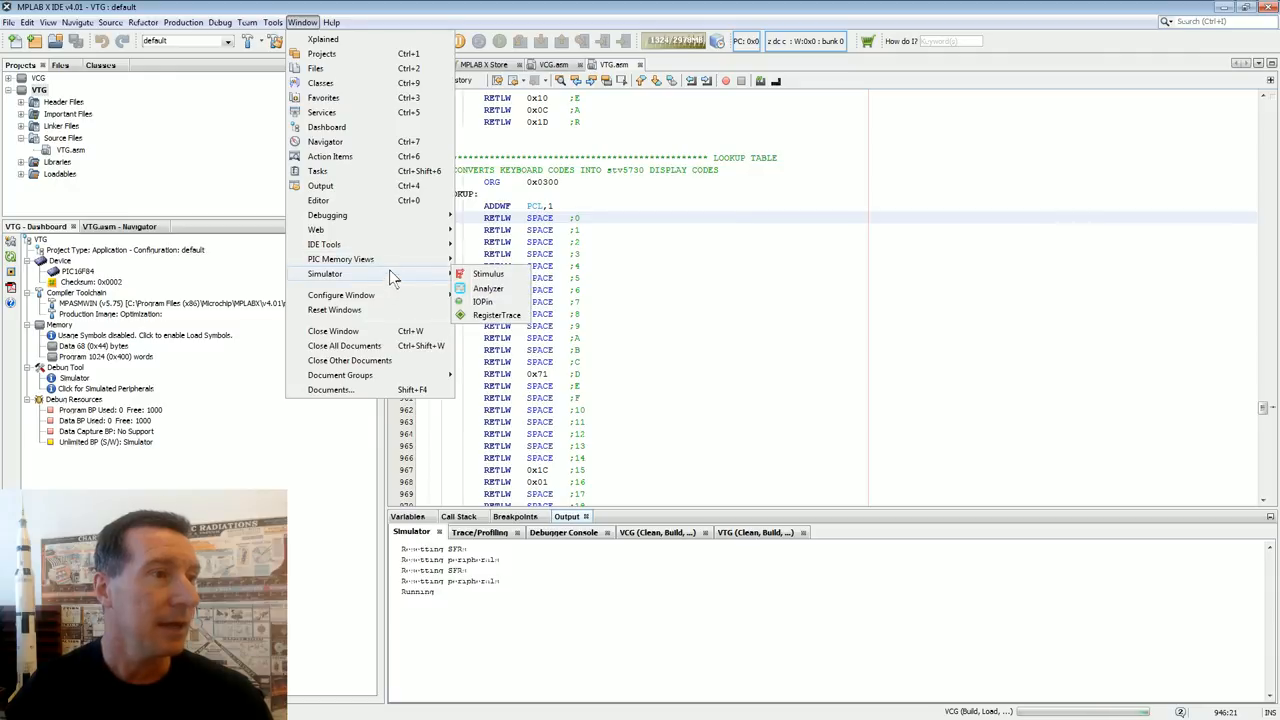
mouse_move(396, 222)
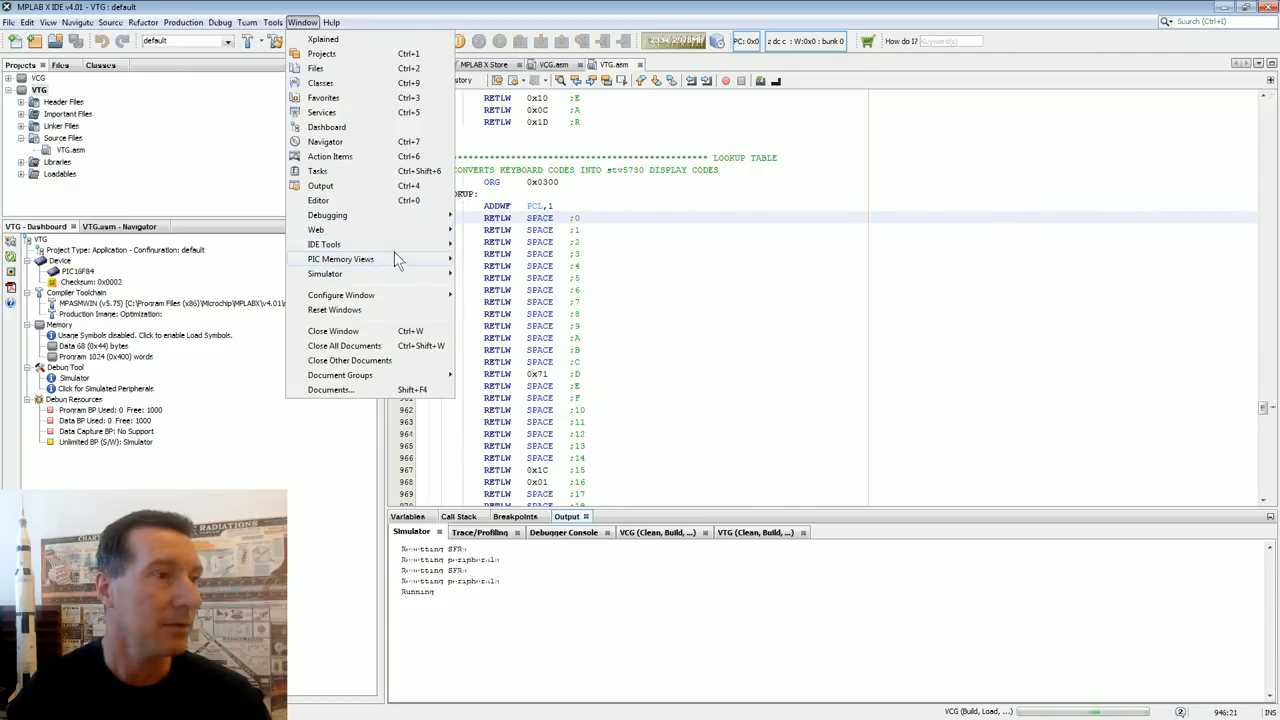
mouse_move(340, 260)
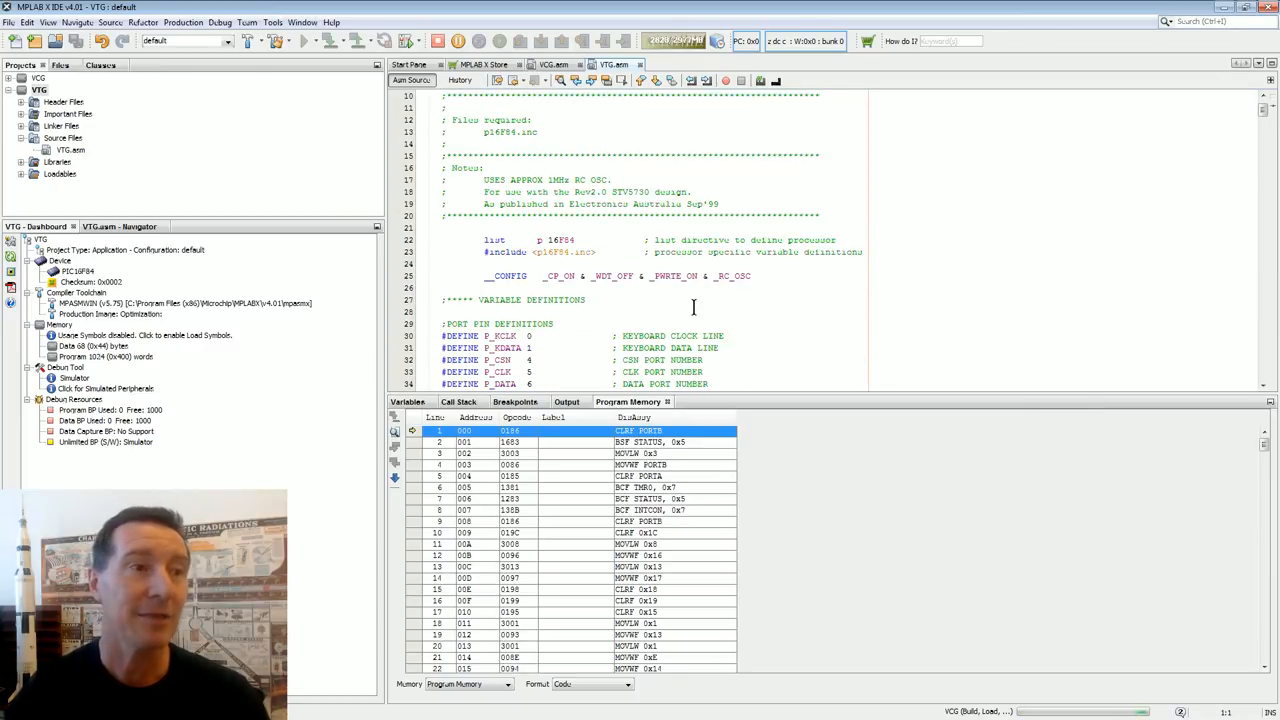
Bring VTG.asm to ORG 0 and the initialization block and compare it with Program Memory.
scroll("down", 3)
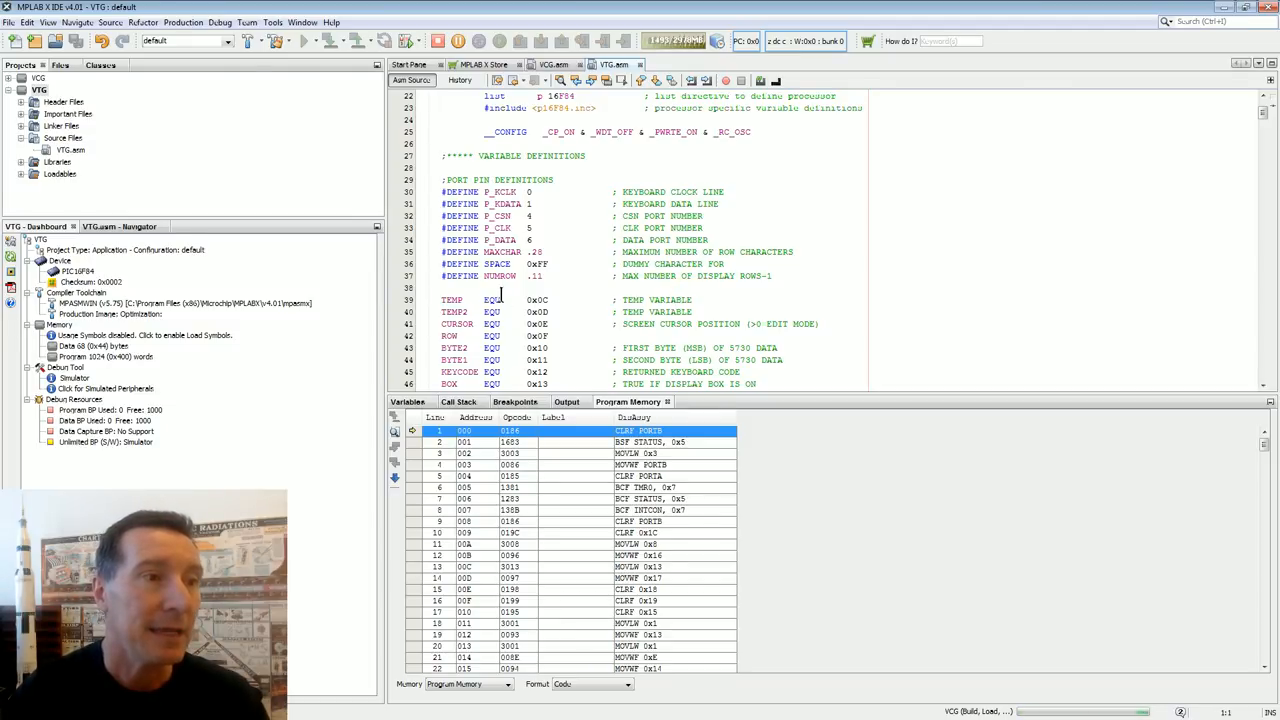
scroll("down", 3)
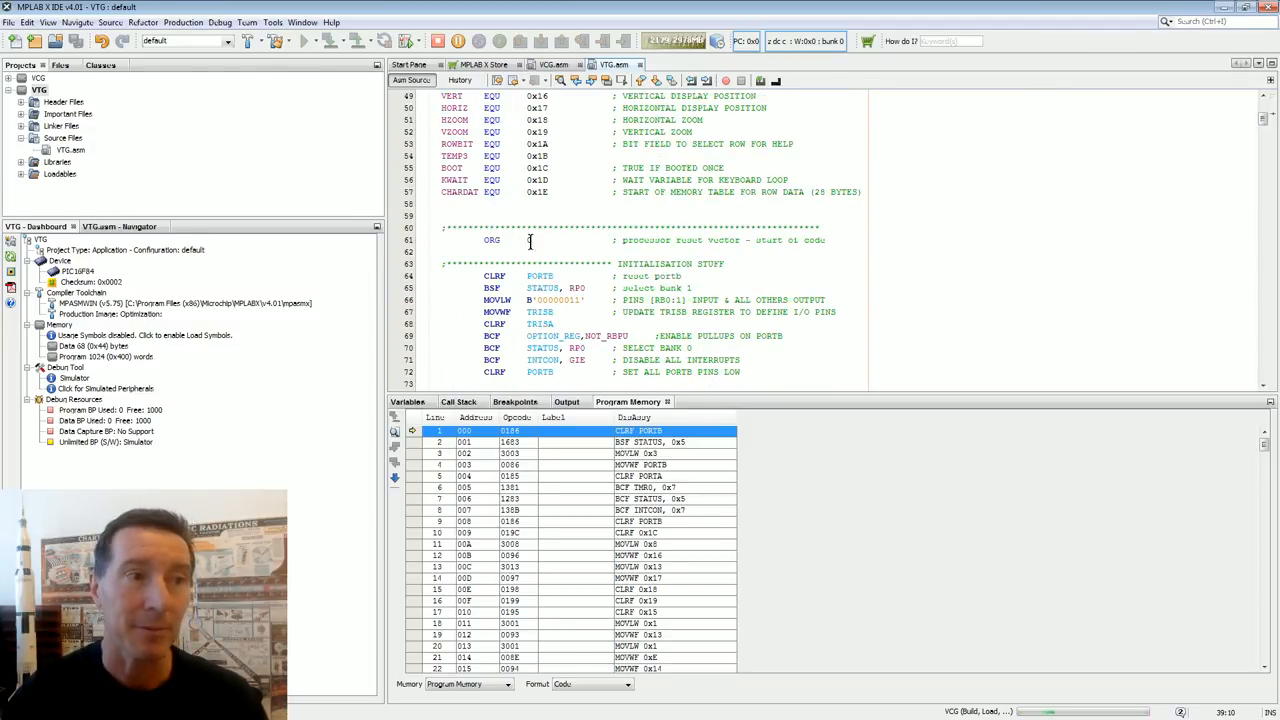
left_click(650, 442)
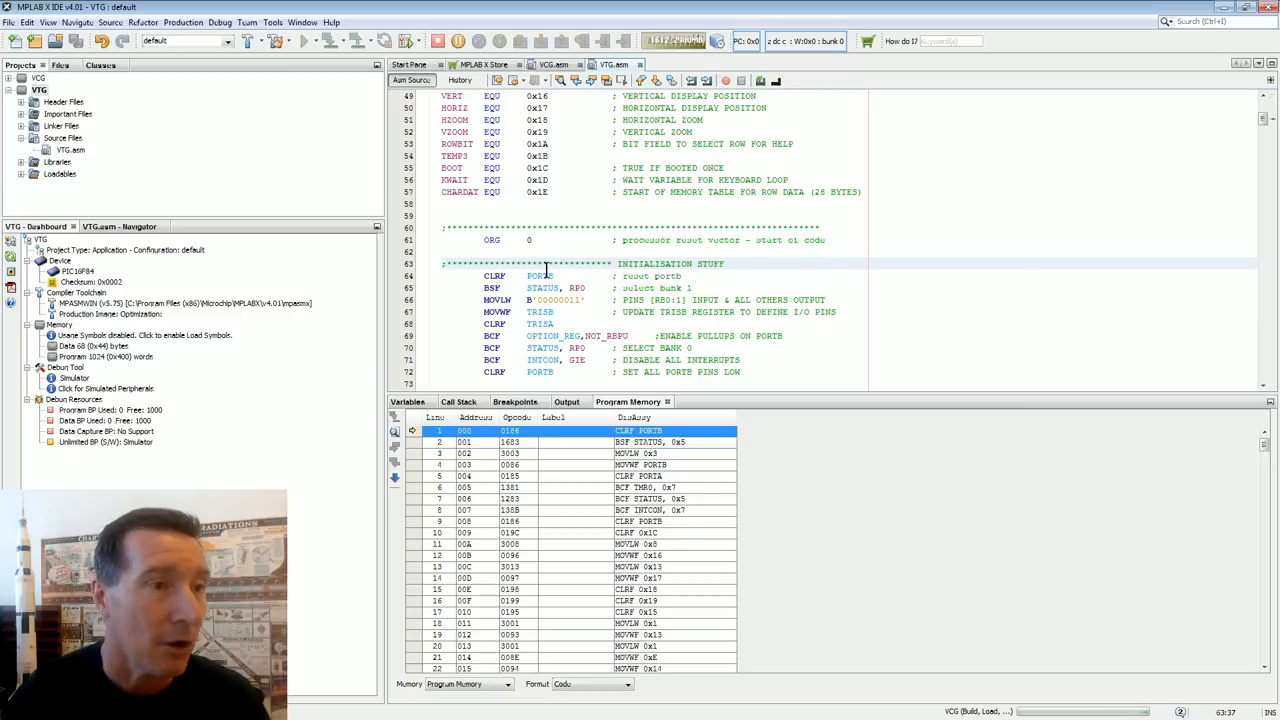
double_click(540, 276)
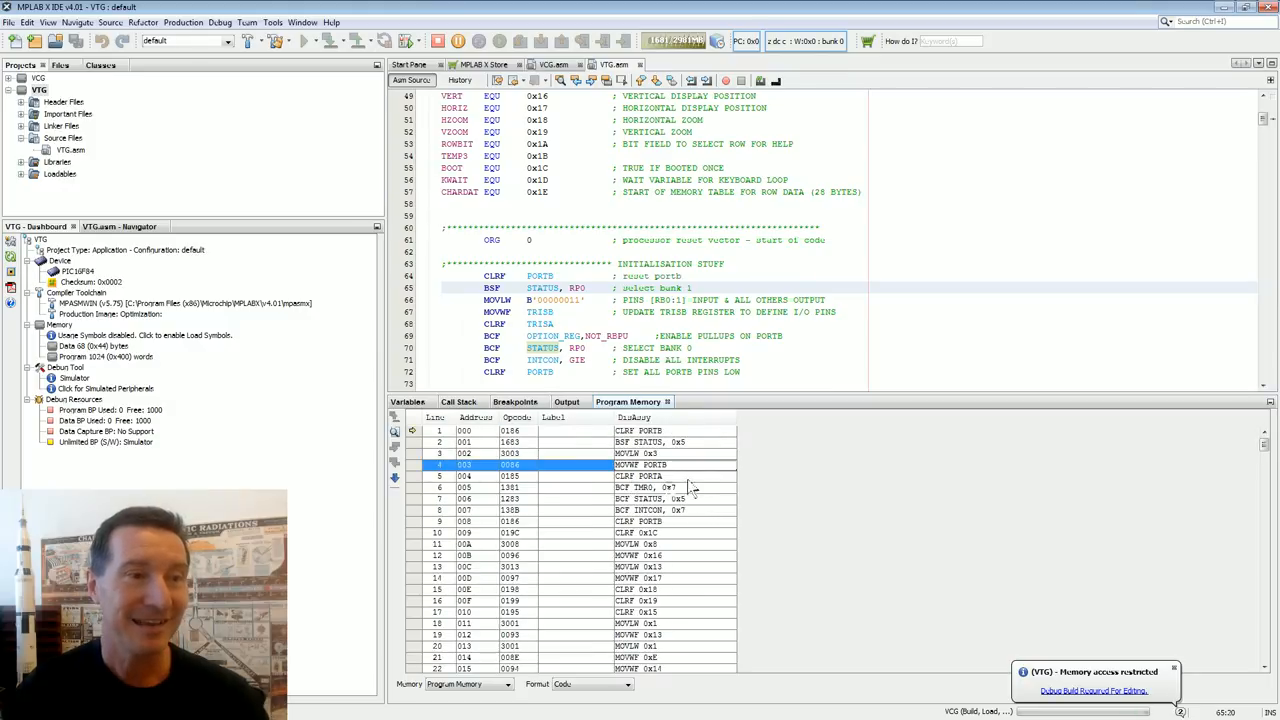
Show the keyboard-code LOOKUP TABLE in the editor alongside its RETLW entries in Program Memory.
scroll("down", 3)
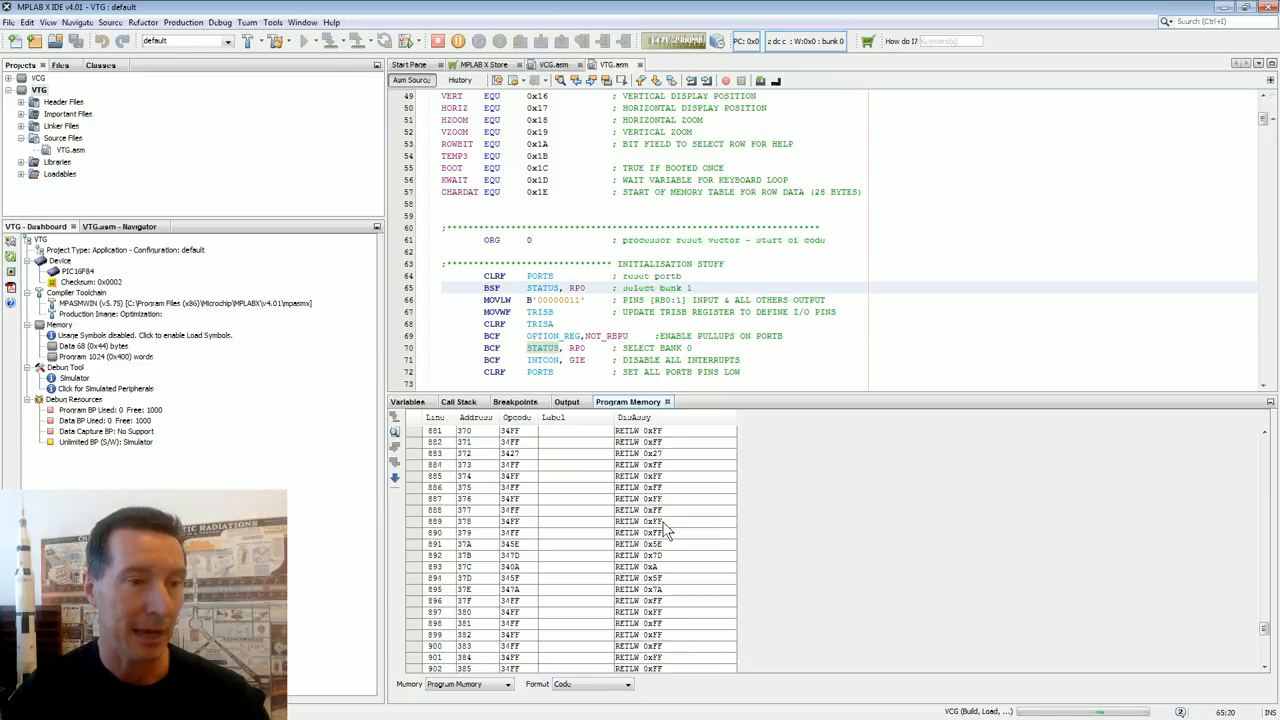
scroll("down", 3)
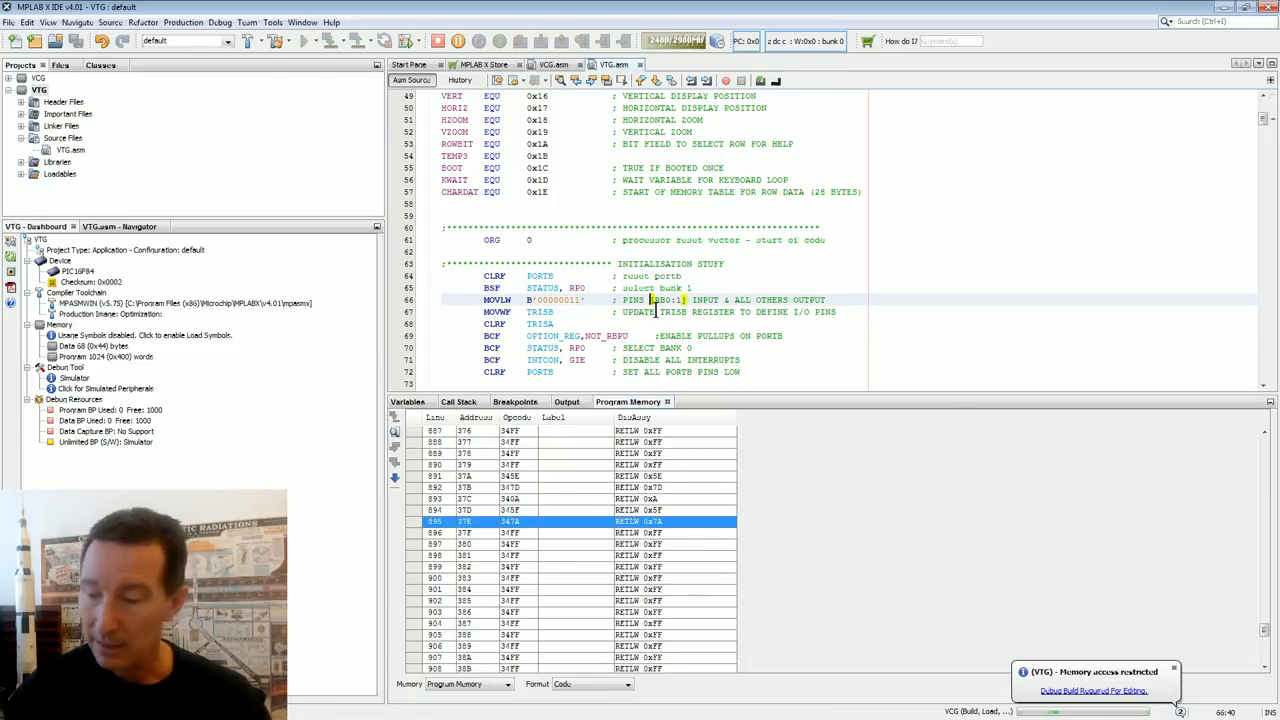
scroll("down", 3)
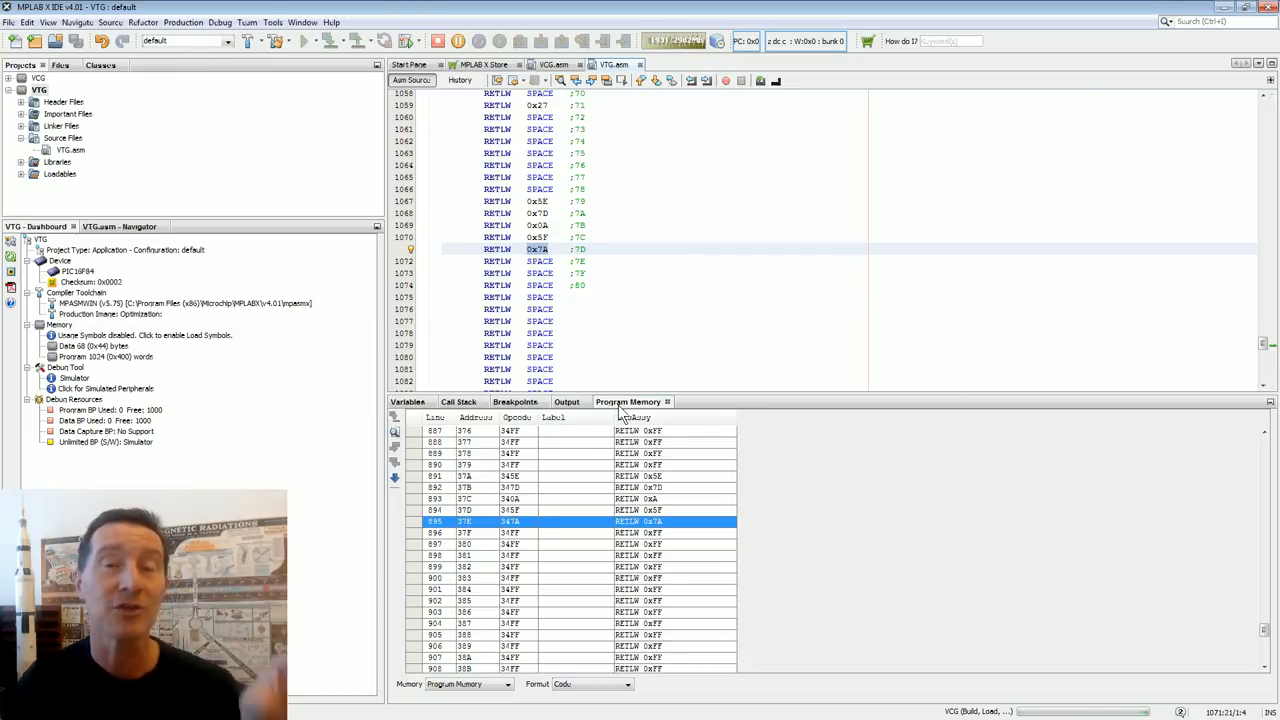
mouse_move(628, 410)
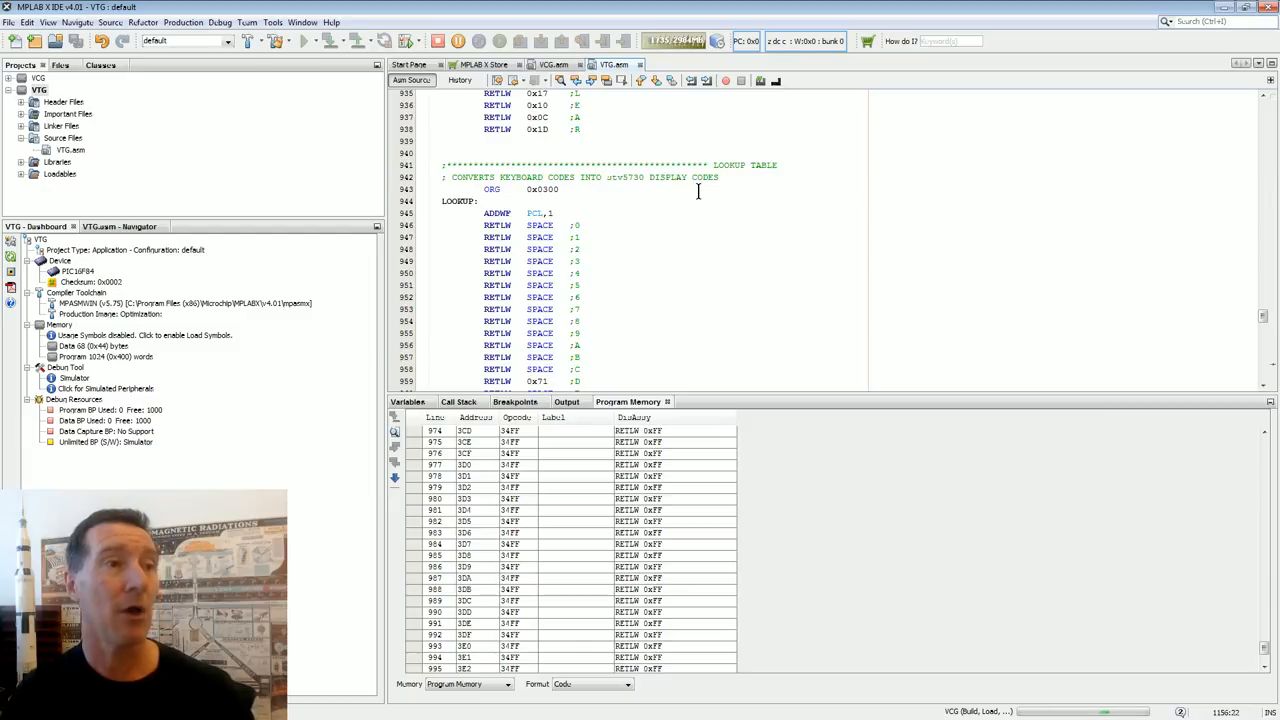
Scroll VTG.asm to END, back to the lookup-table ORG, and on to the ROW1 RETLW character table.
scroll("down", 3)
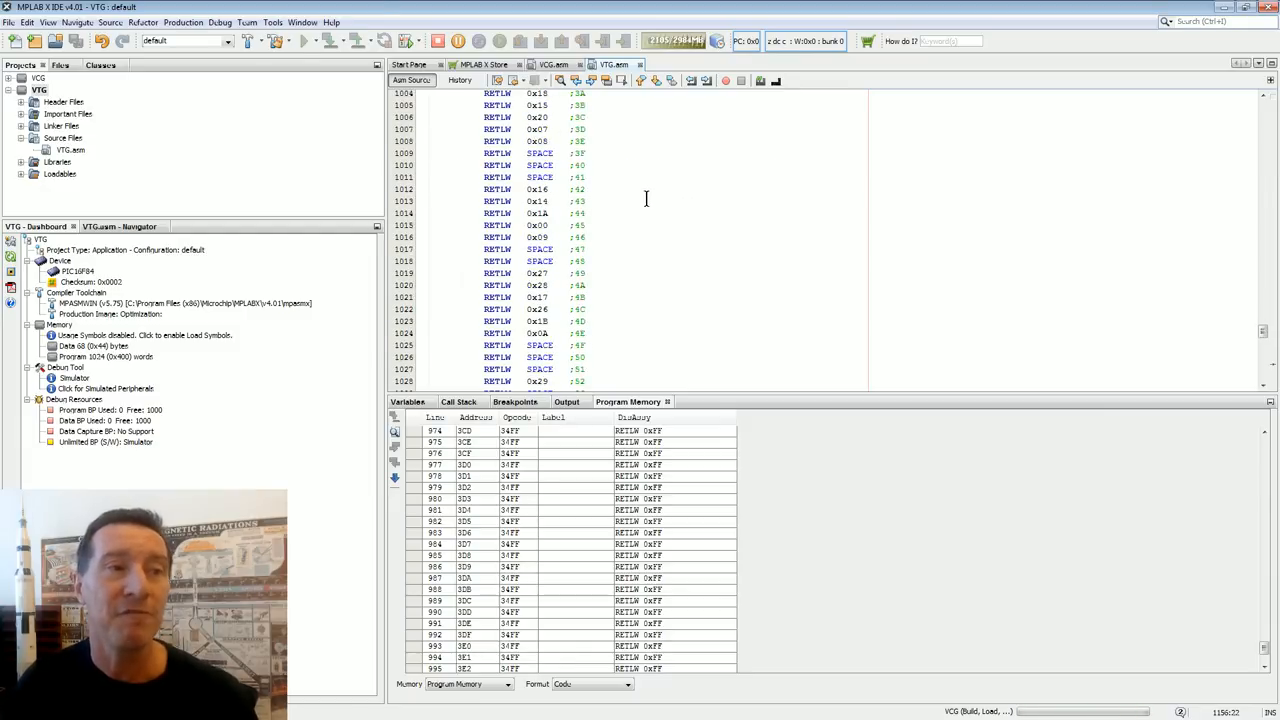
scroll("down", 3)
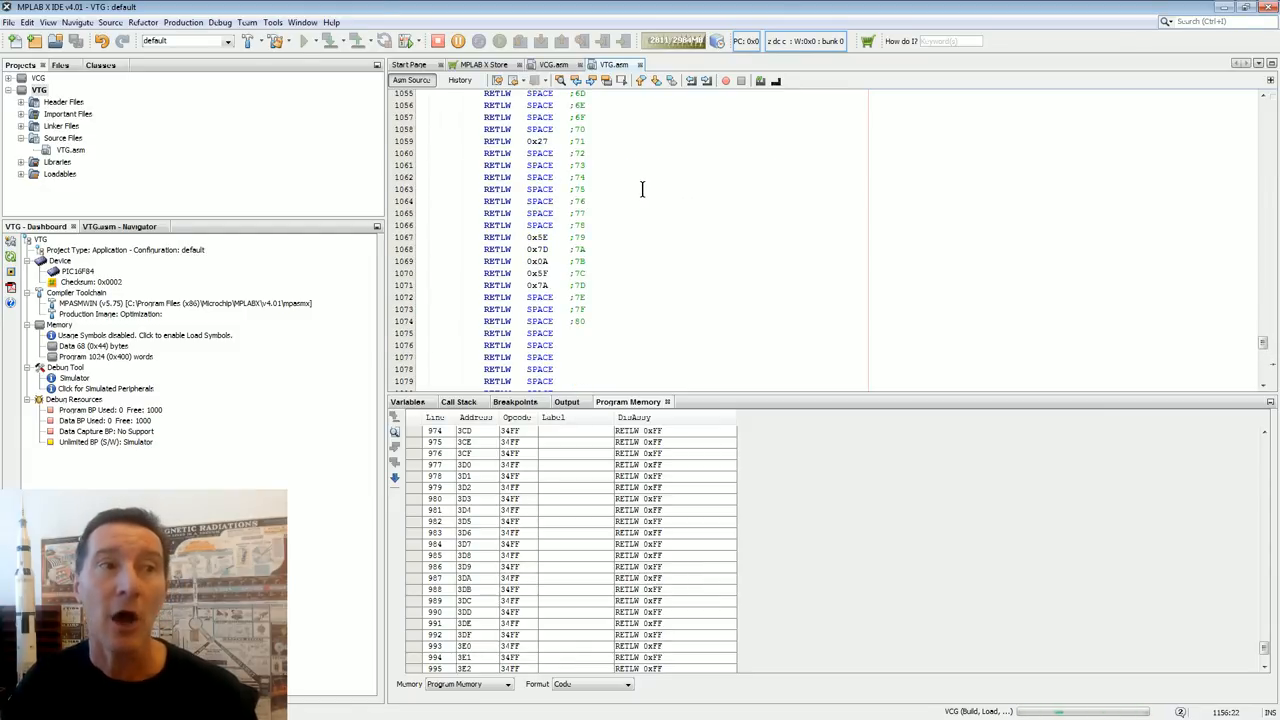
scroll("down", 3)
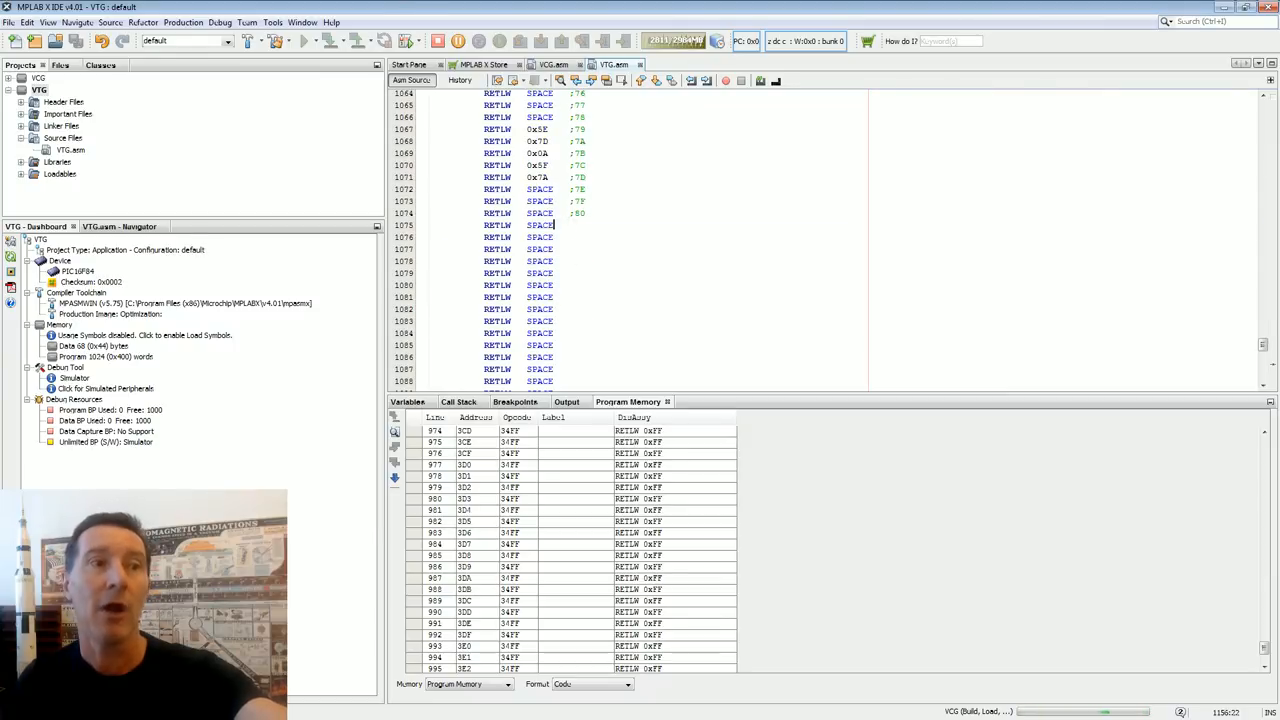
scroll("down", 3)
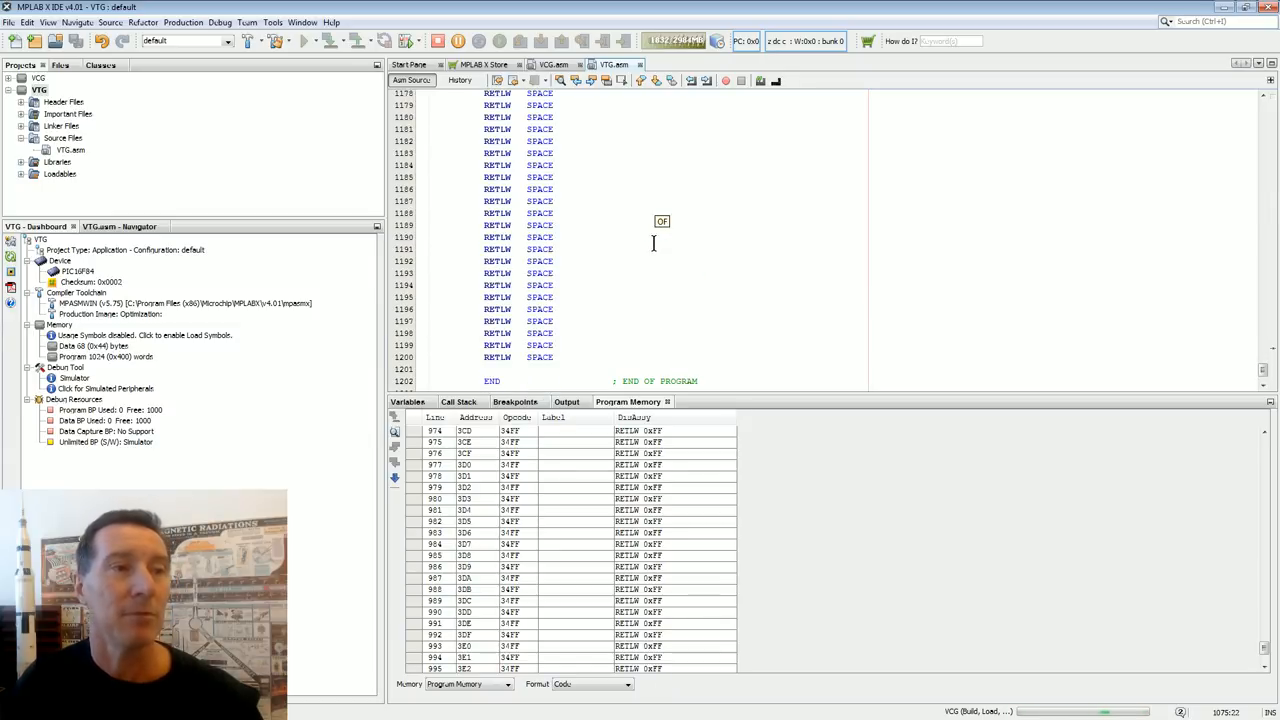
scroll("down", 3)
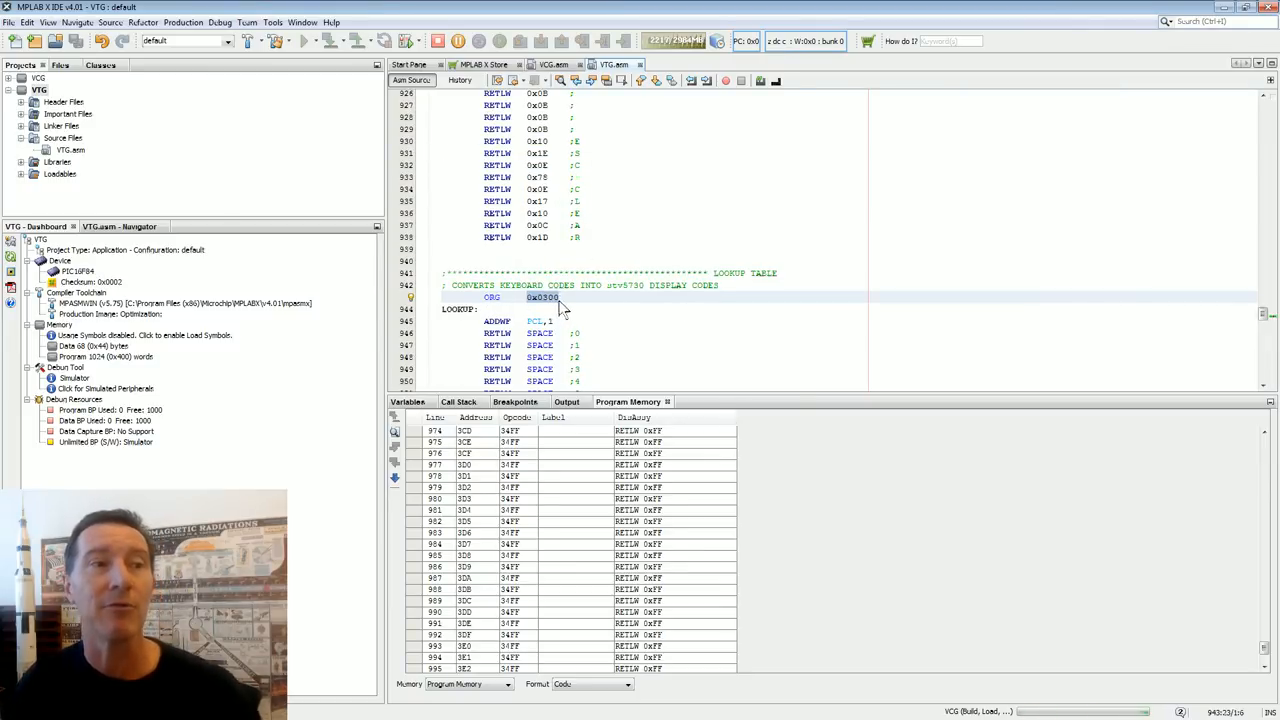
scroll("down", 3)
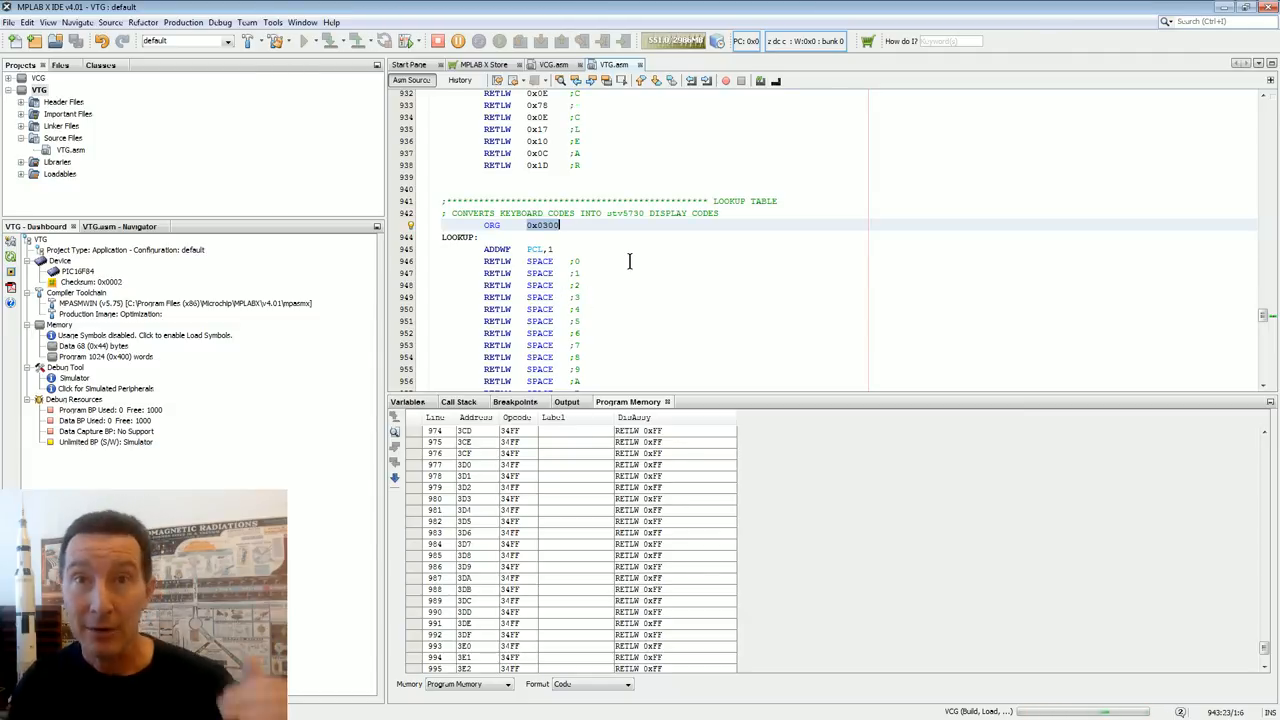
mouse_move(630, 236)
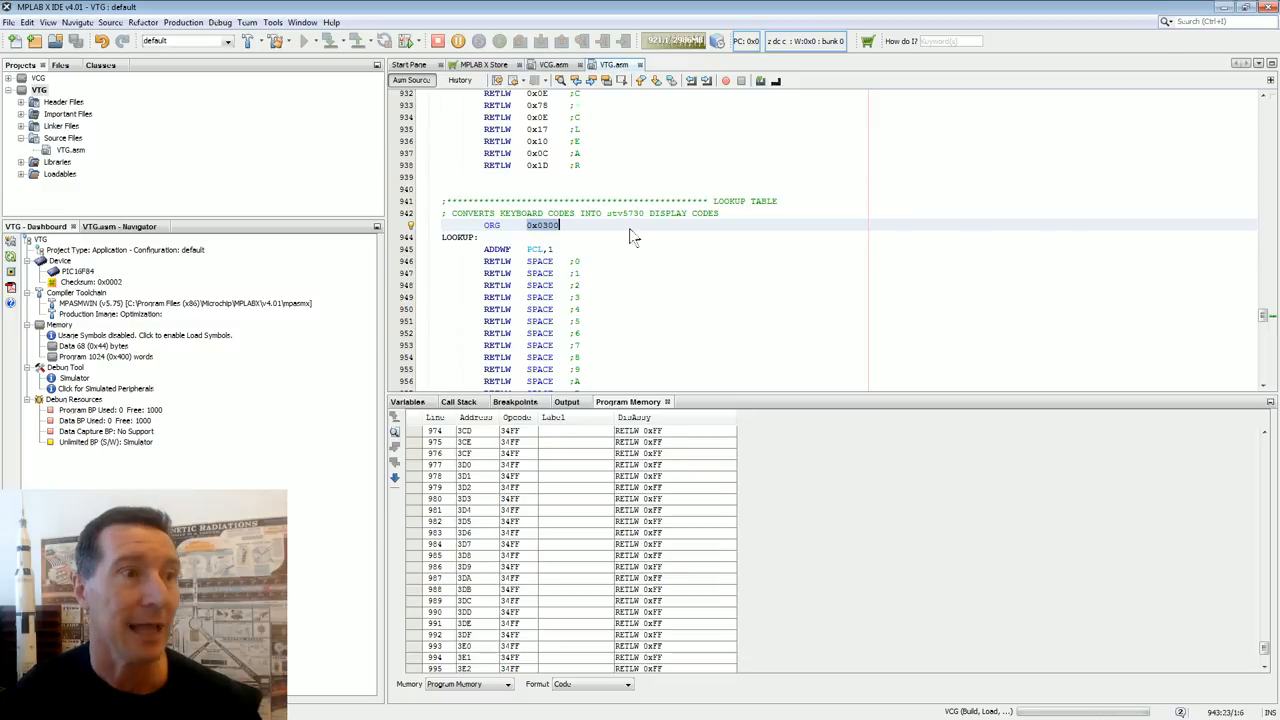
scroll("down", 3)
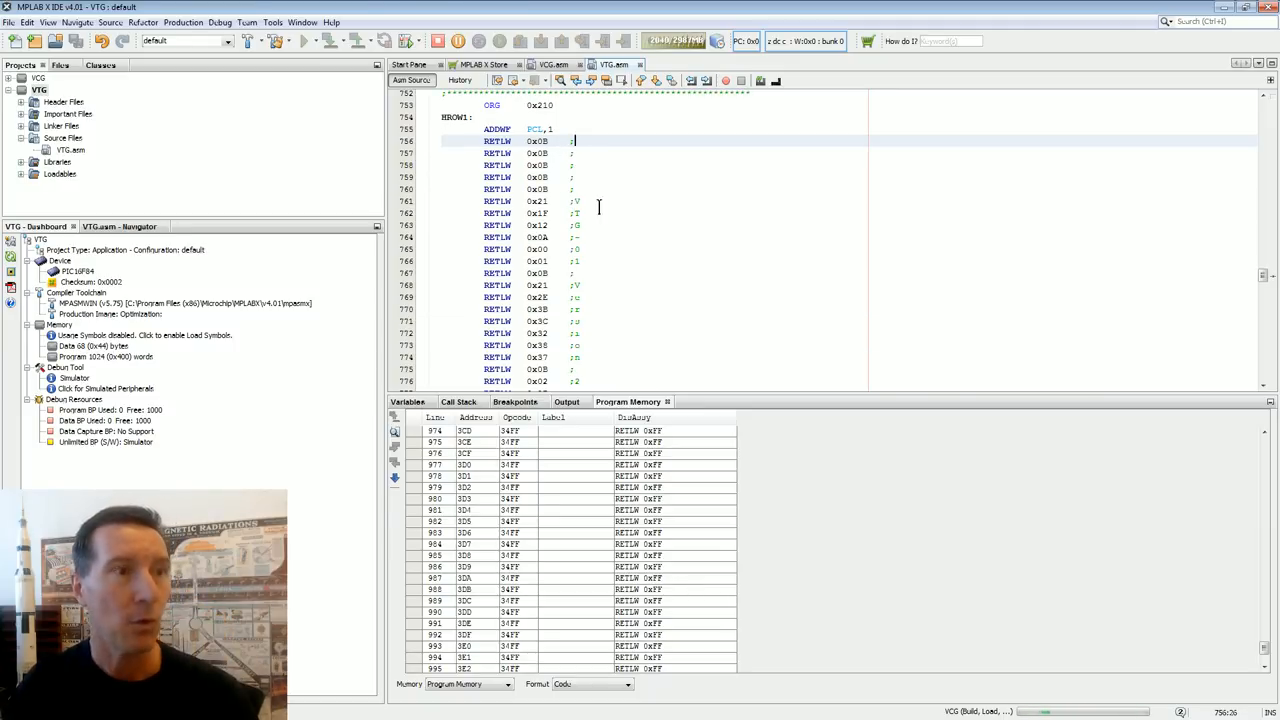
scroll("down", 3)
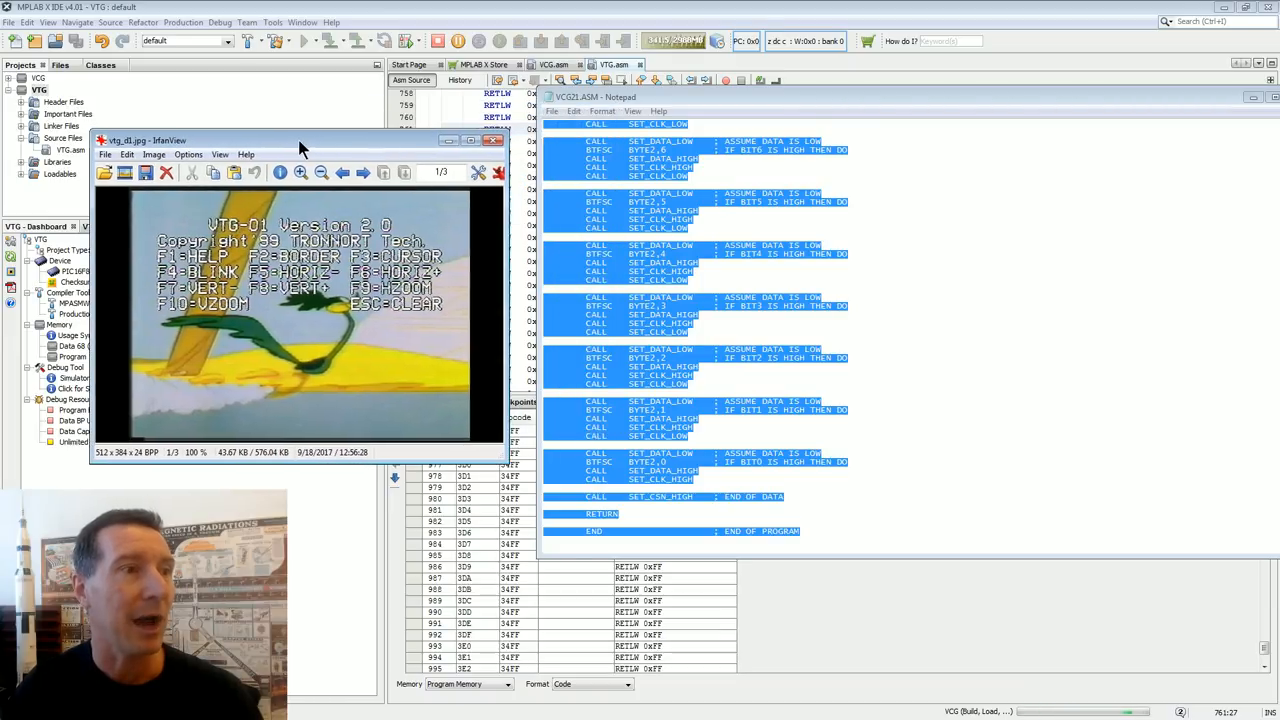
mouse_move(450, 244)
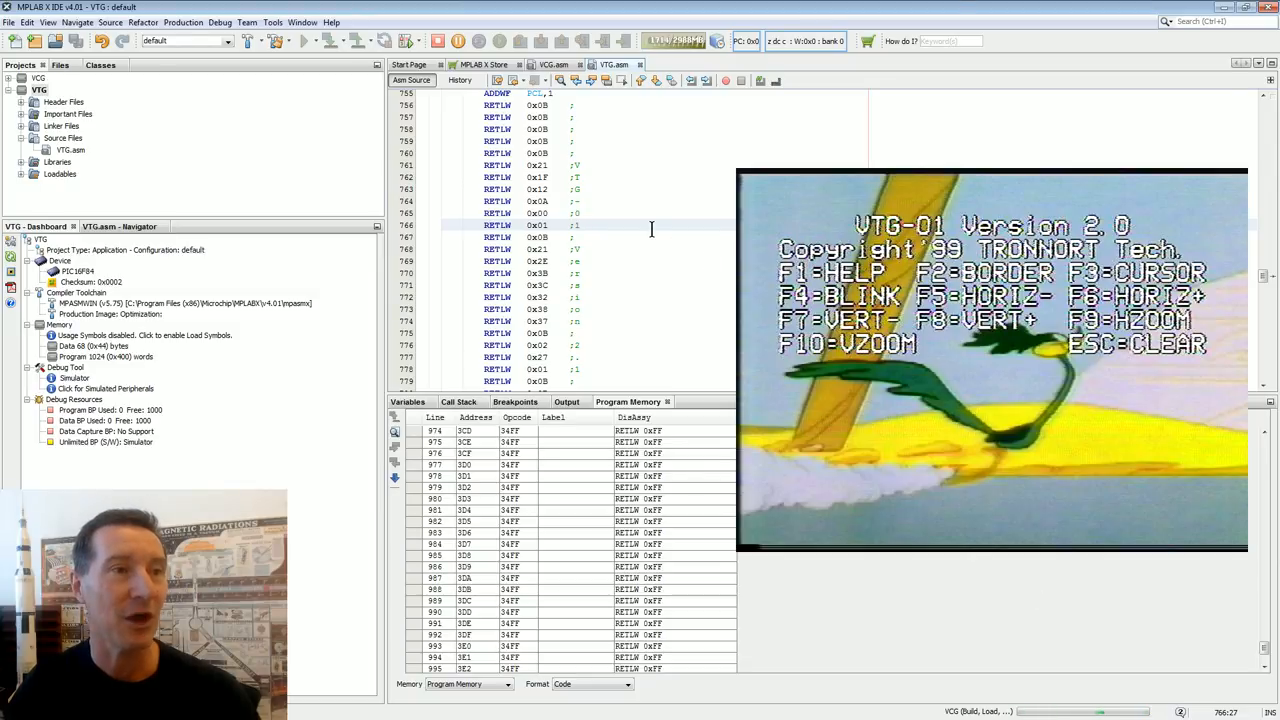
scroll("down", 3)
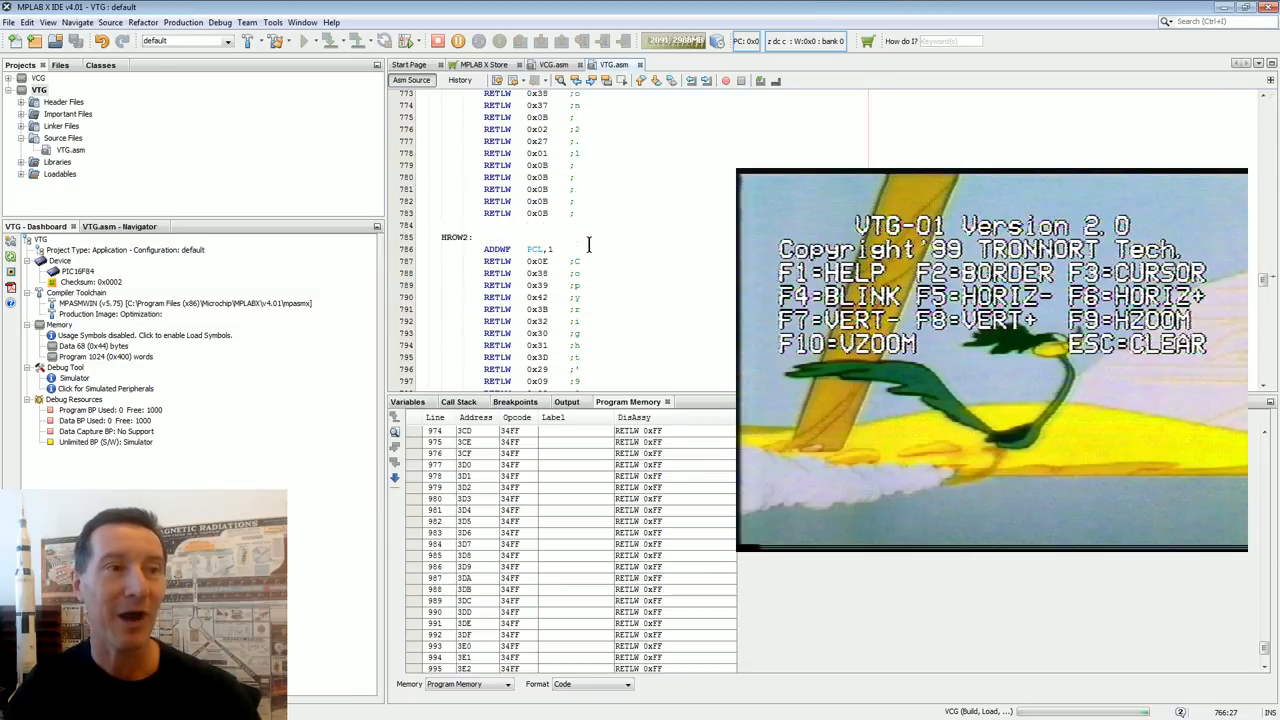
scroll("down", 3)
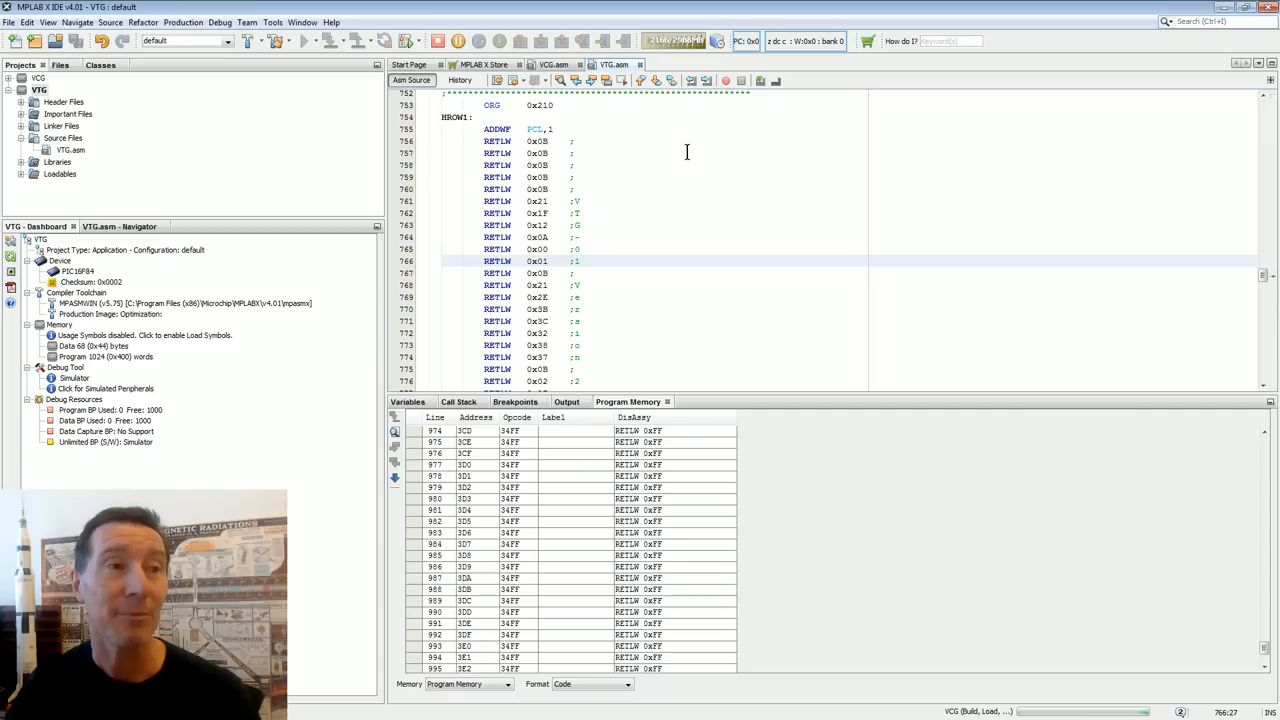
Run VTG in the simulator and inspect program memory usage in the Dashboard.
scroll("down", 3)
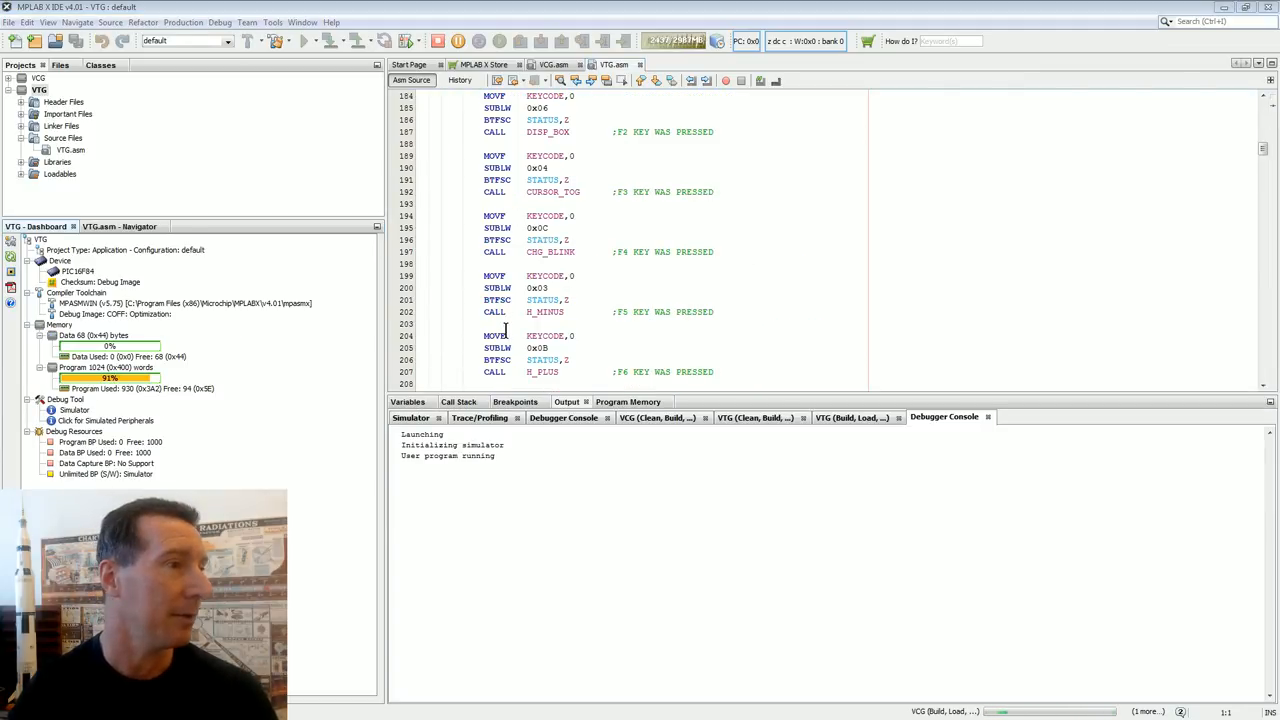
left_click(140, 388)
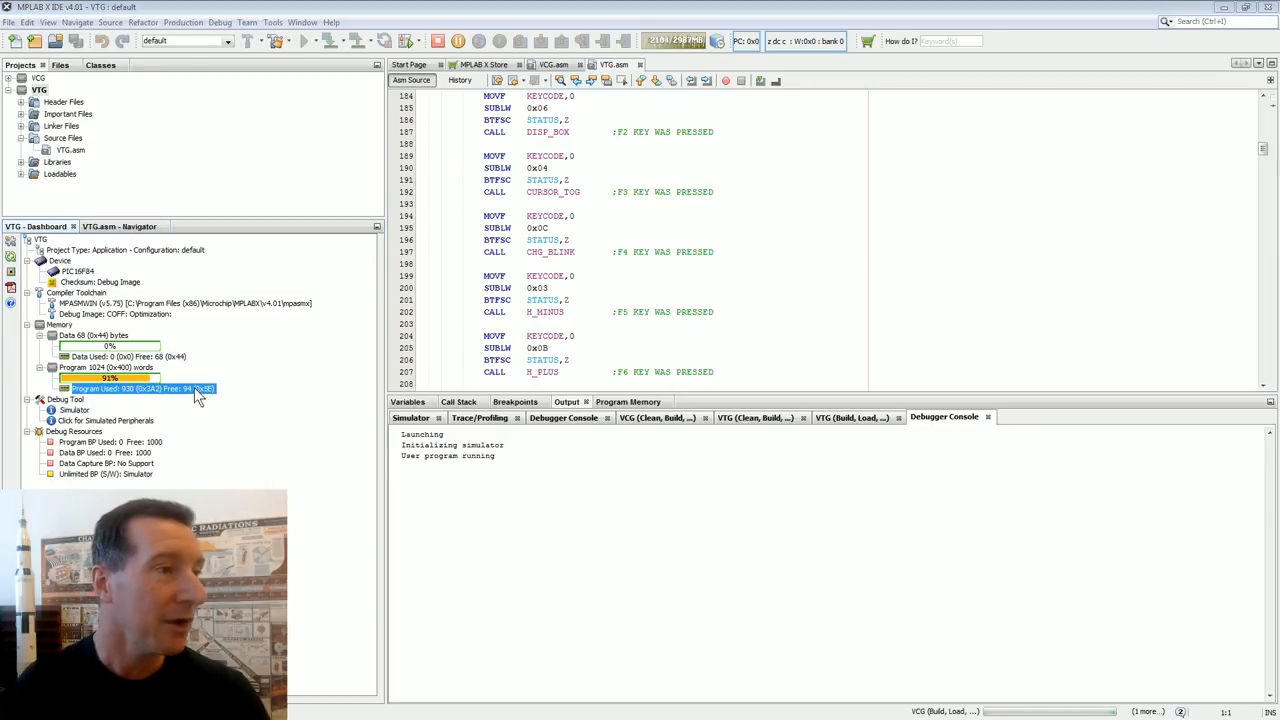
mouse_move(240, 400)
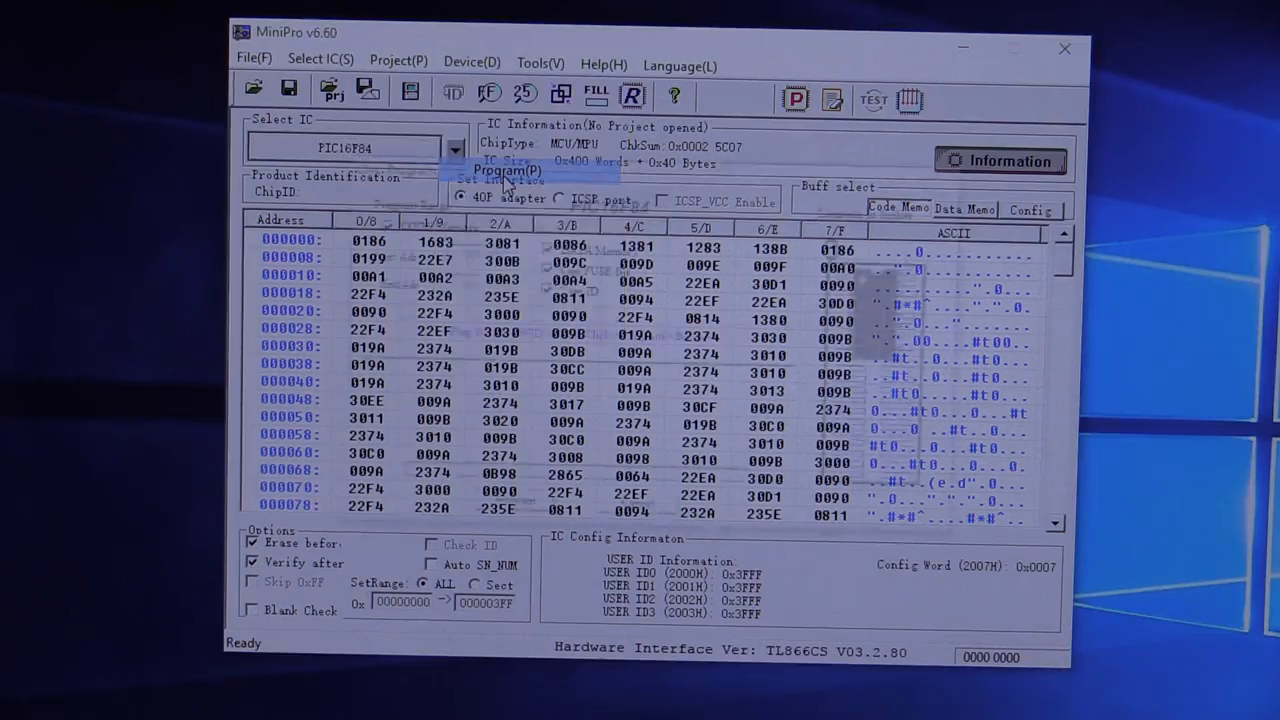
Program the loaded hex into the PIC16F84 via Device > Program in MiniPro.
left_click(512, 172)
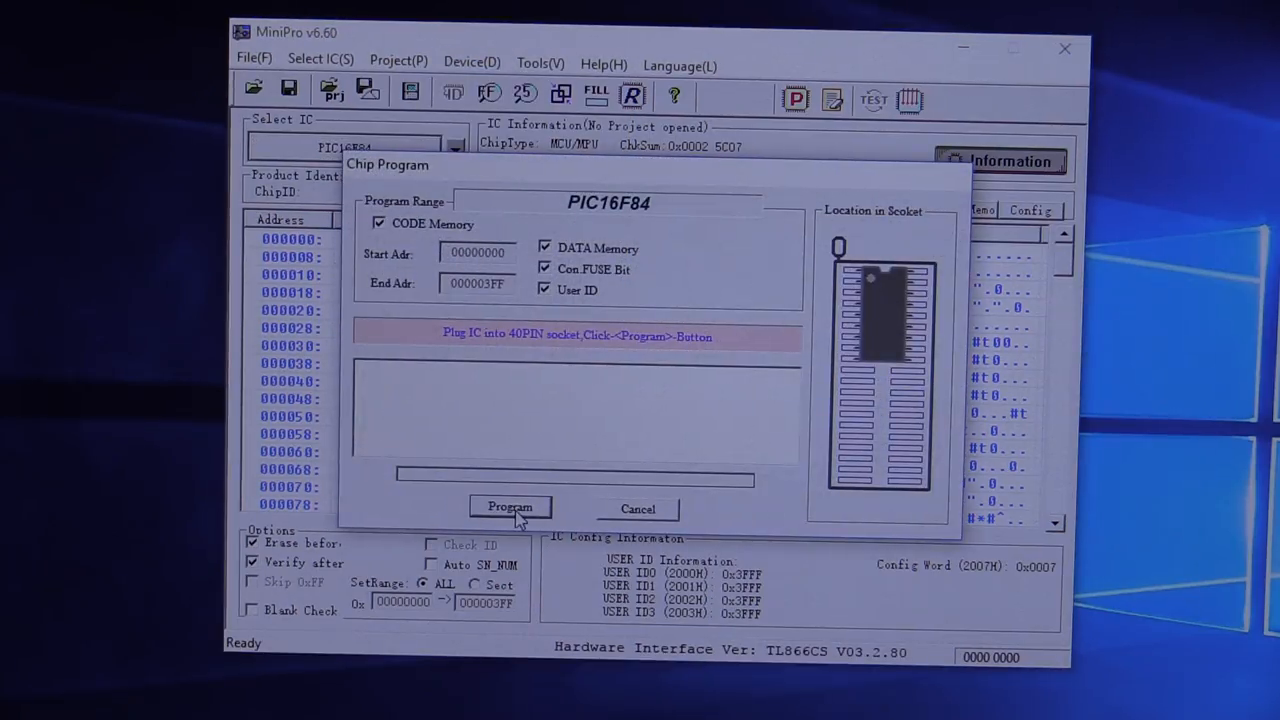
left_click(510, 506)
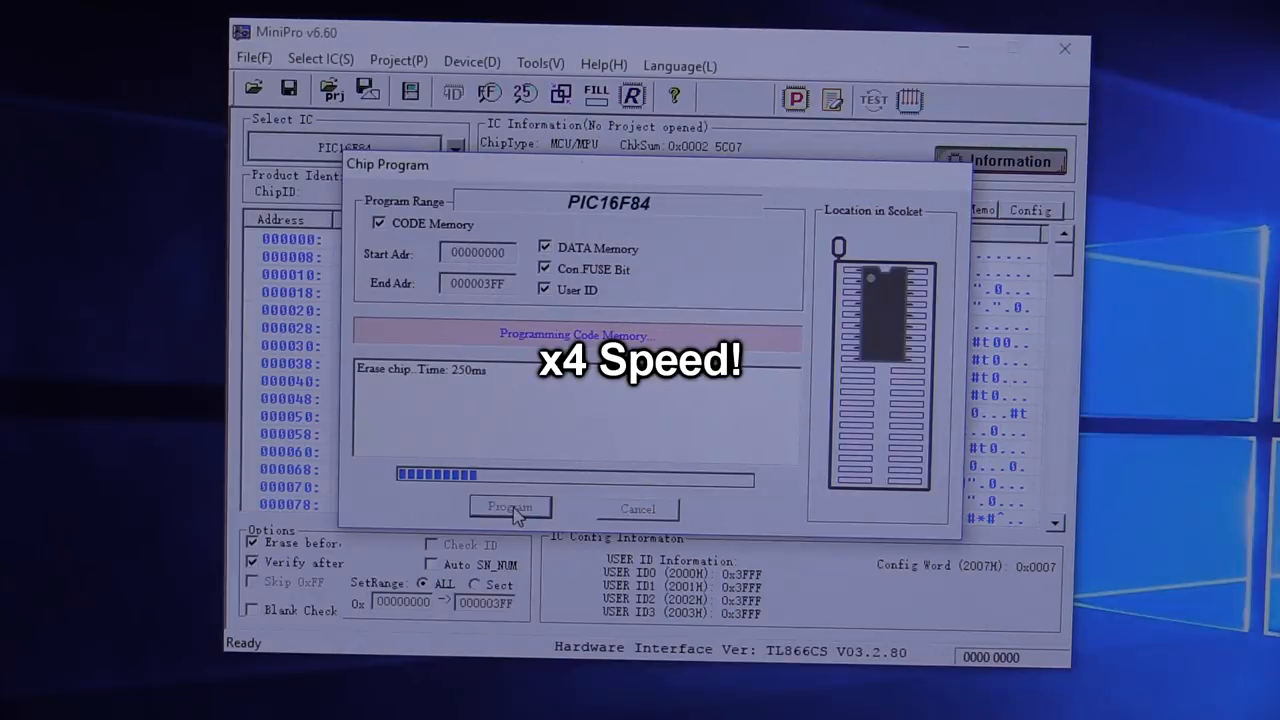